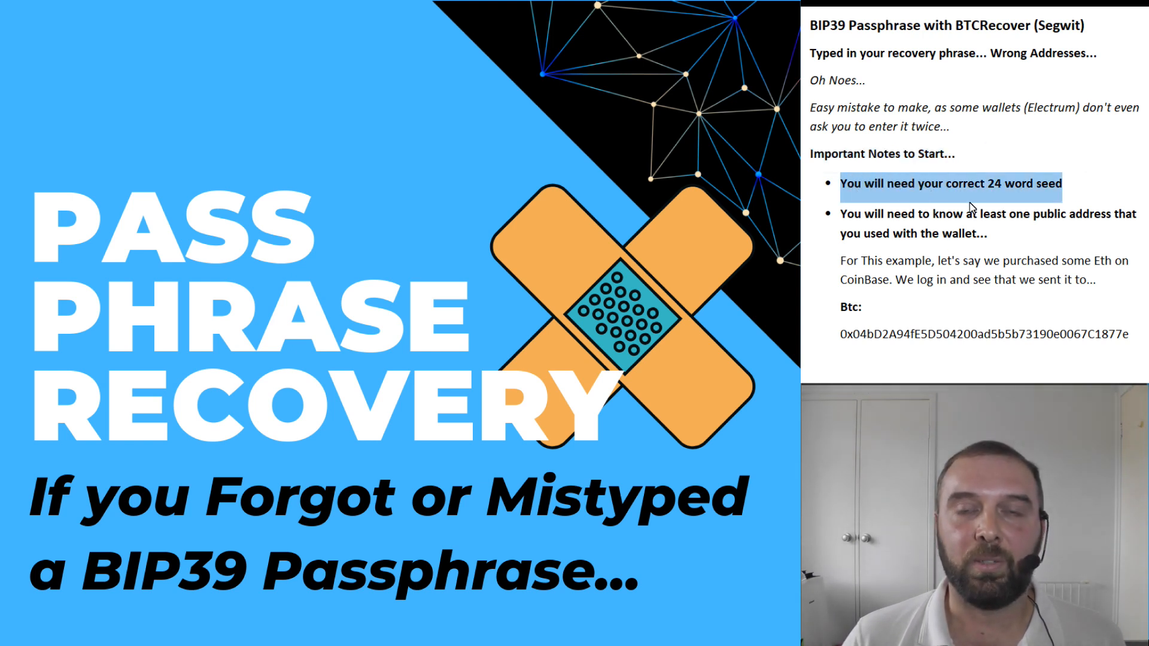
Scroll the notes down to the 'Using BTCRecover for a Bitcoin Segwit Address' section
scroll(down, 3)
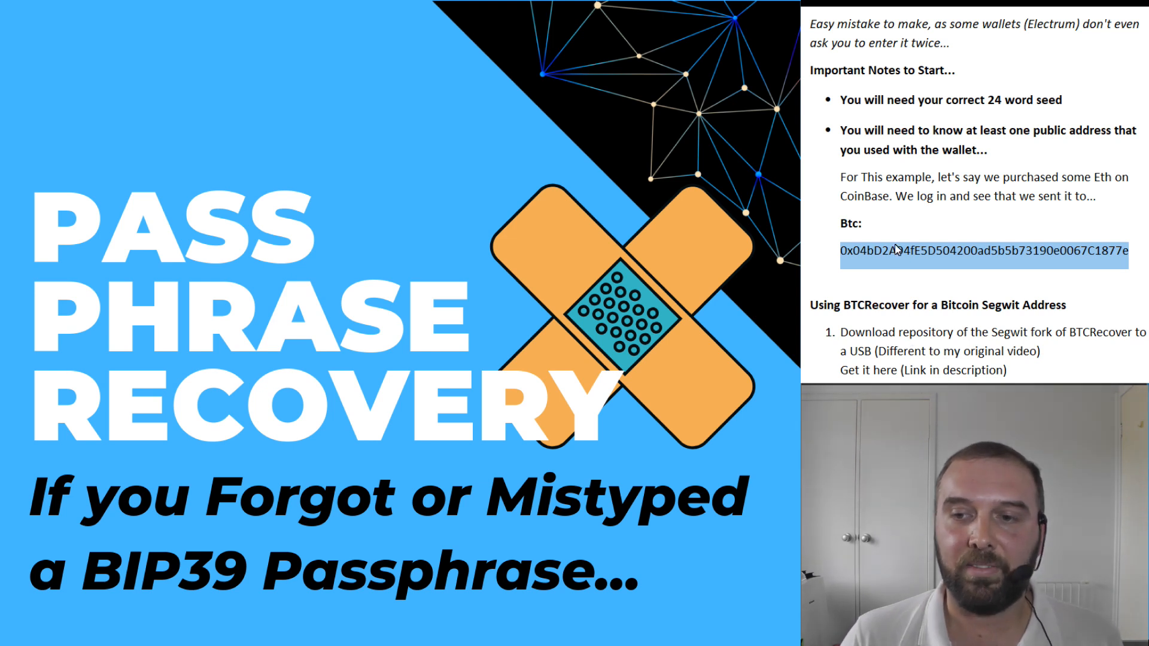
scroll(down, 3)
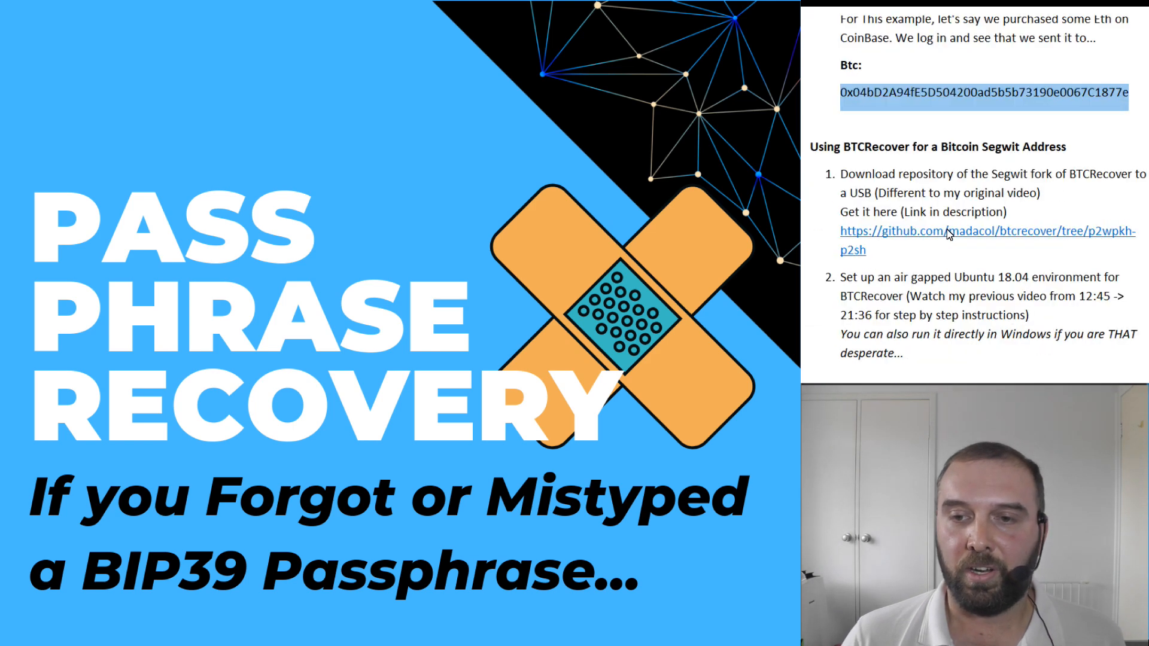
scroll(down, 3)
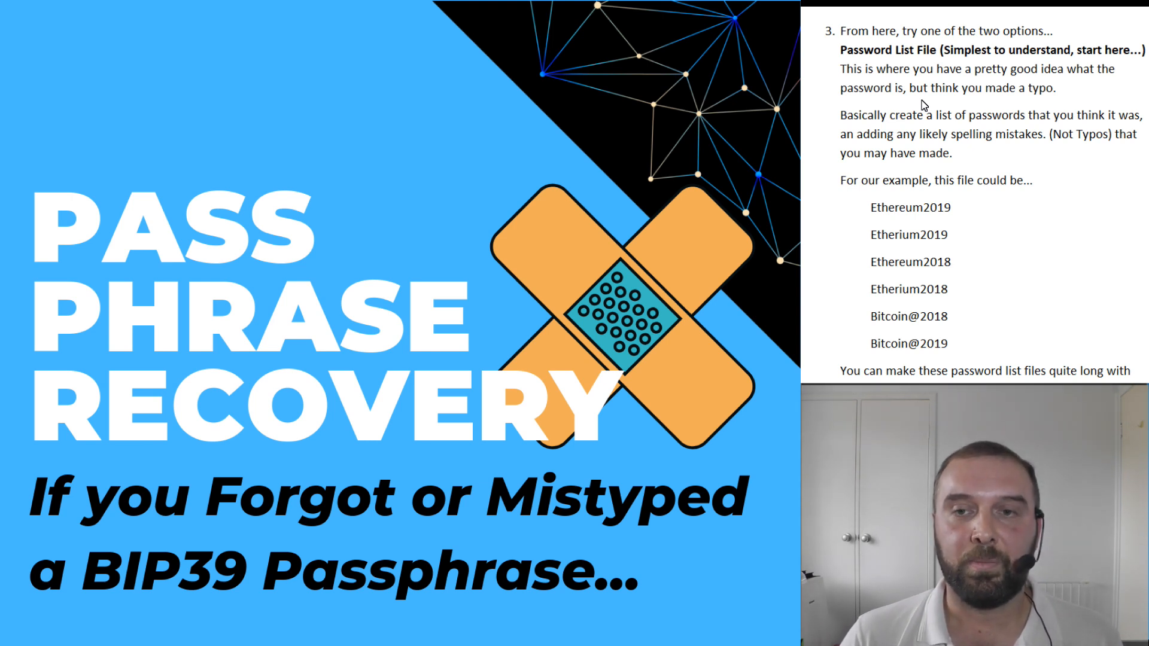
Scroll to the note that long password lists add only linear computation time
scroll(down, 3)
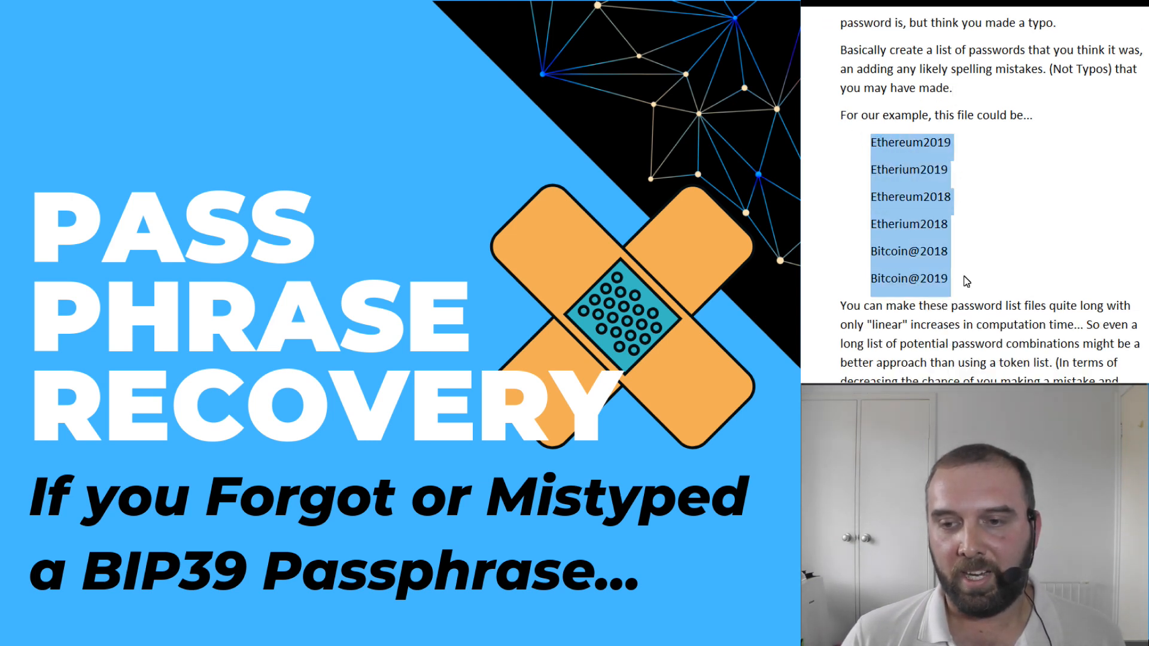
mouse_move(916, 150)
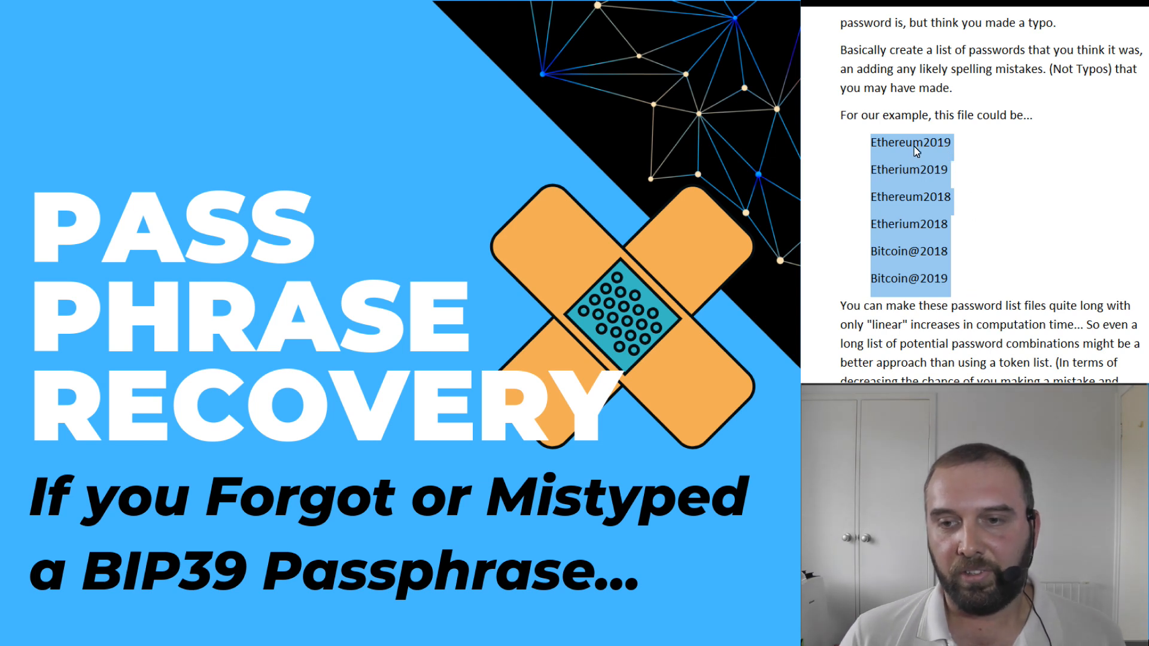
mouse_move(904, 175)
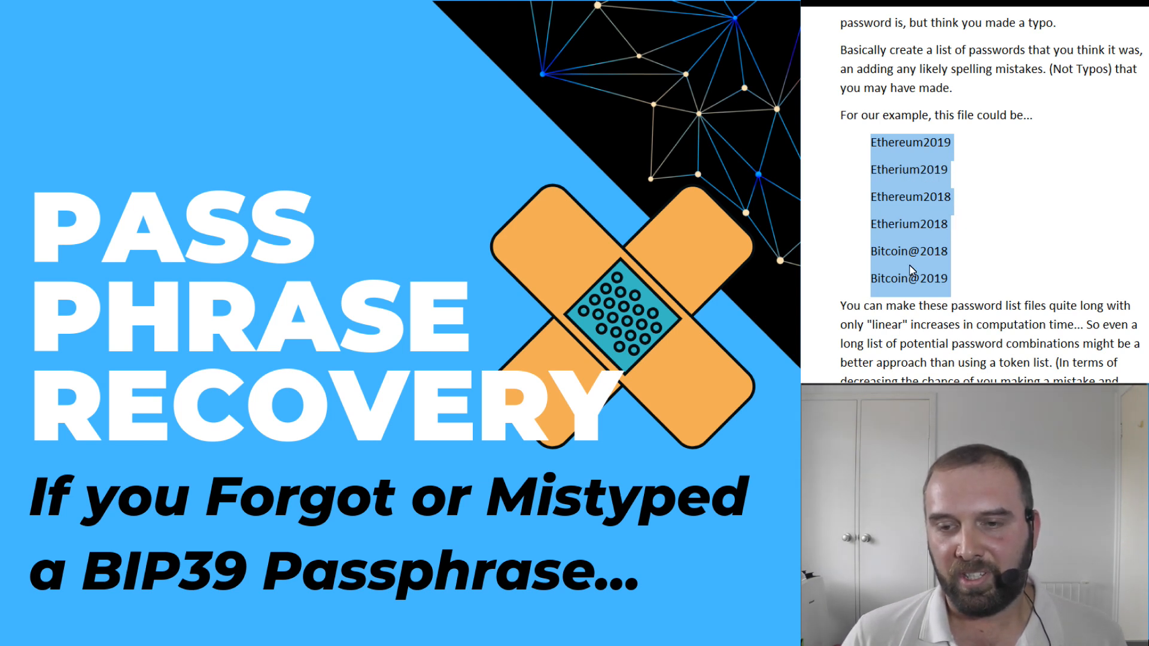
mouse_move(920, 144)
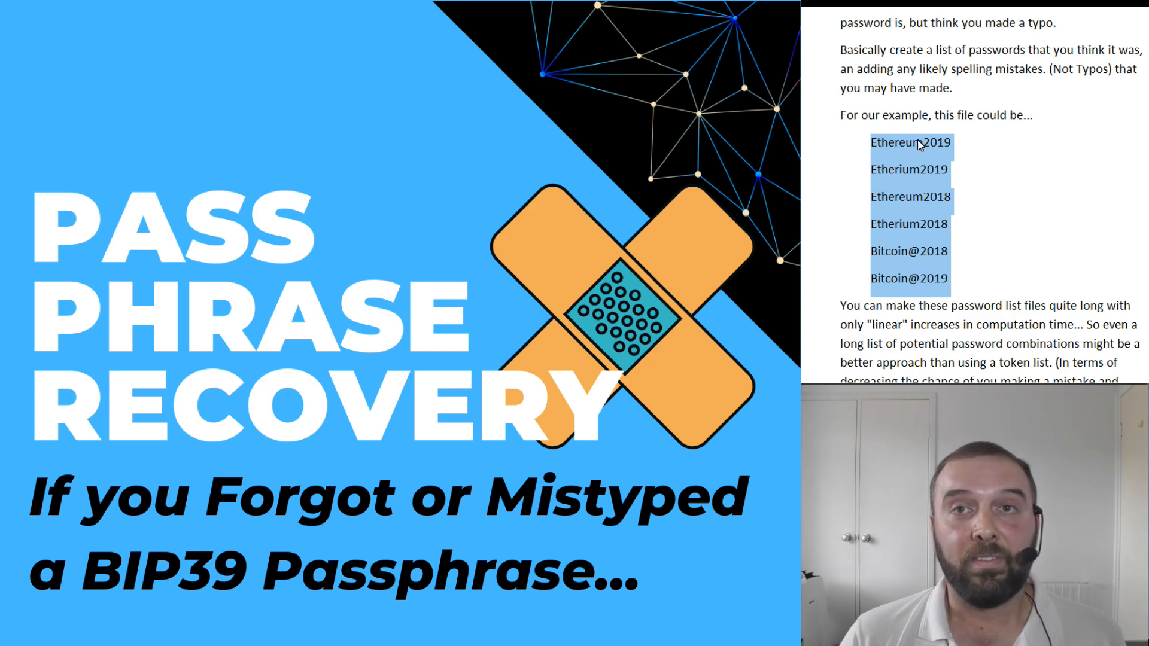
Scroll to the Token List File section showing ethereum, etherium, bitcoin, year and @ tokens
scroll(down, 3)
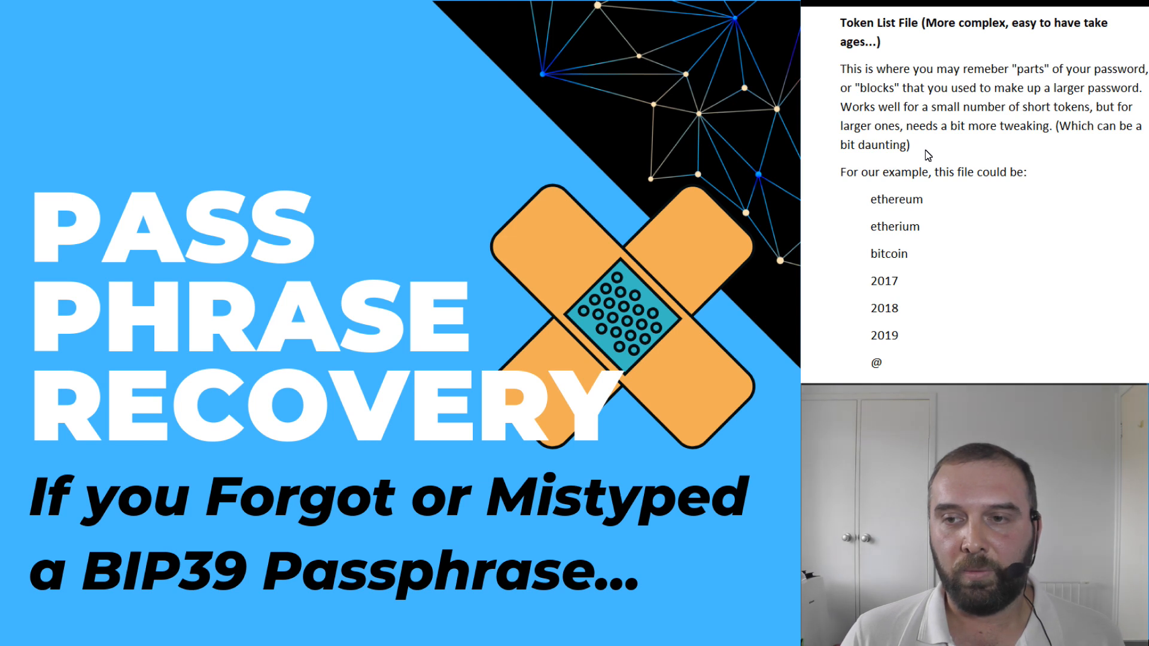
Scroll to the '+ ^ethereum ^etherium ^bitcoin' and '+ 2017$ 2018$ 2019$' positional rules
scroll(down, 3)
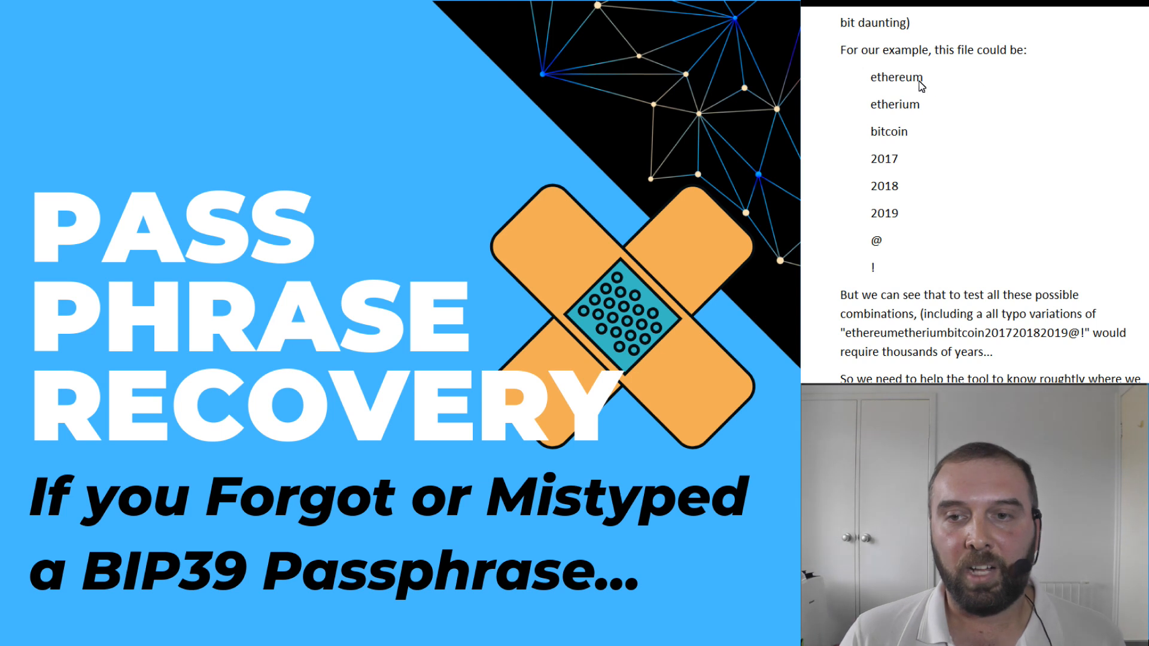
mouse_move(947, 156)
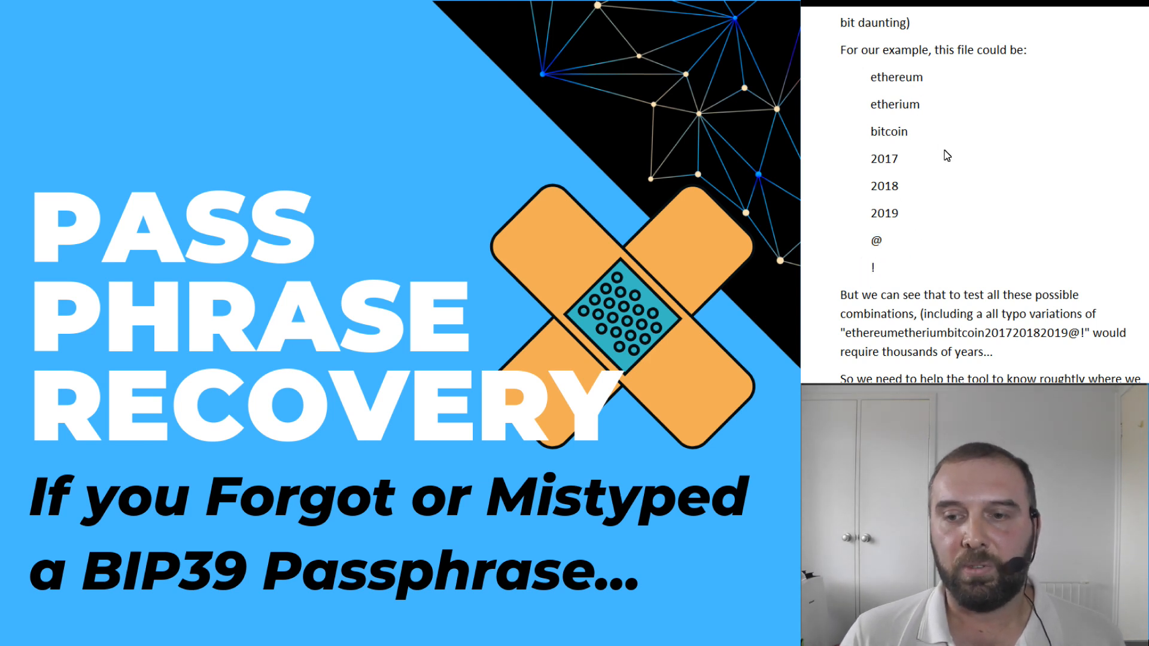
mouse_move(928, 174)
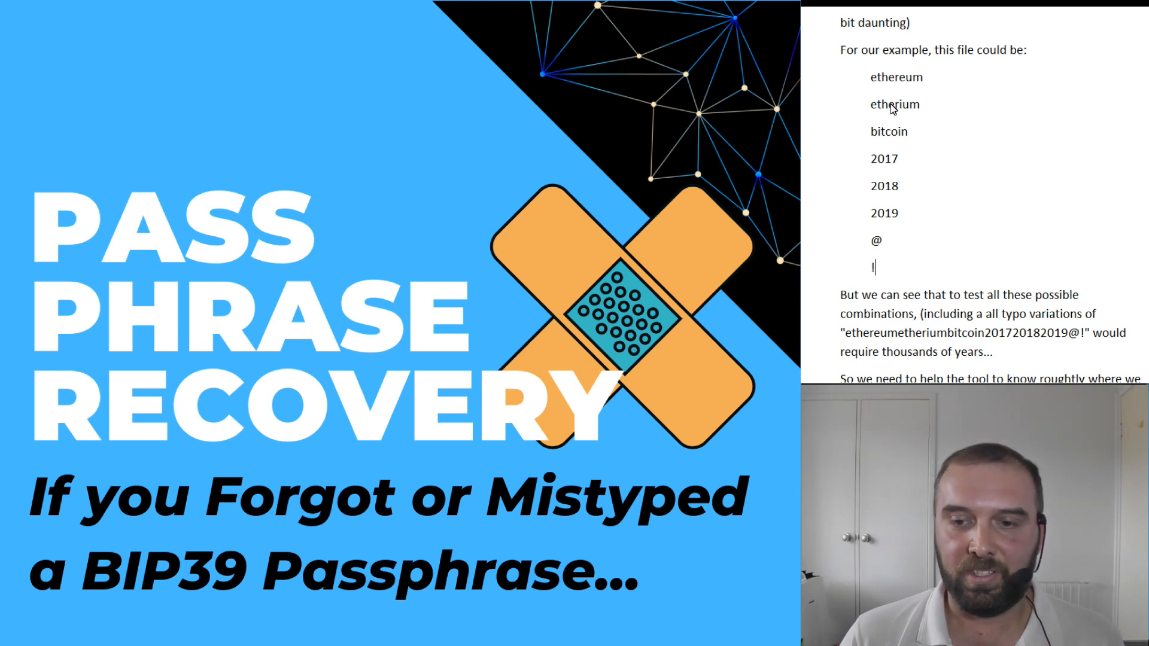
scroll(down, 3)
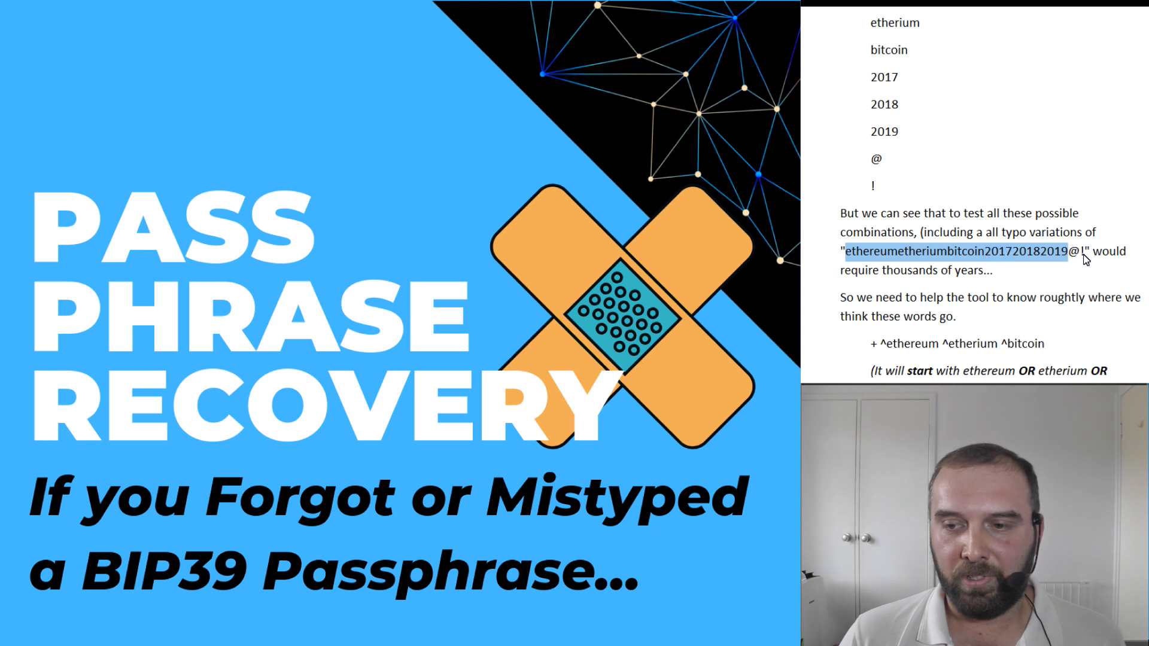
mouse_move(956, 313)
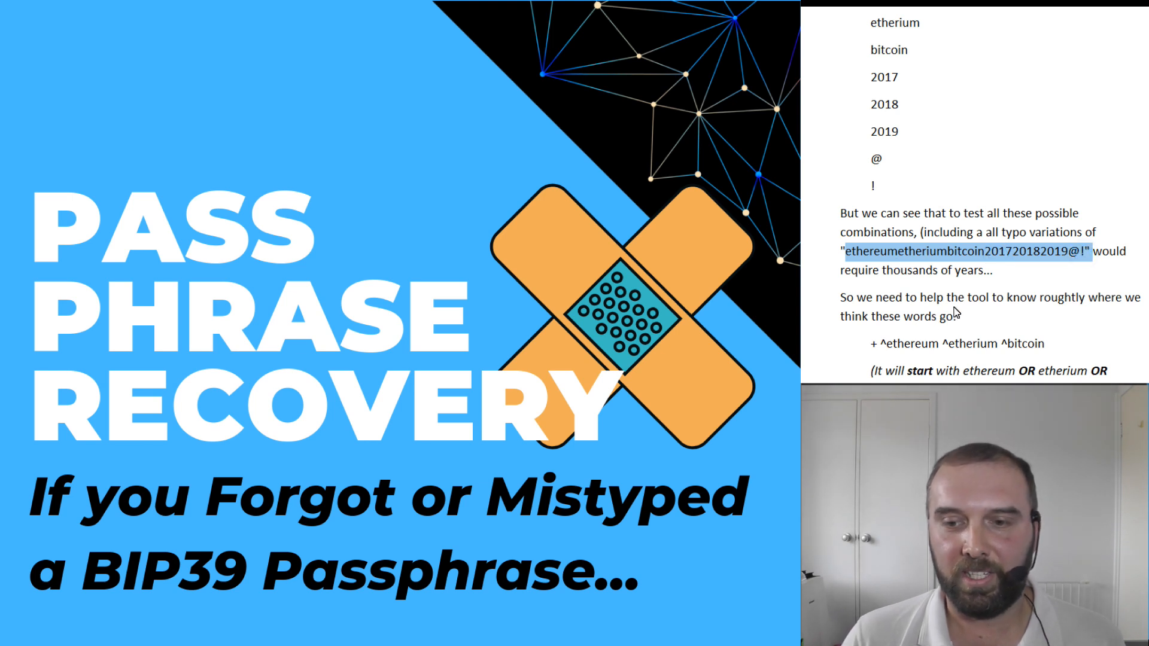
scroll(down, 3)
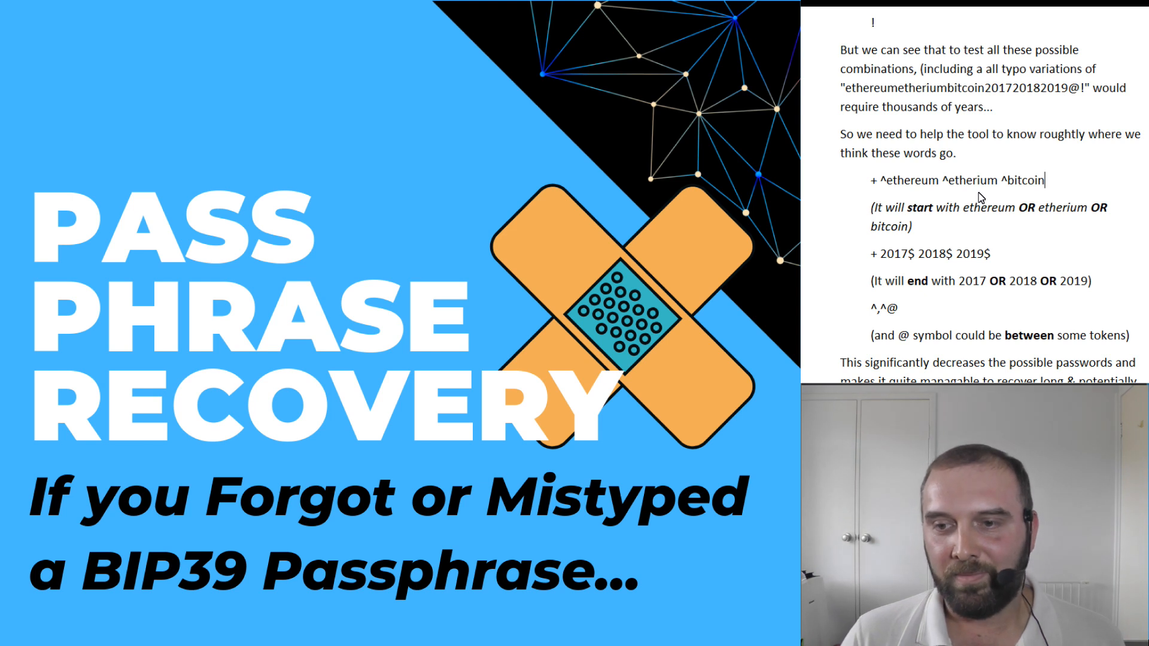
mouse_move(898, 262)
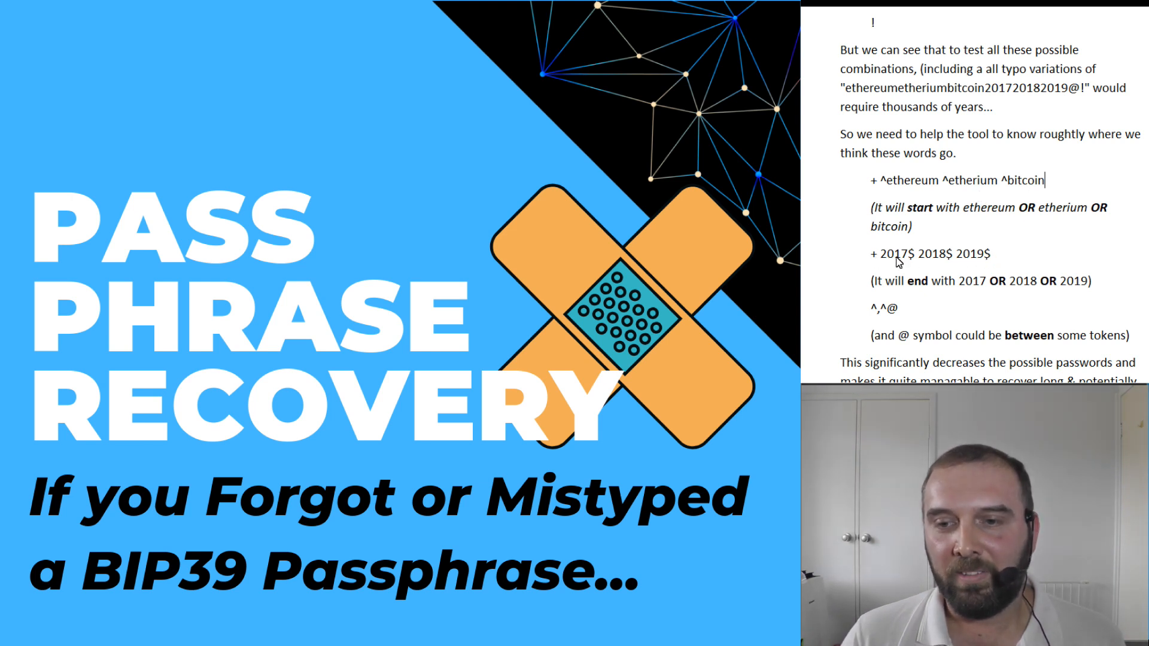
Scroll to the token formatting note and the 'My Suggested Workflow' section
scroll(down, 3)
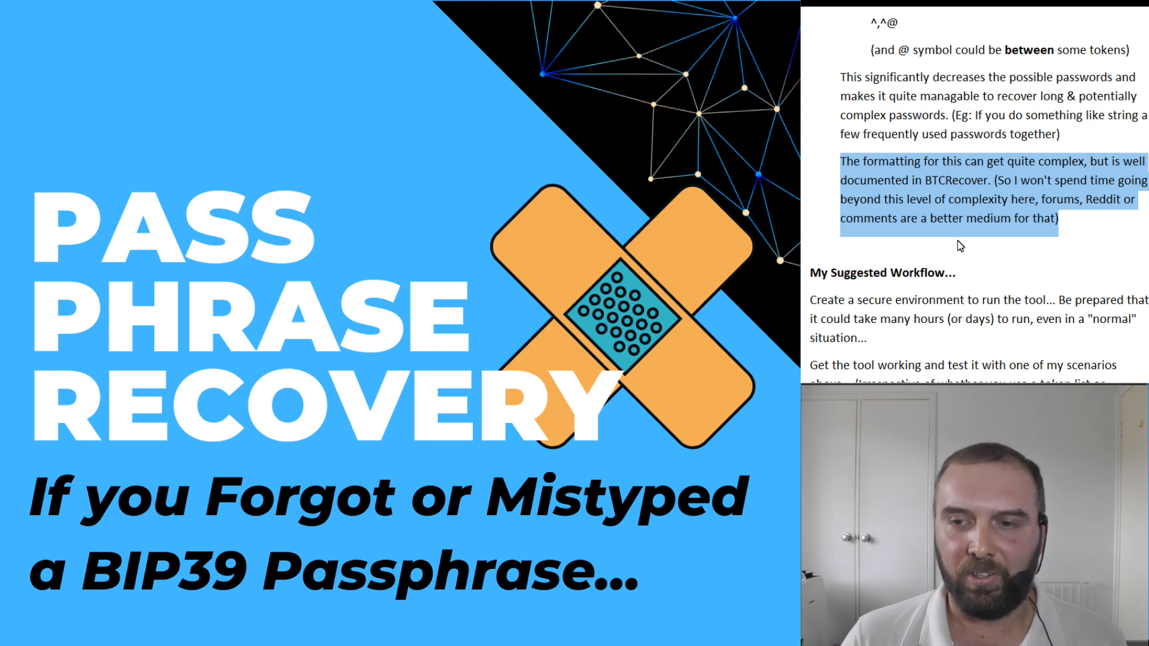
mouse_move(1029, 227)
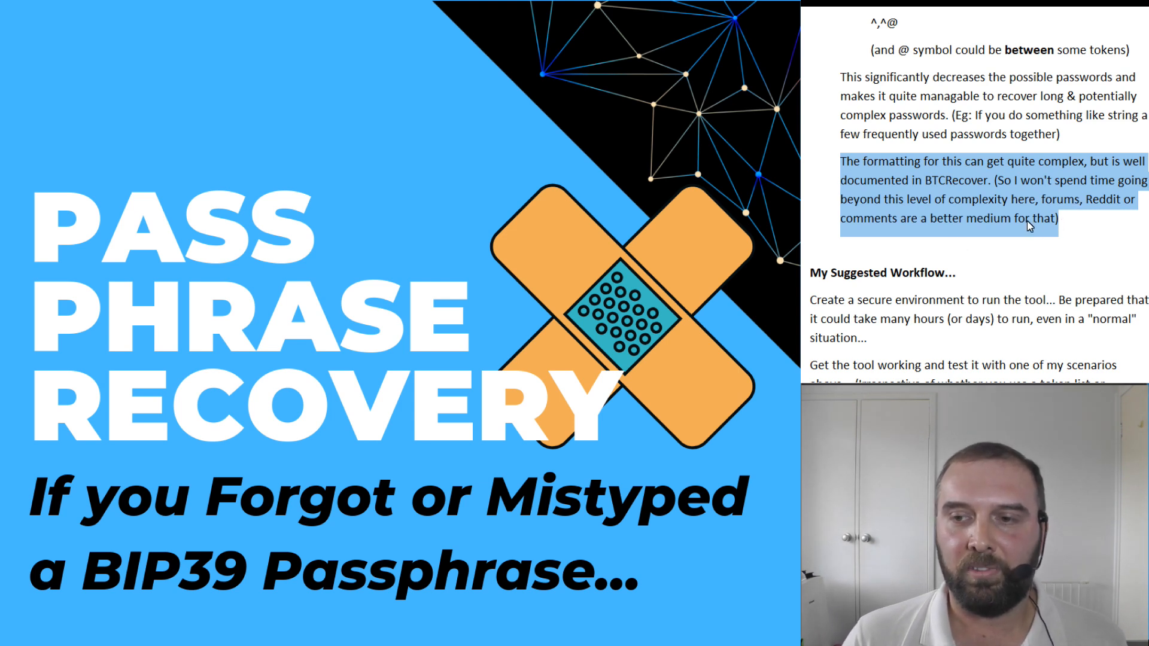
scroll(down, 3)
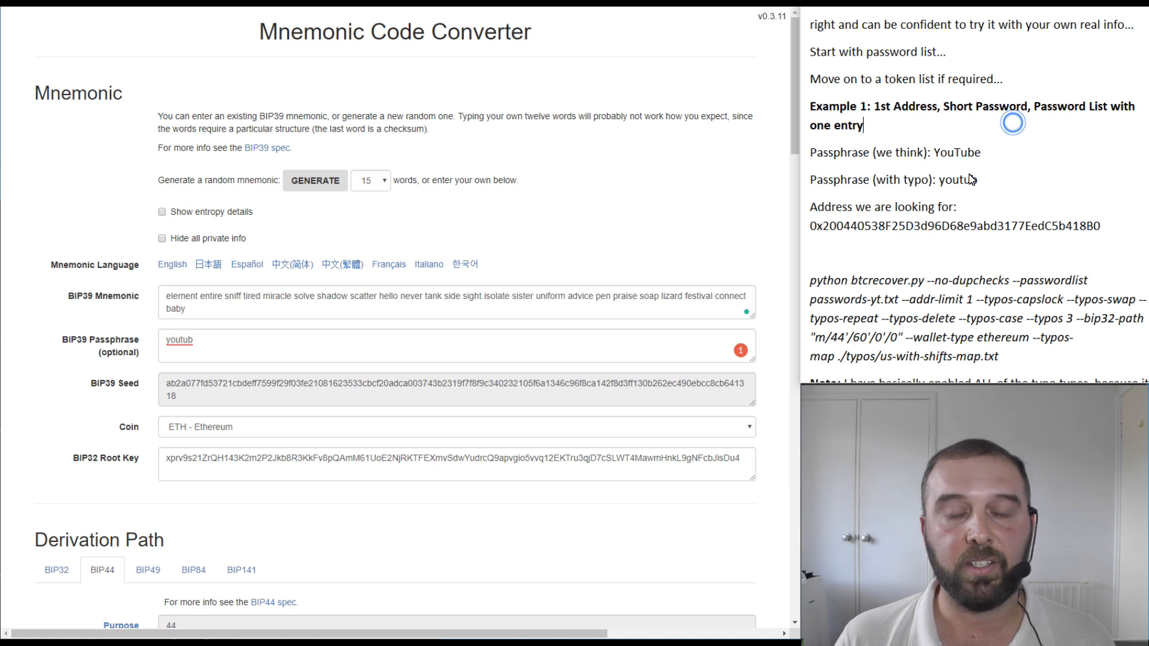
mouse_move(903, 111)
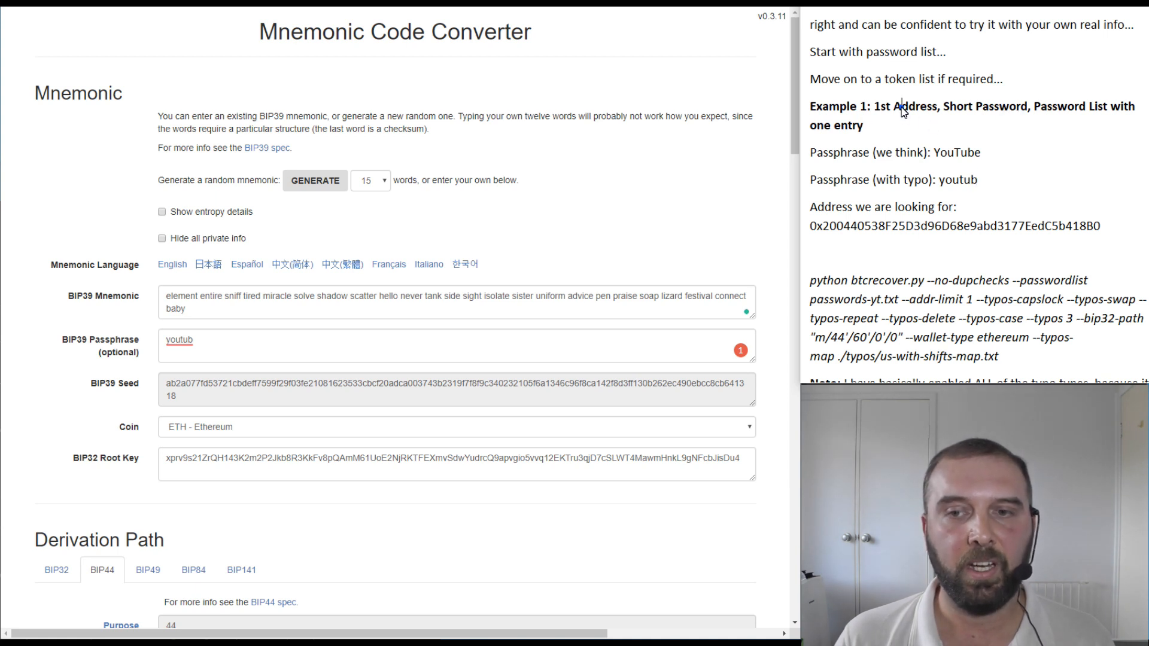
double_click(904, 106)
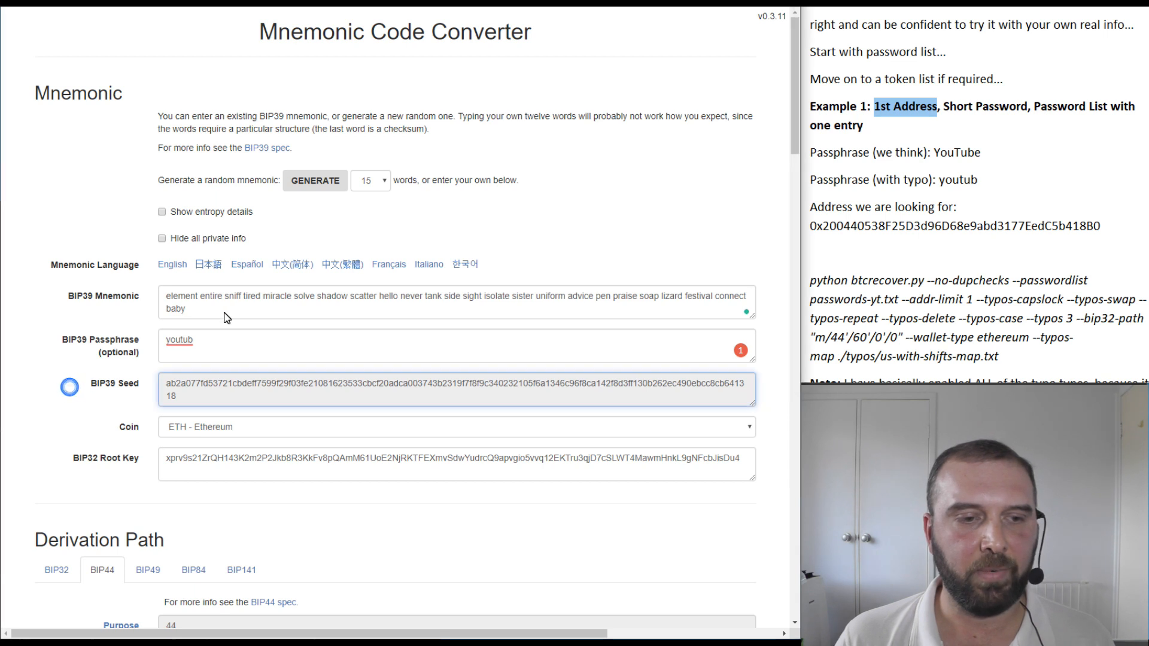
mouse_move(180, 346)
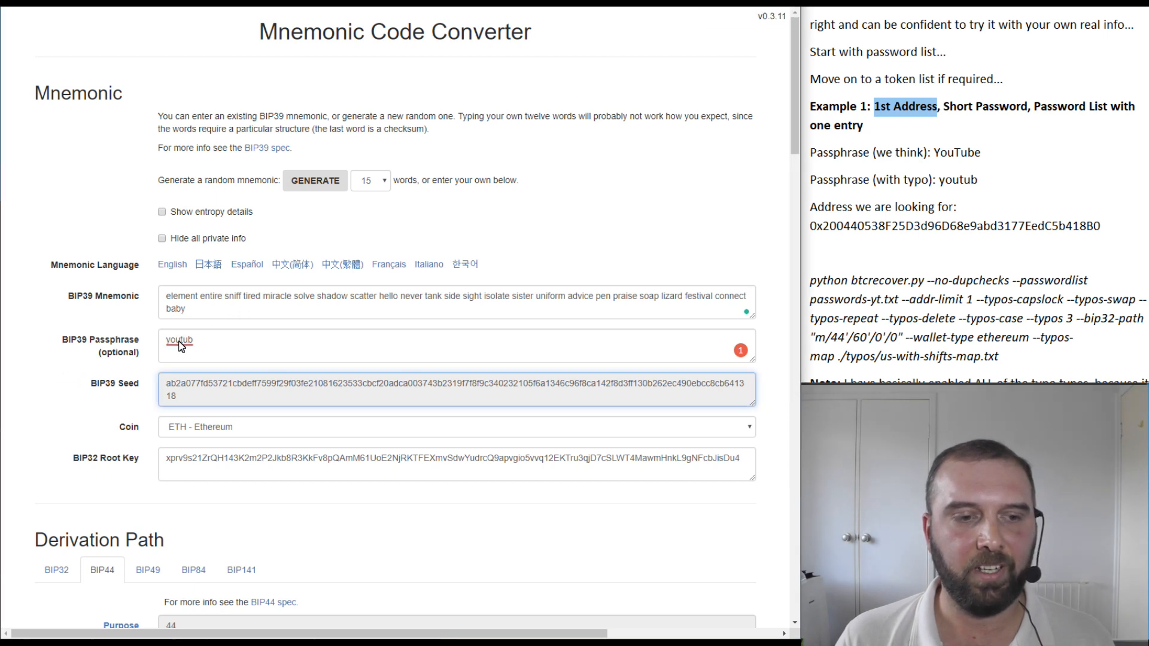
click(179, 339)
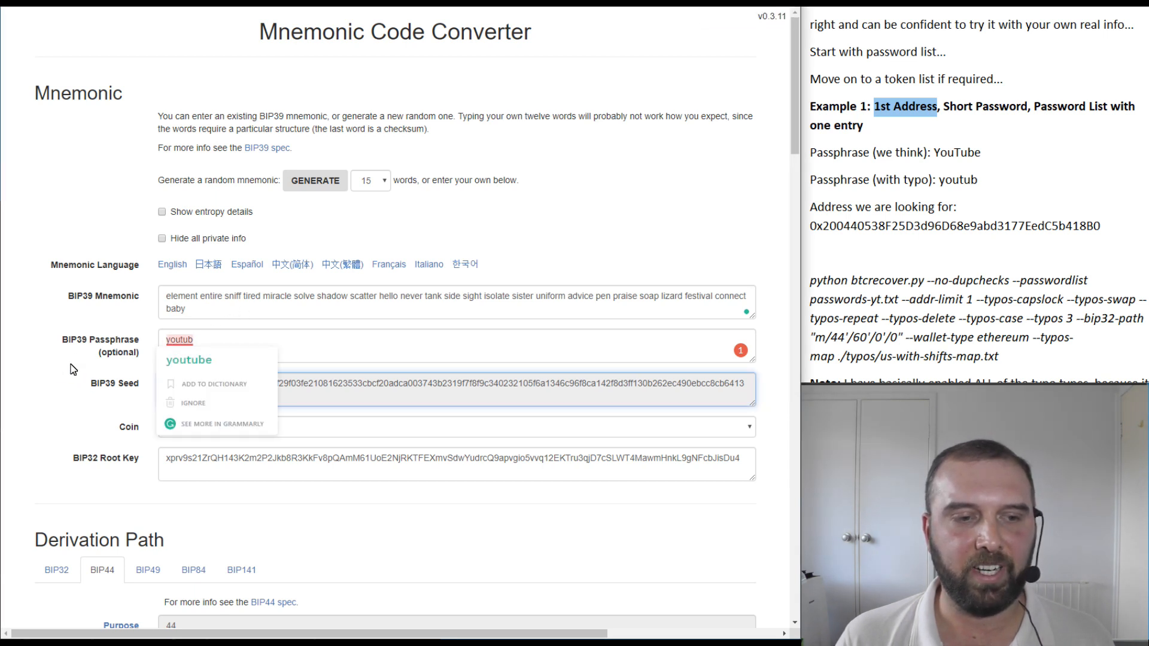
scroll(down, 3)
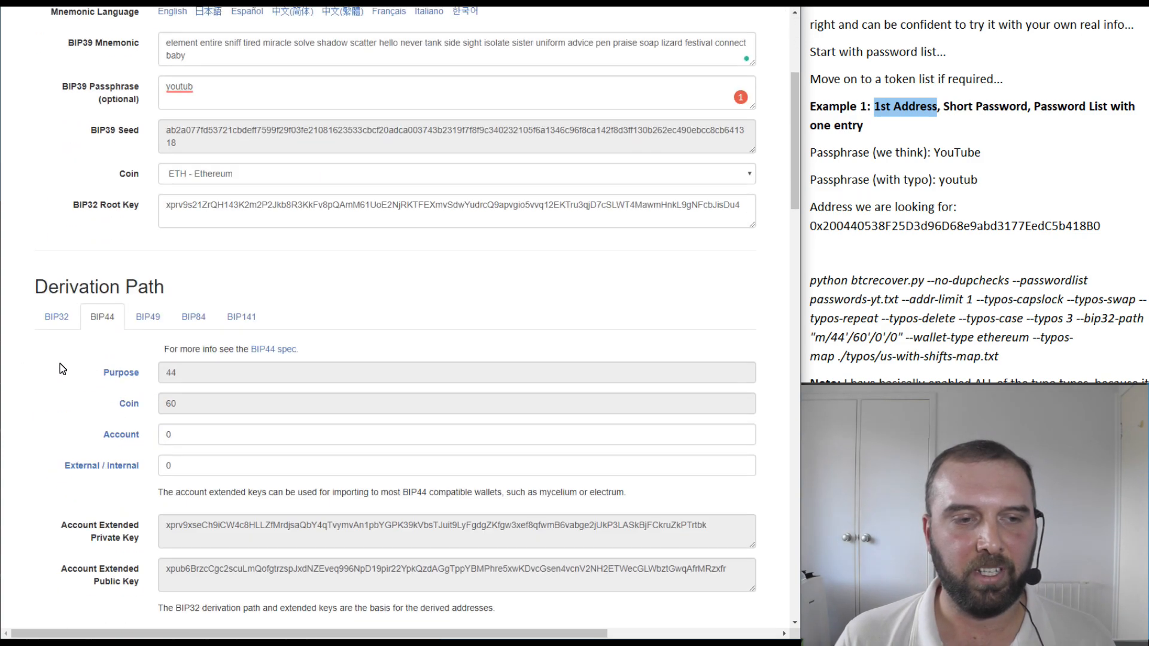
scroll(down, 3)
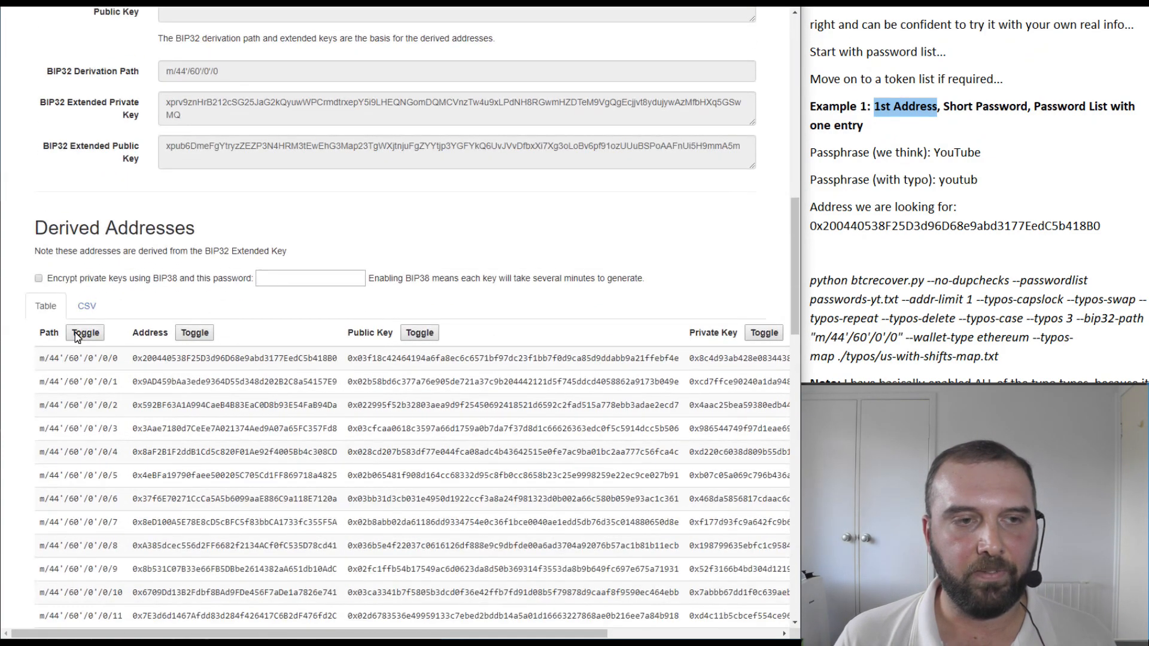
scroll(up, 3)
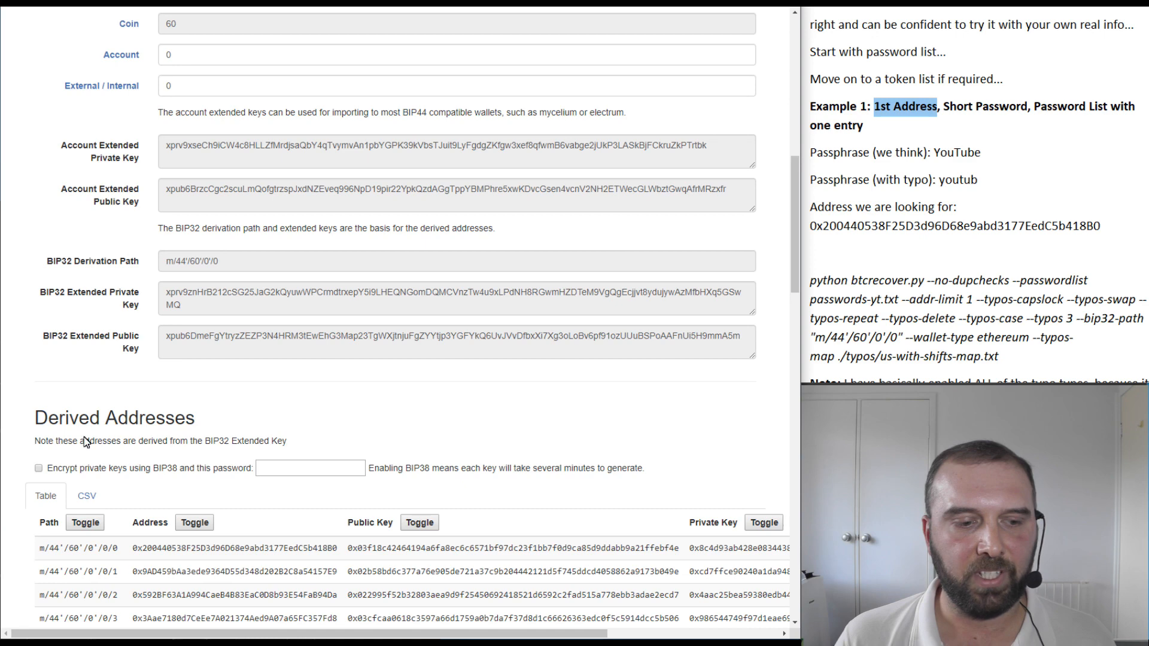
scroll(down, 3)
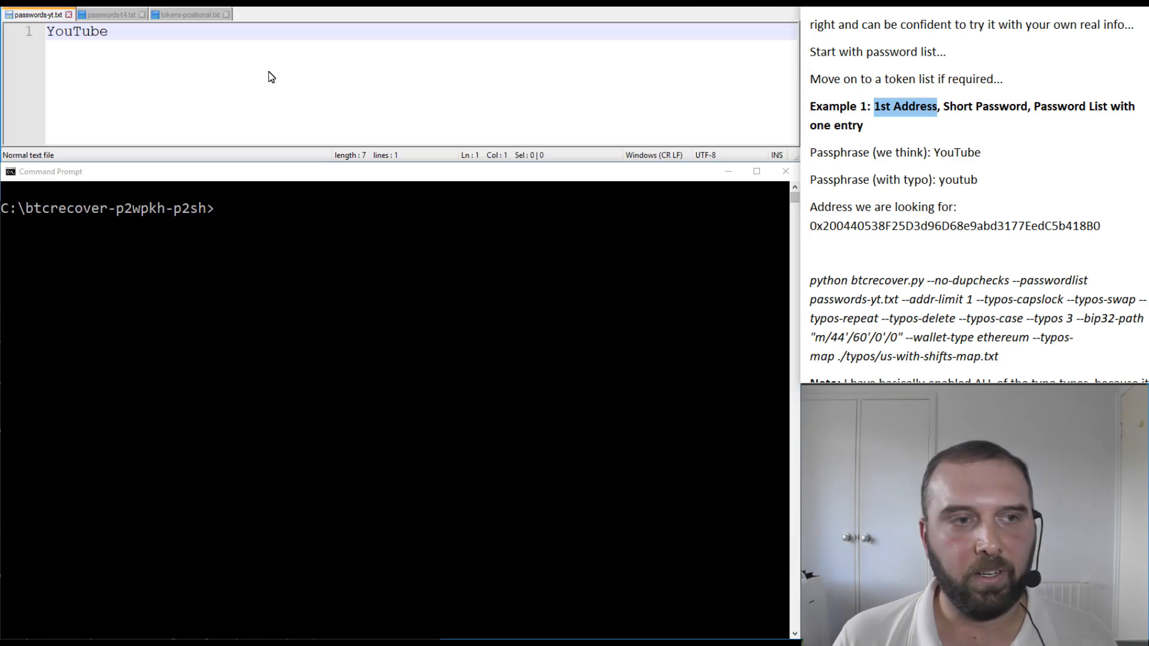
Show passwords-yt.txt in Notepad++ with its single YouTube entry
click(103, 32)
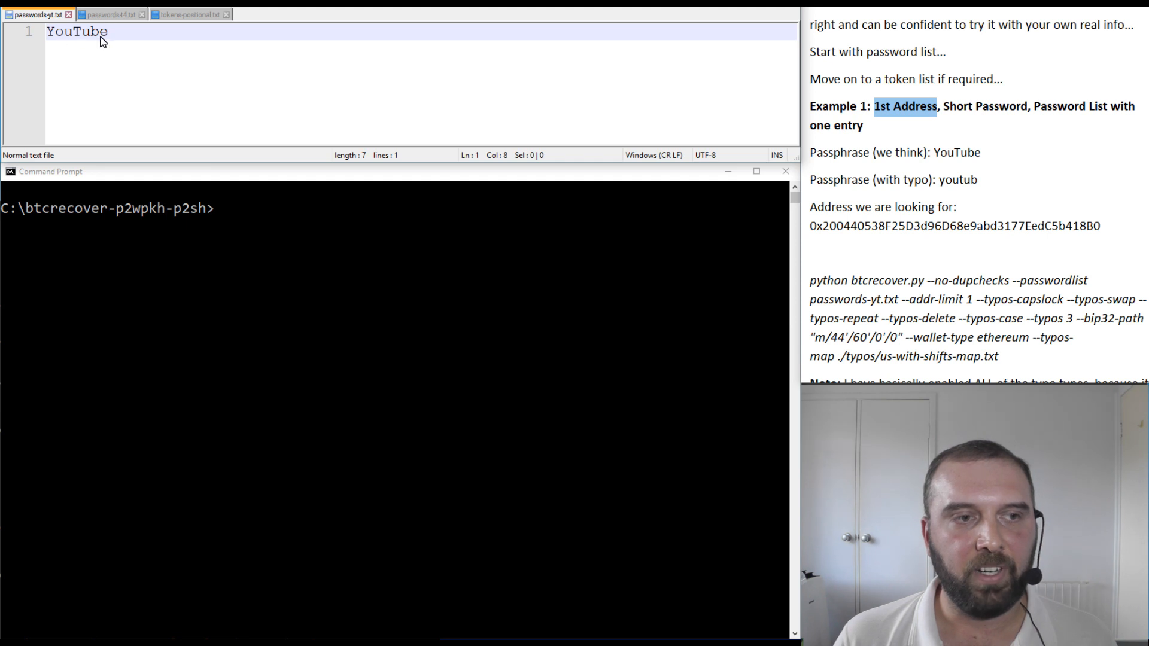
mouse_move(106, 57)
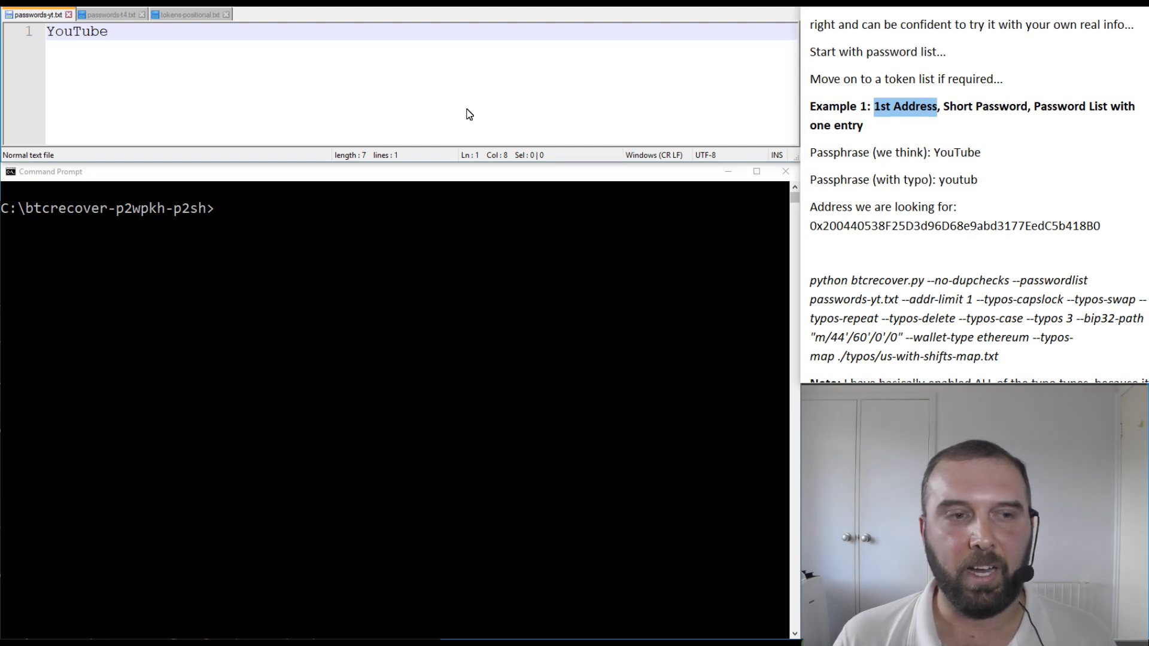
mouse_move(996, 171)
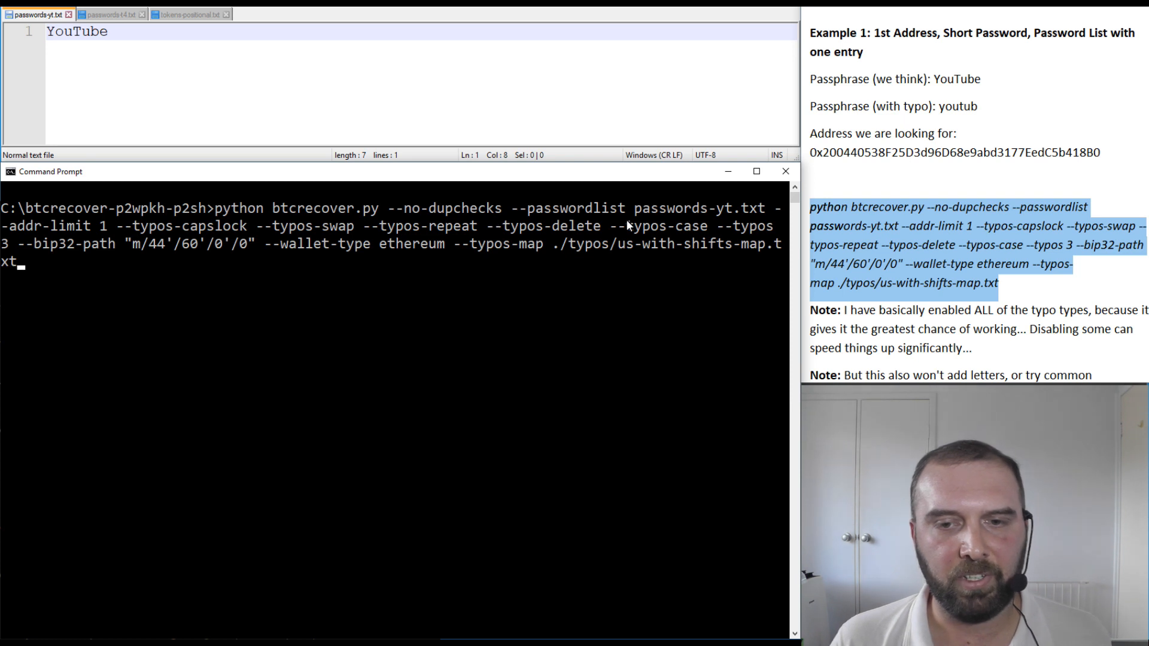
mouse_move(183, 268)
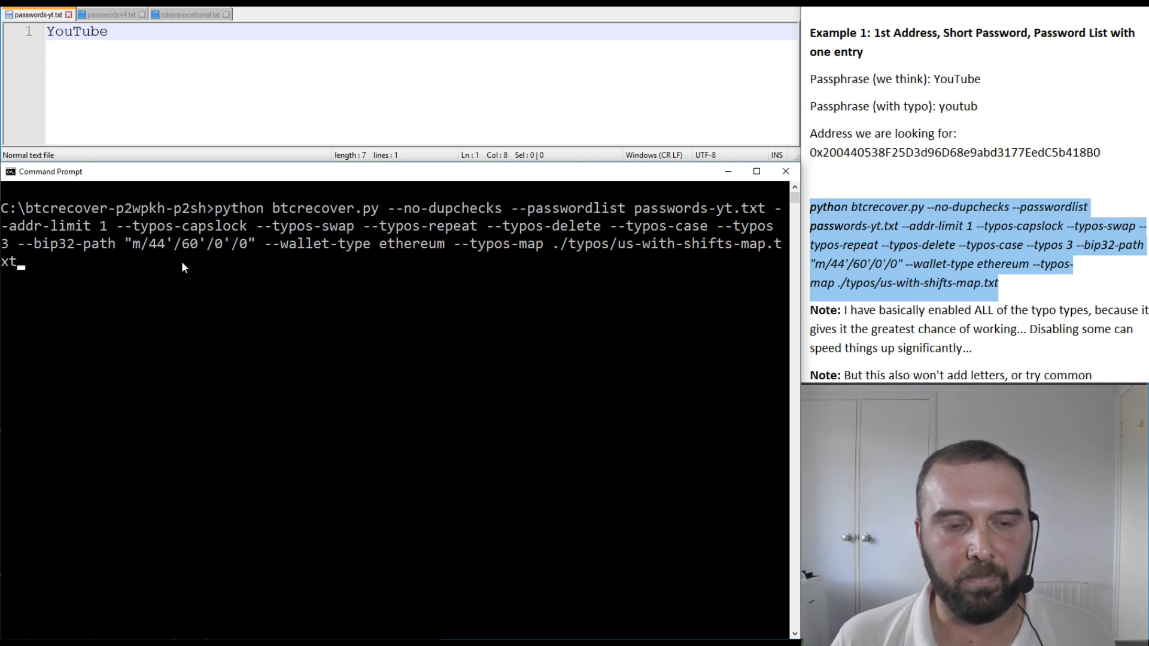
mouse_move(304, 278)
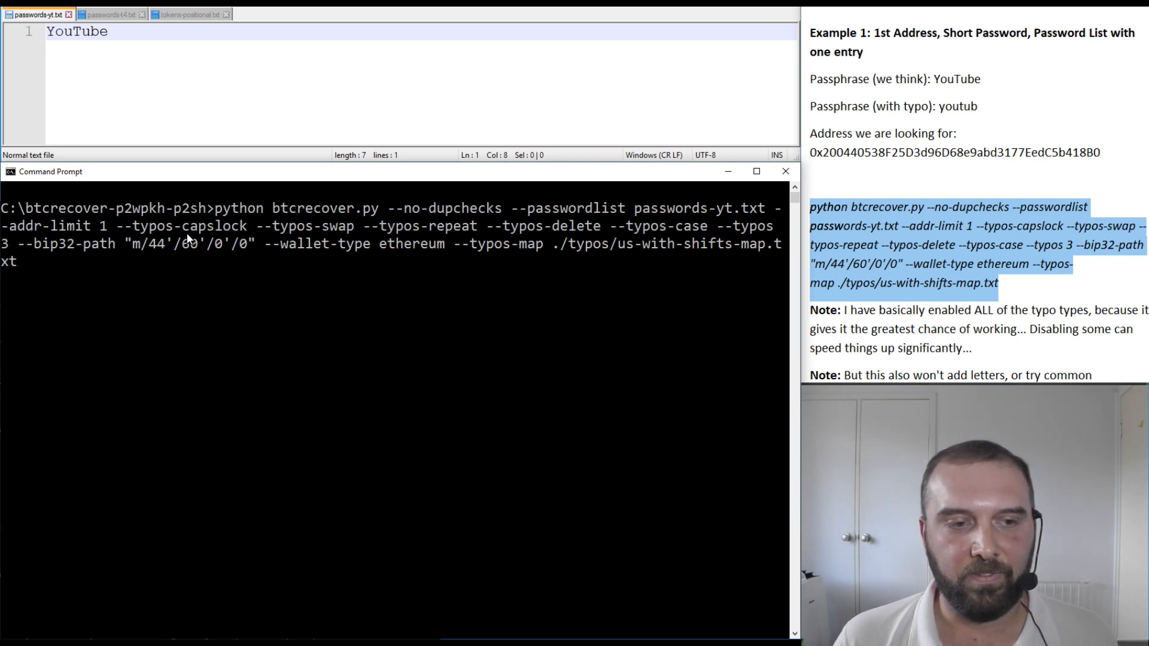
mouse_move(315, 240)
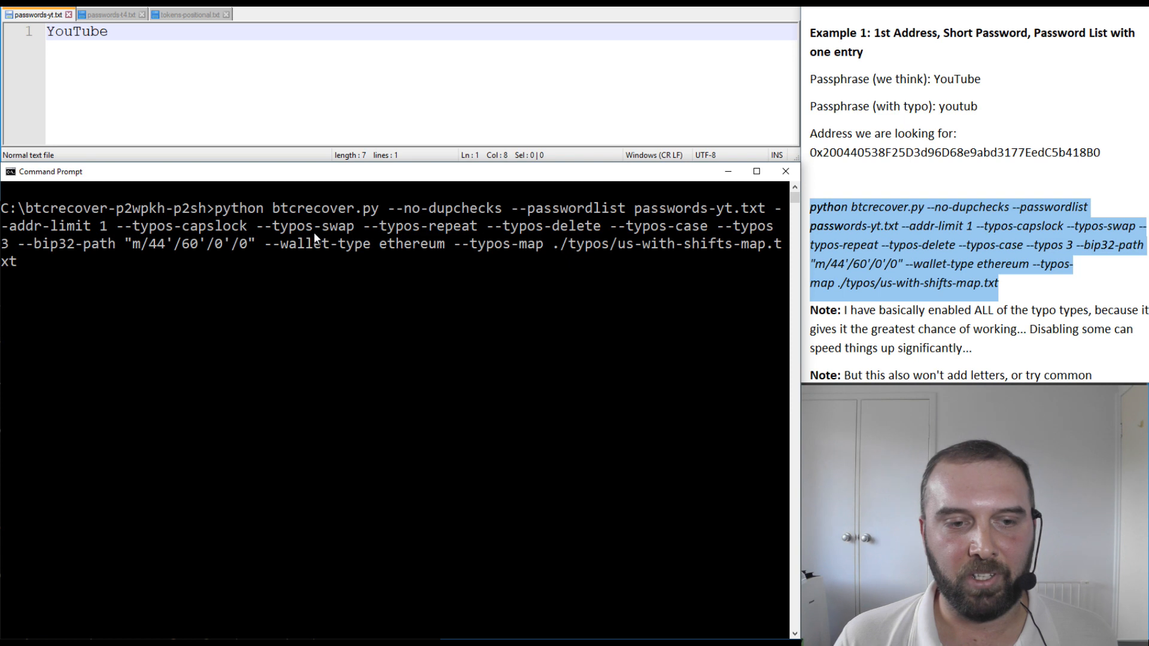
mouse_move(451, 237)
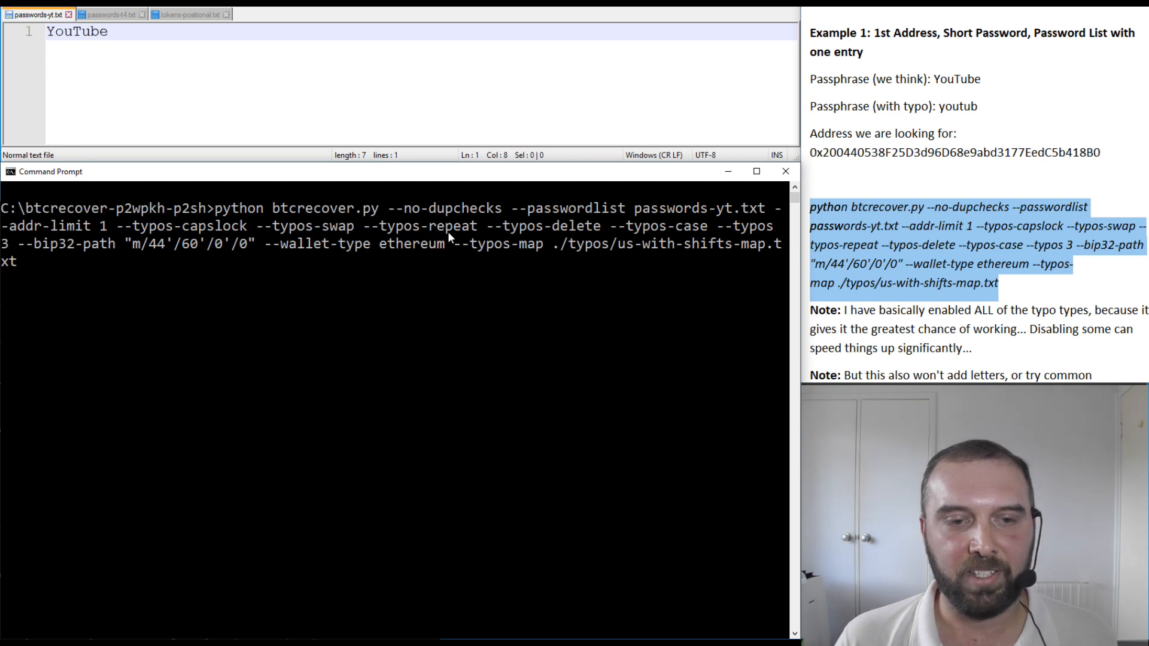
mouse_move(553, 233)
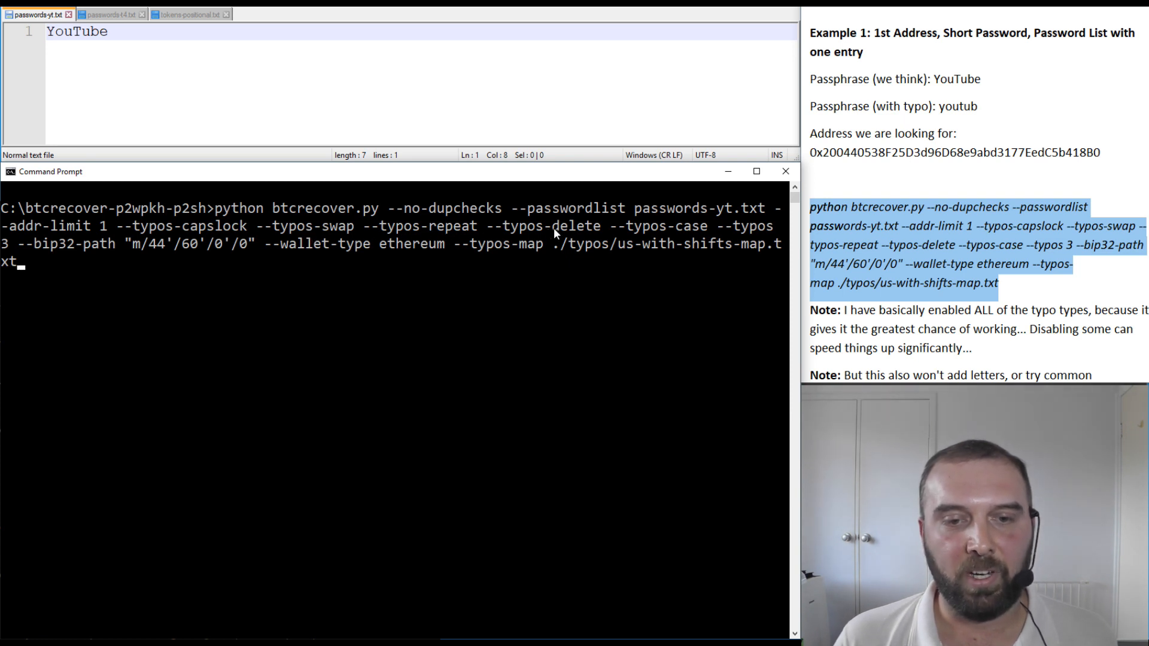
mouse_move(667, 234)
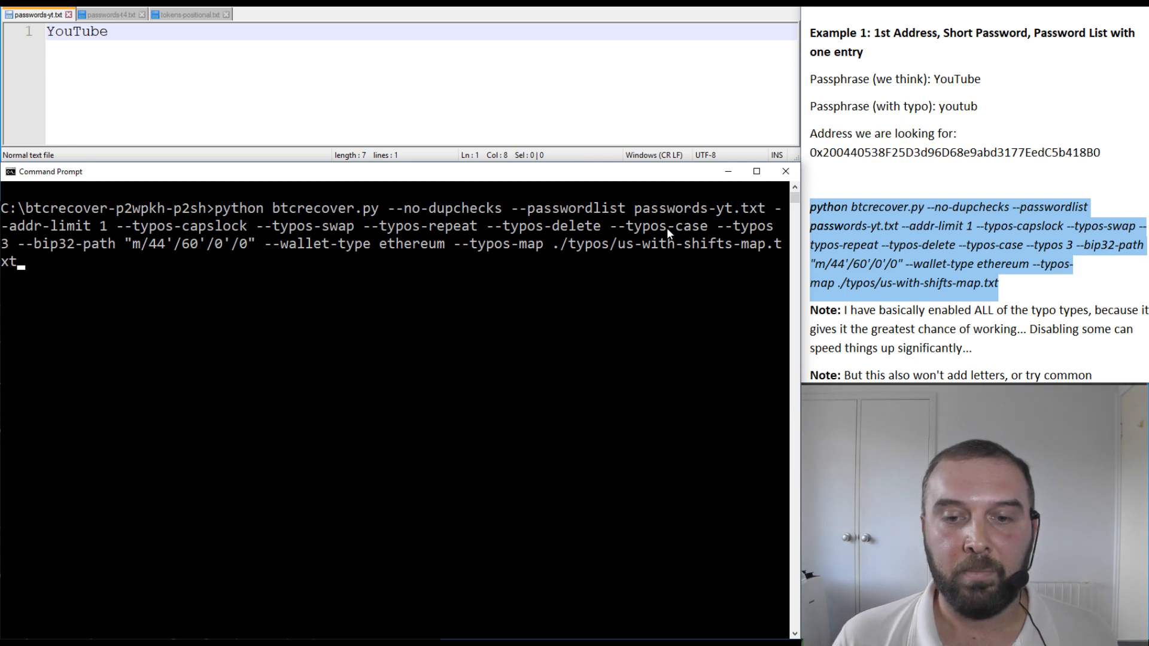
mouse_move(678, 240)
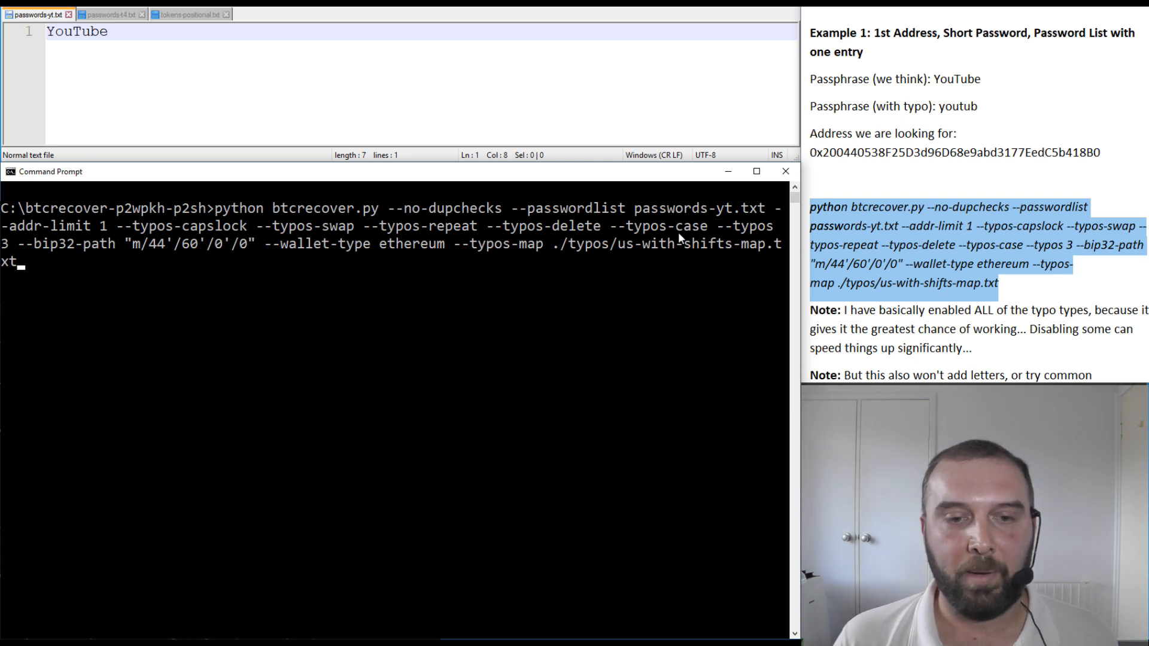
mouse_move(16, 250)
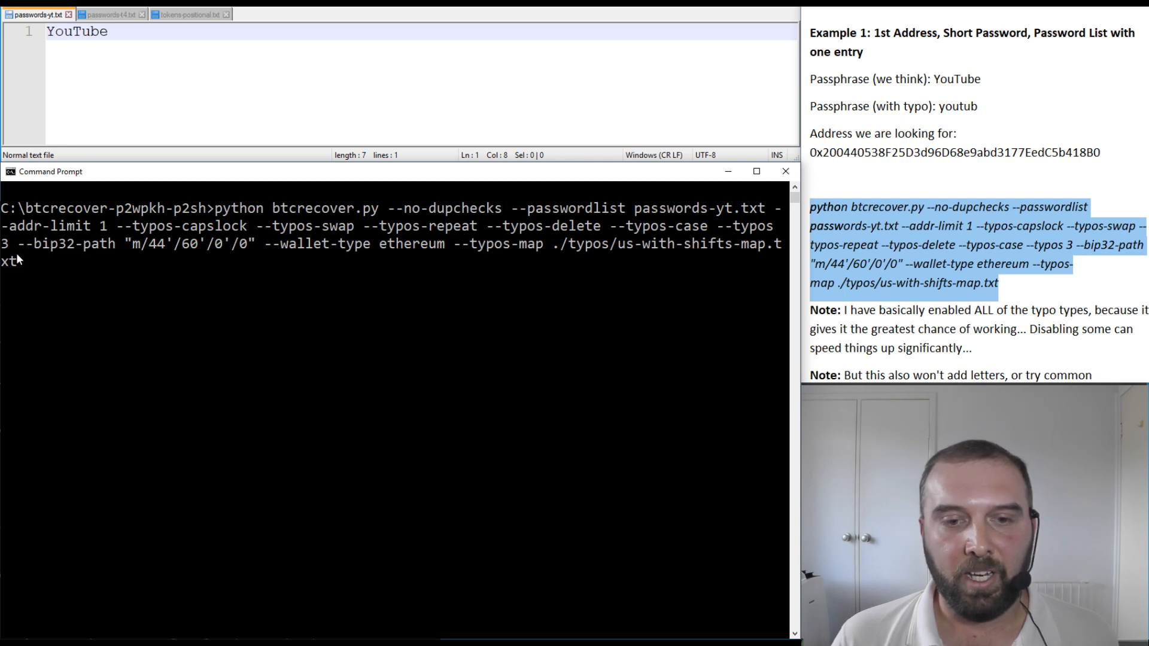
mouse_move(688, 257)
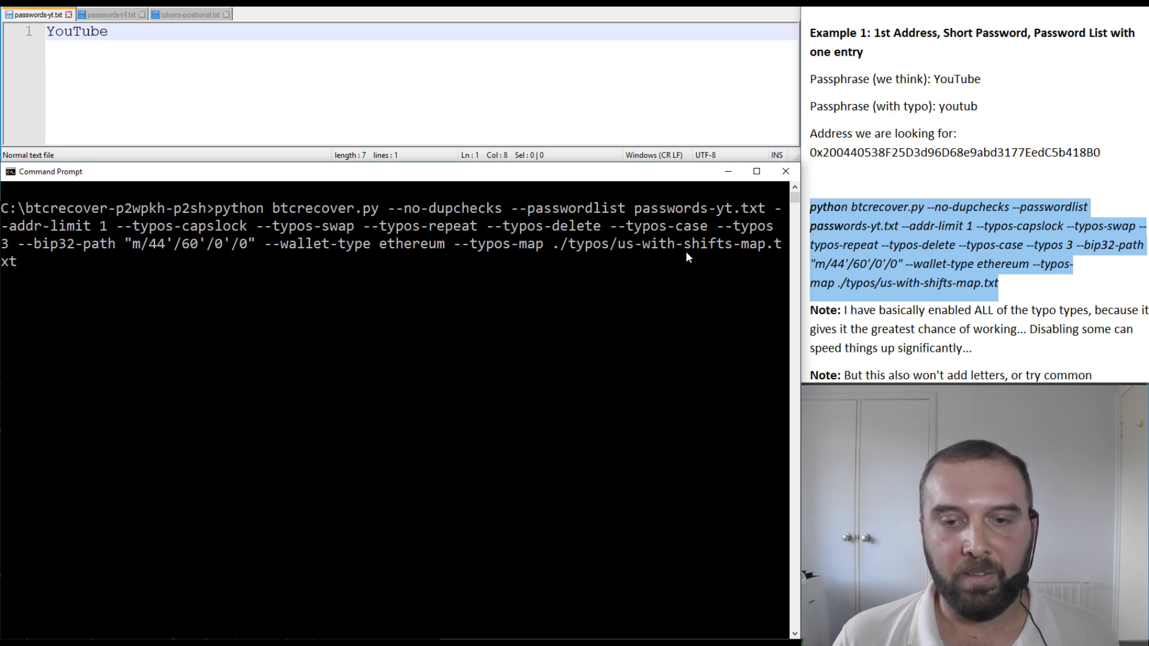
mouse_move(634, 264)
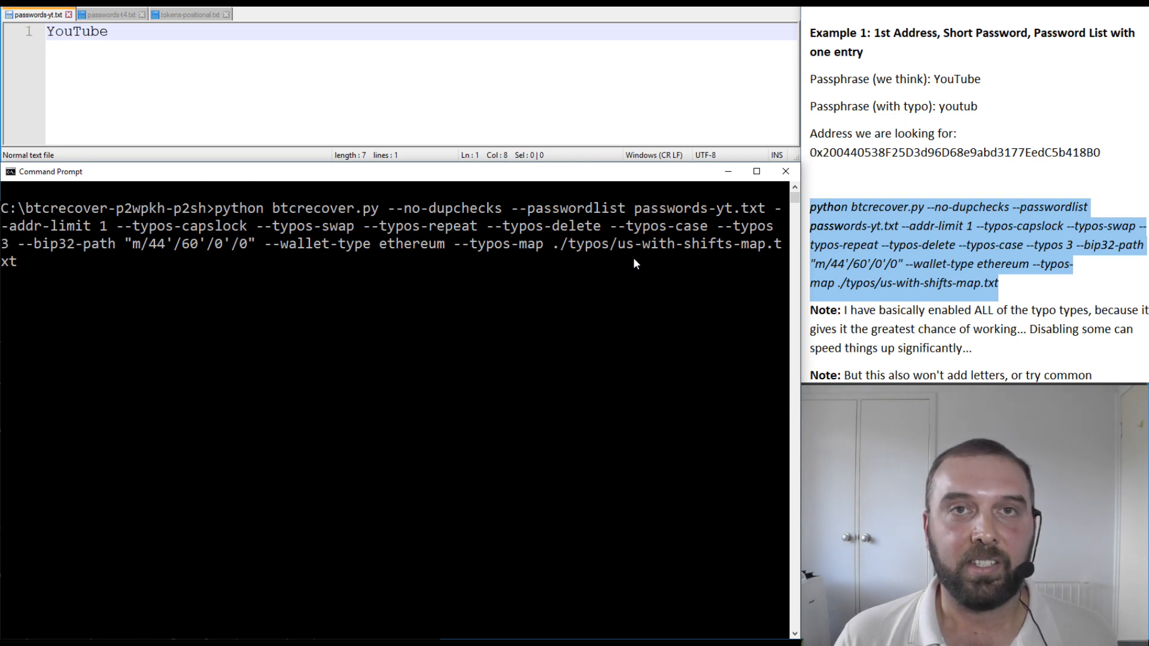
mouse_move(636, 276)
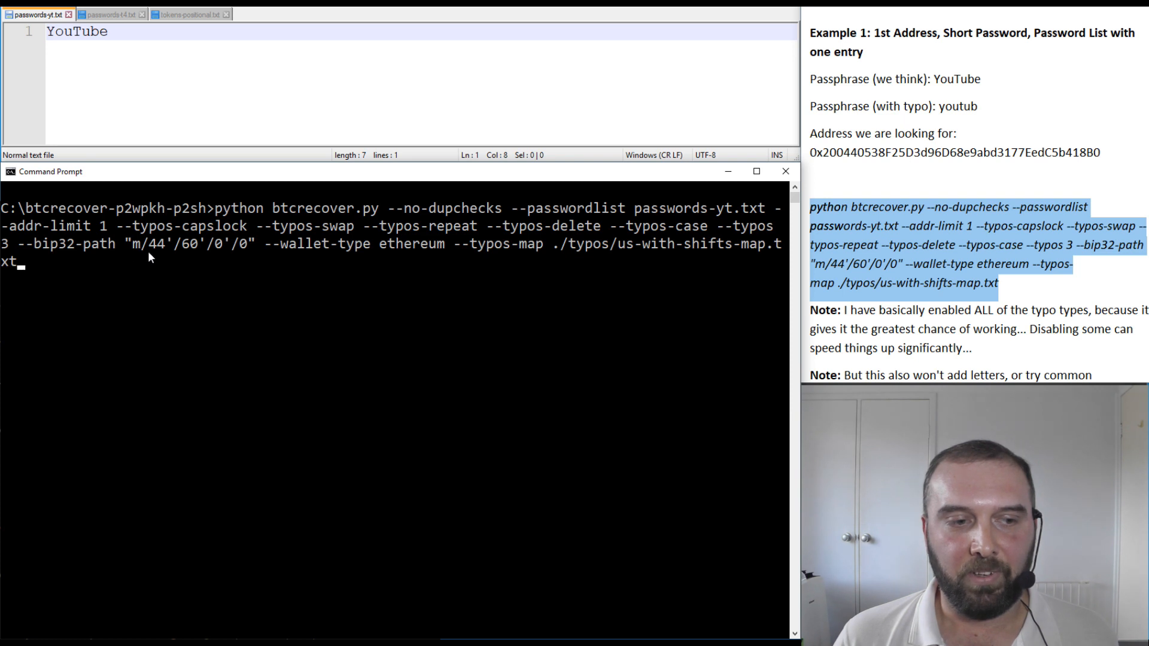
mouse_move(378, 257)
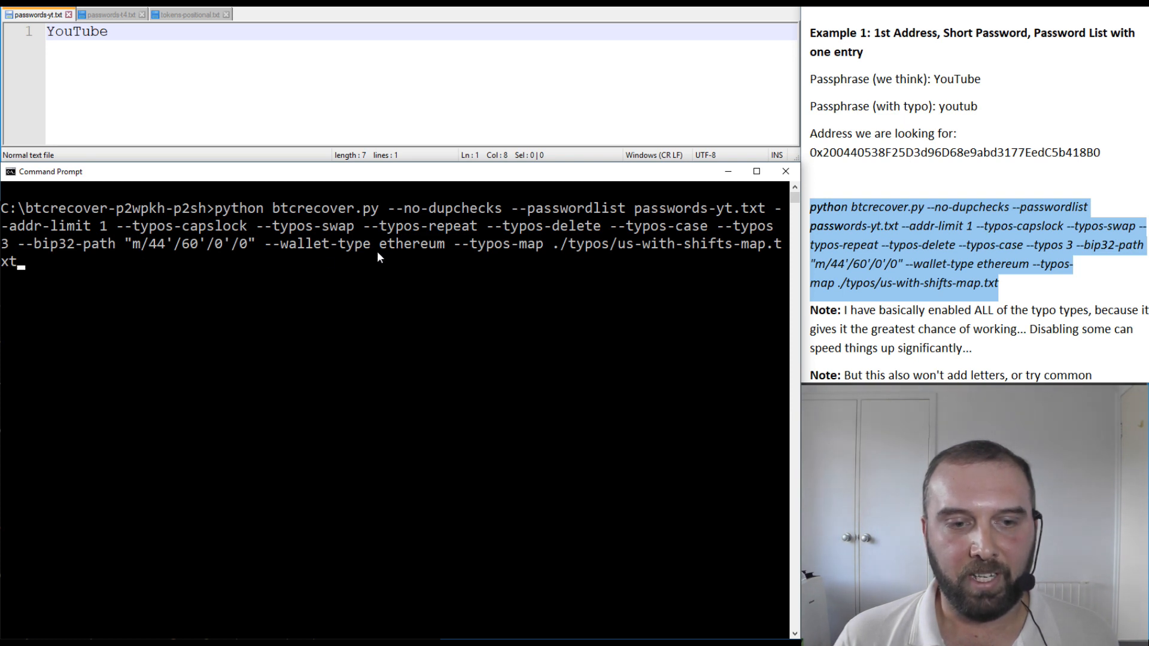
mouse_move(287, 254)
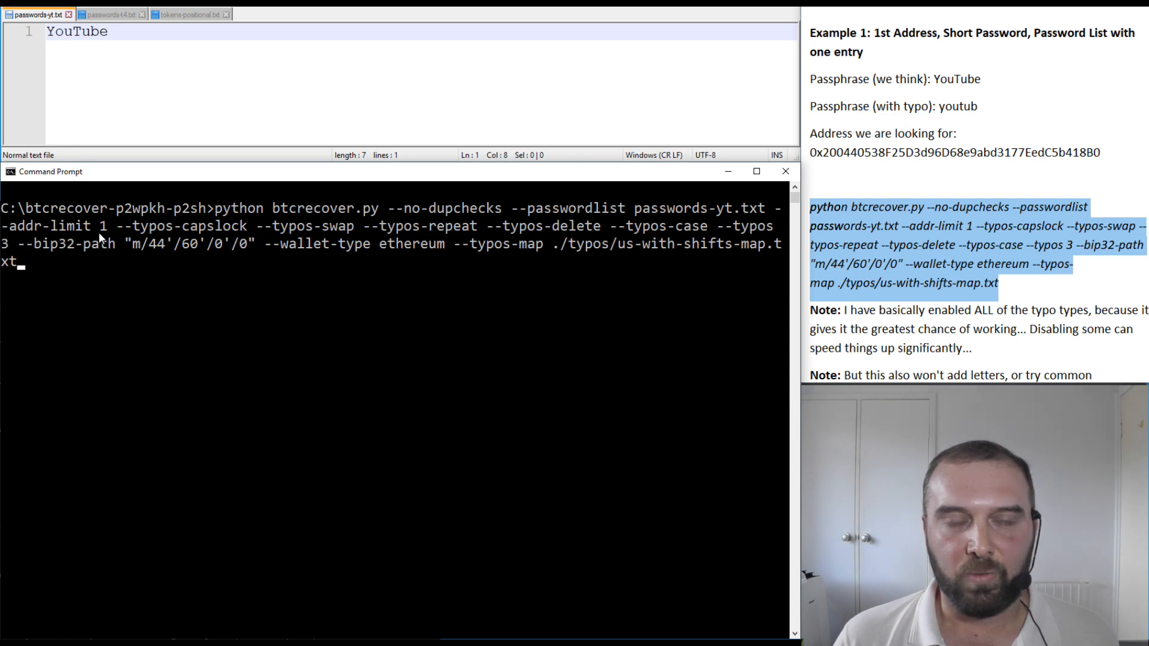
mouse_move(175, 297)
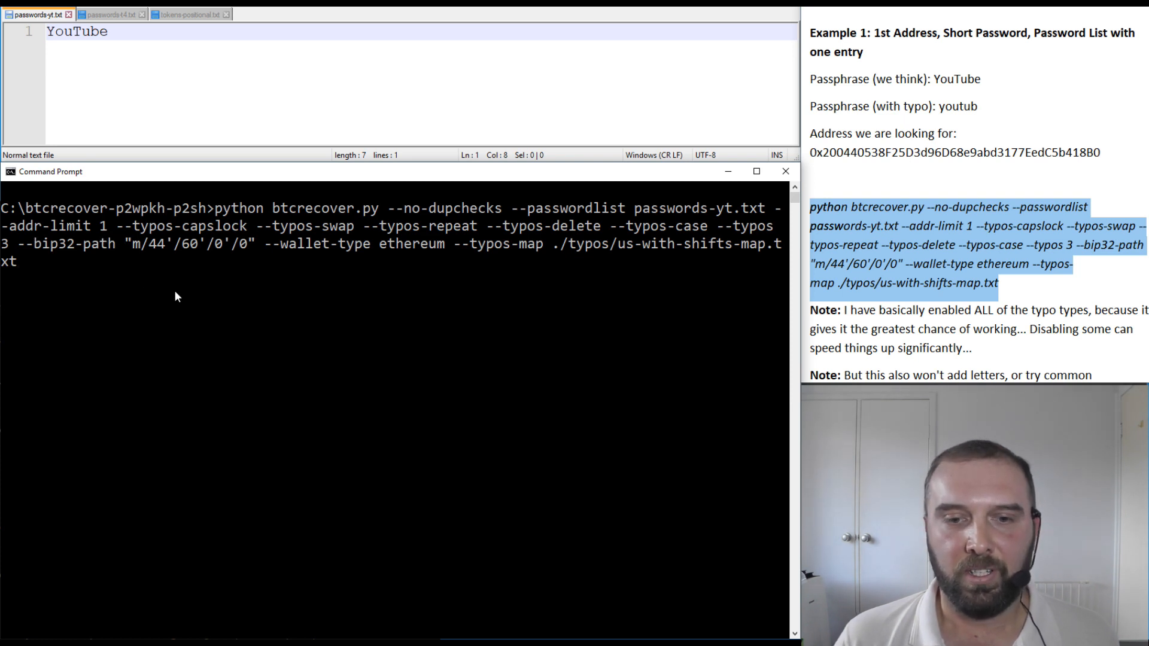
mouse_move(235, 272)
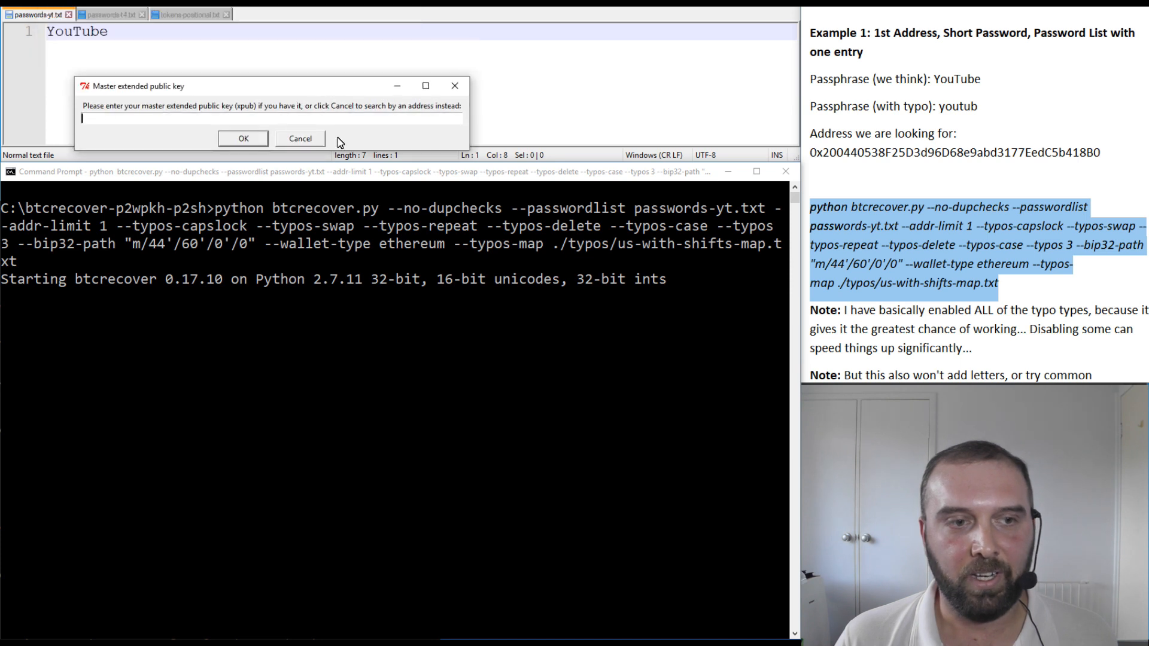
click(300, 138)
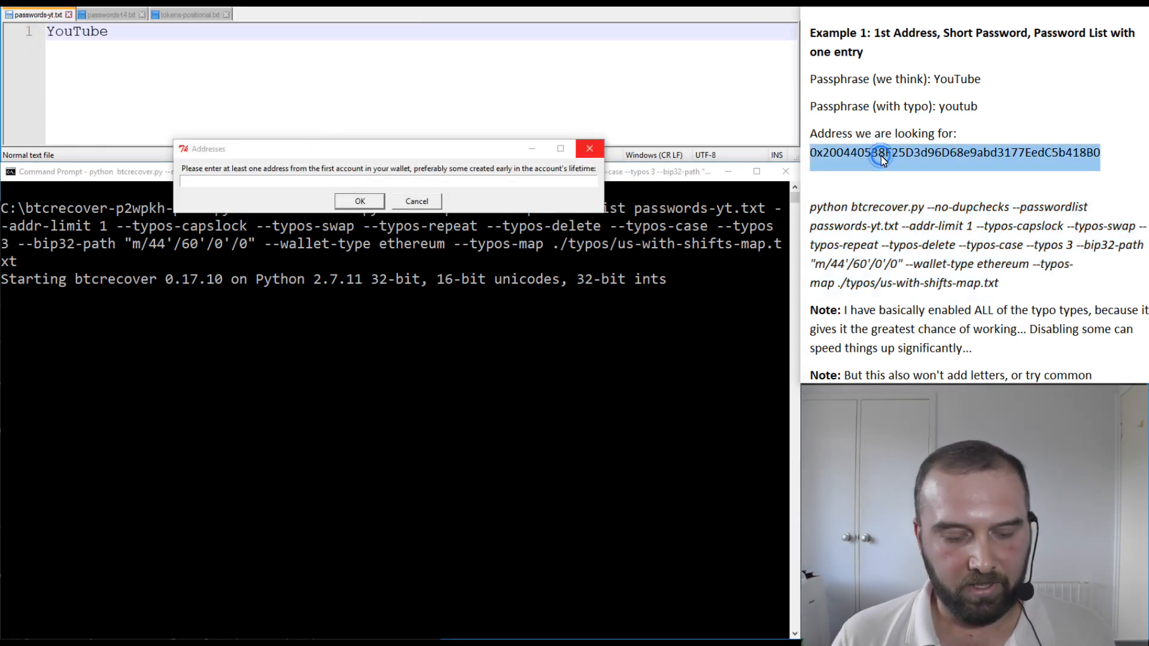
click(359, 201)
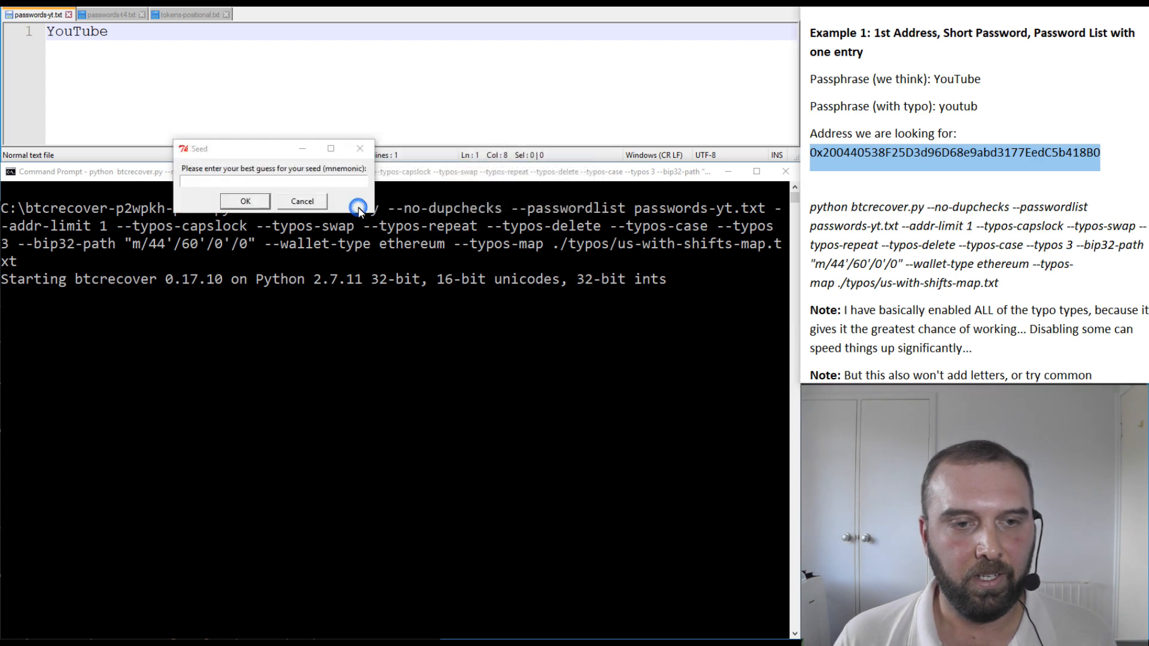
scroll(down, 3)
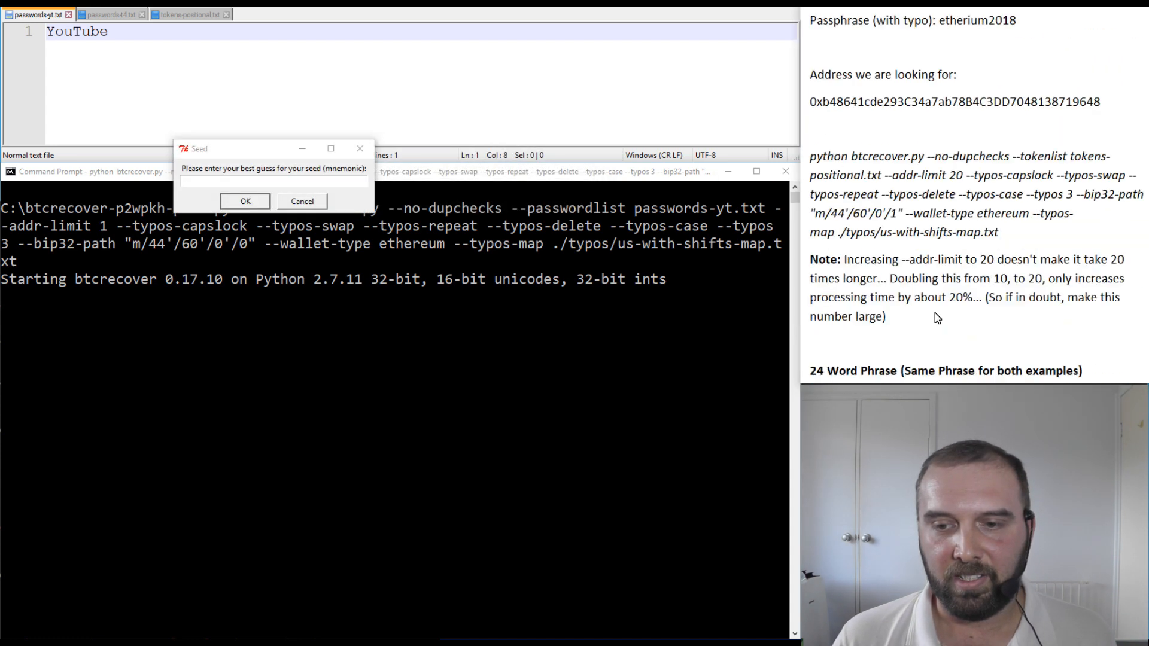
scroll(down, 3)
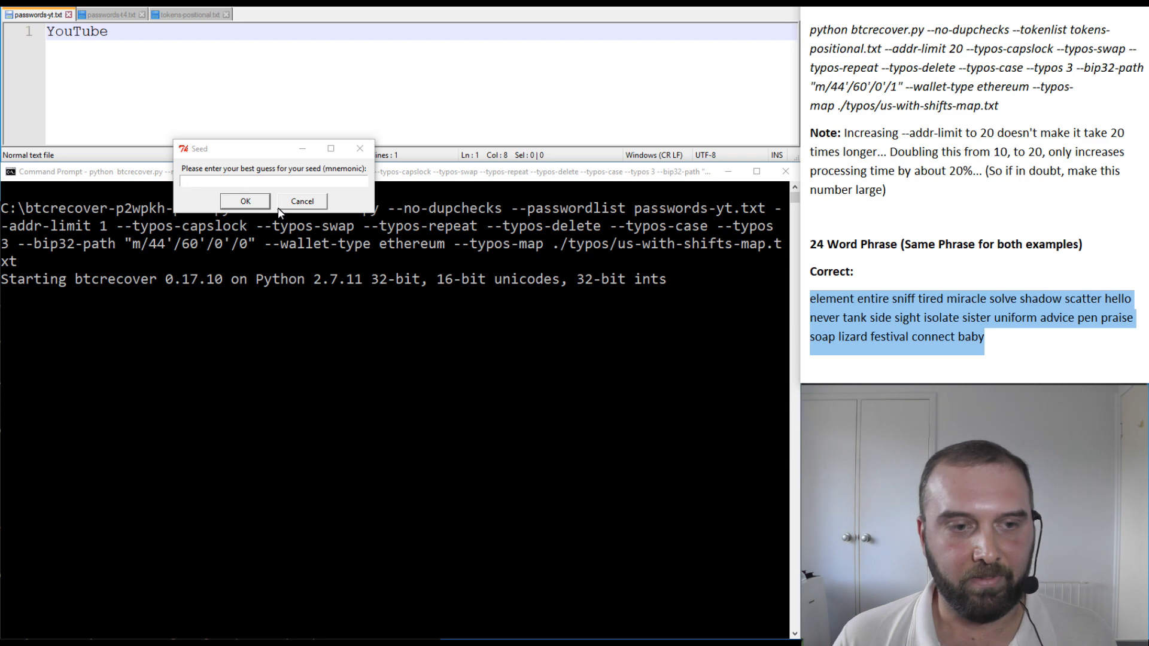
click(245, 201)
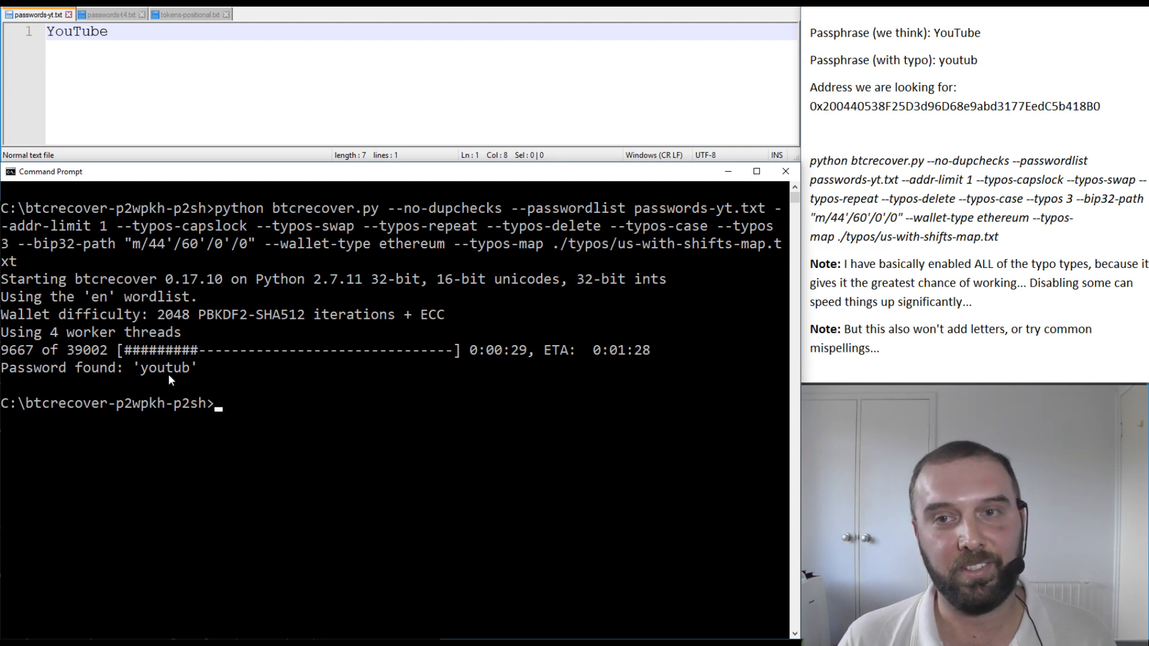
mouse_move(932, 261)
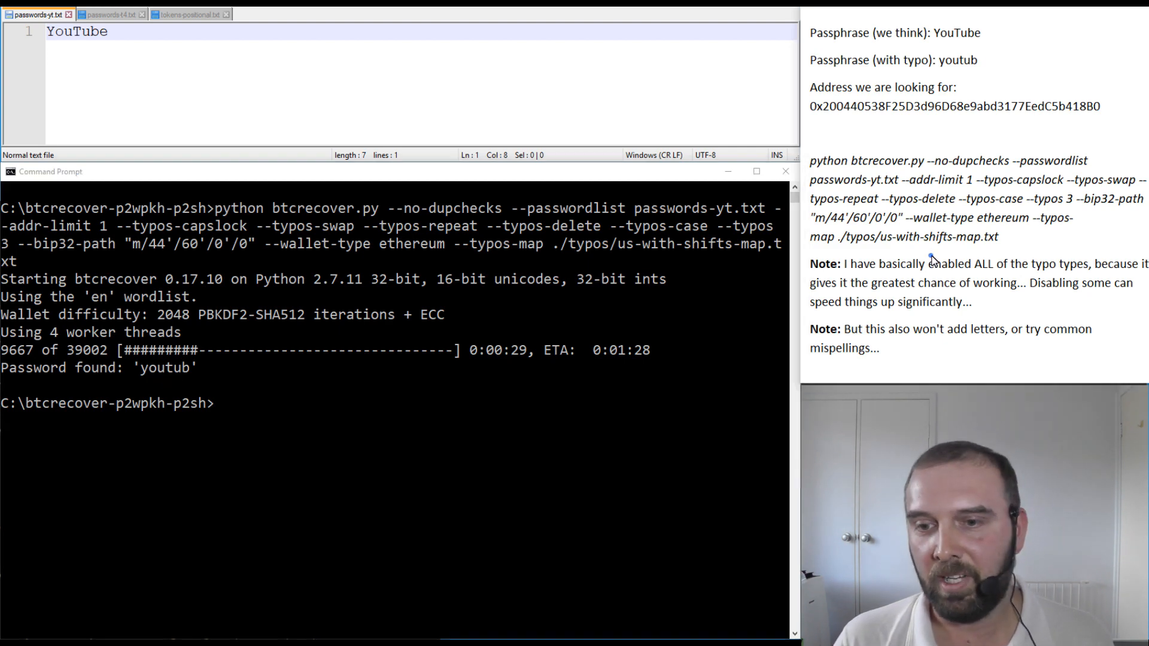
scroll(down, 3)
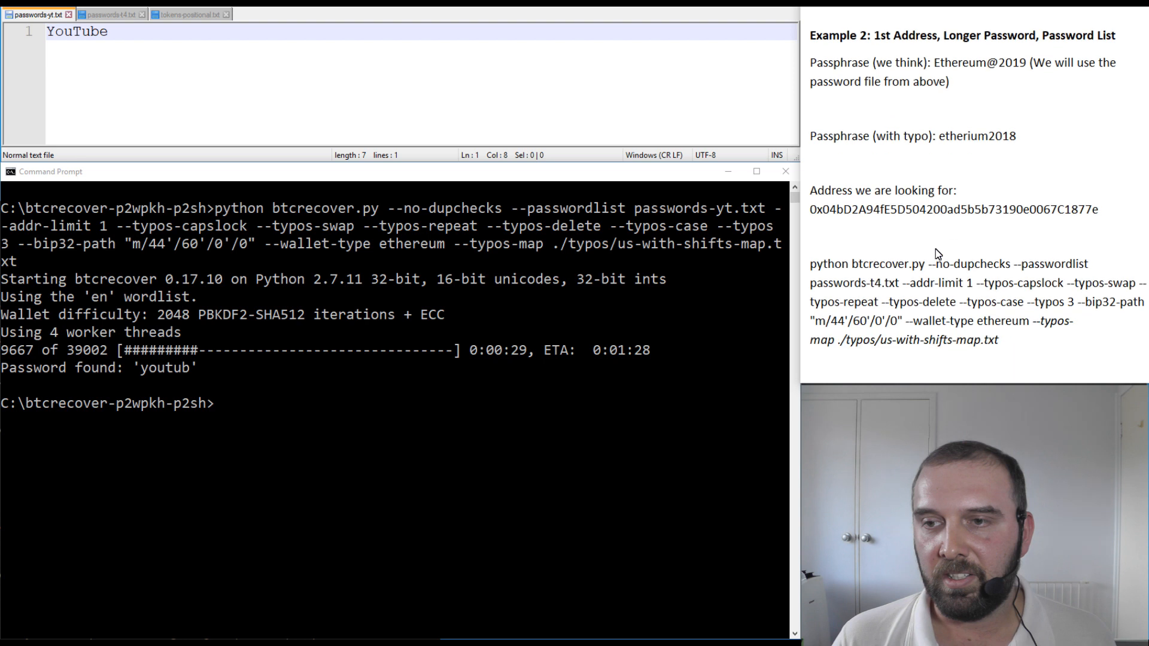
mouse_move(927, 53)
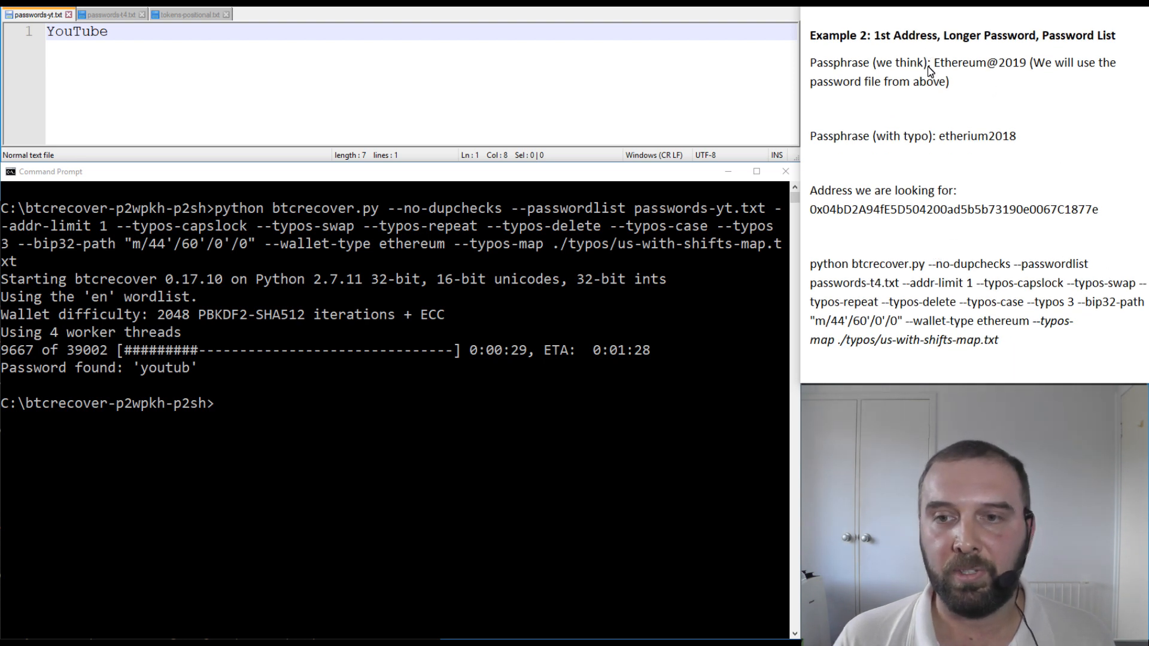
mouse_move(175, 46)
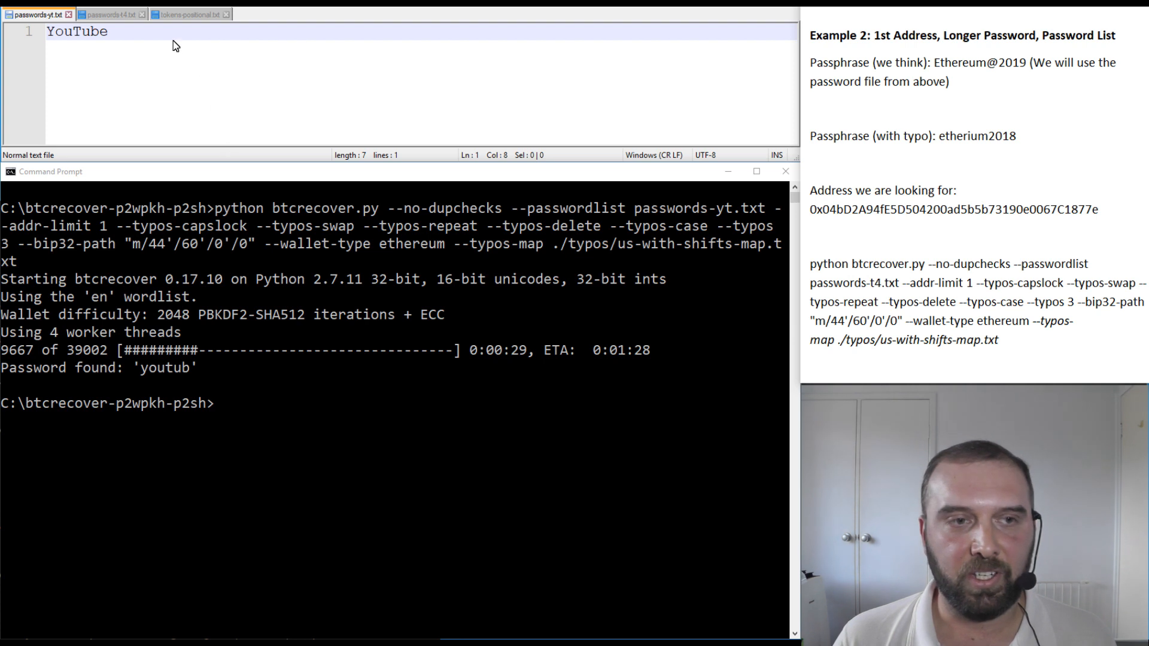
double_click(952, 211)
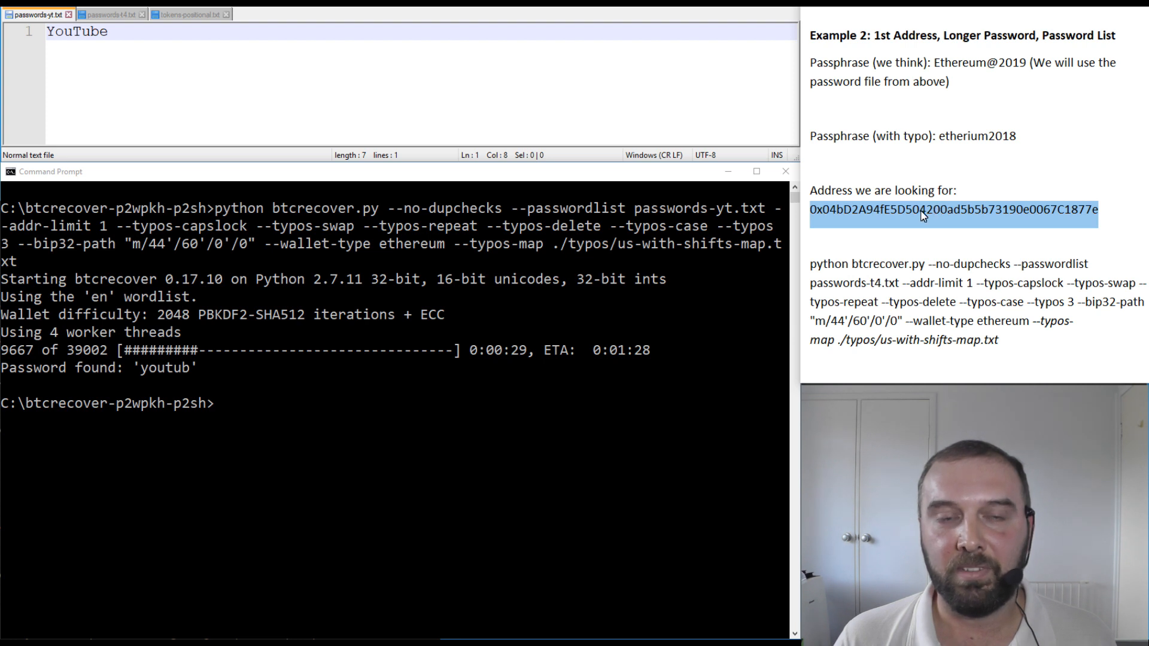
click(108, 13)
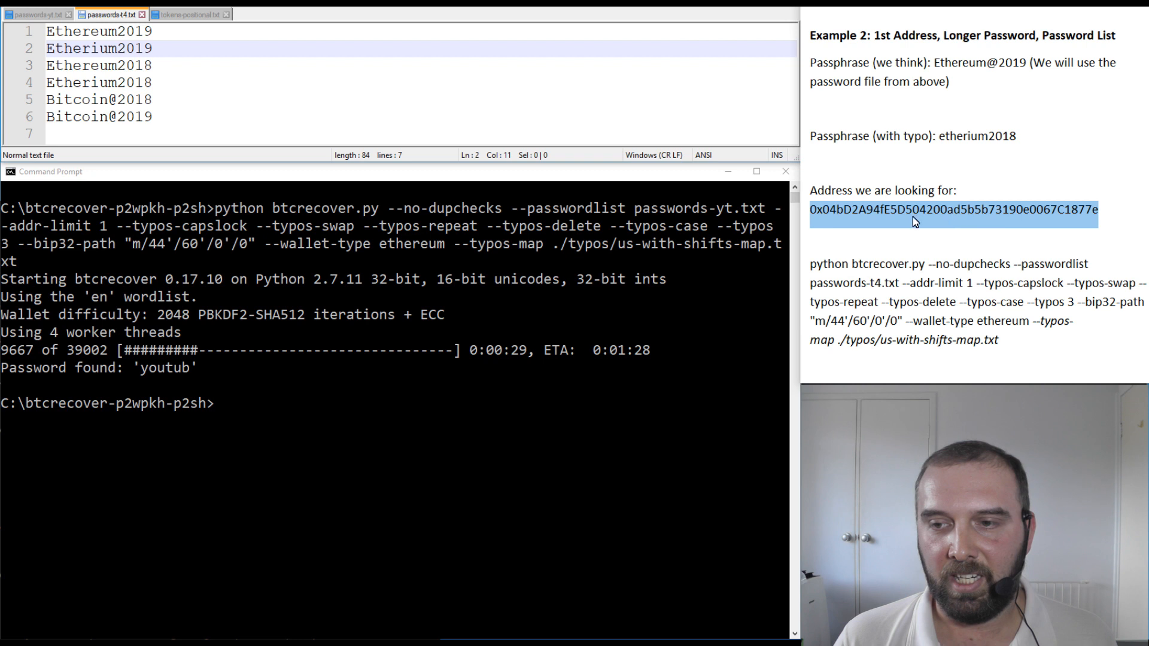
mouse_move(968, 146)
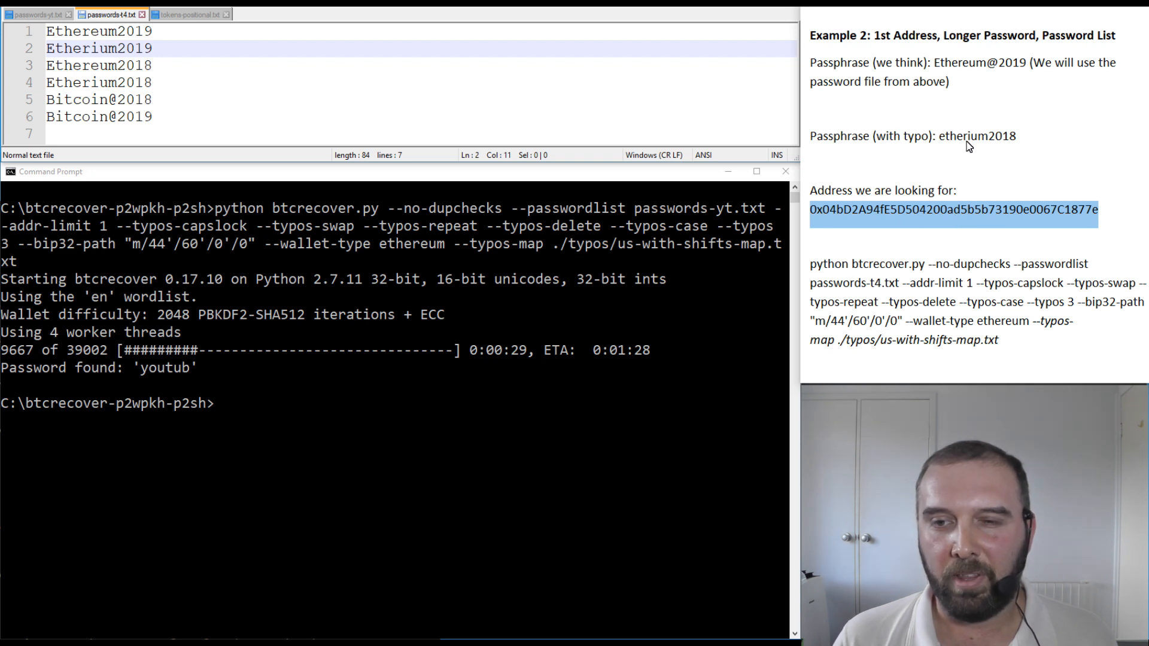
mouse_move(984, 68)
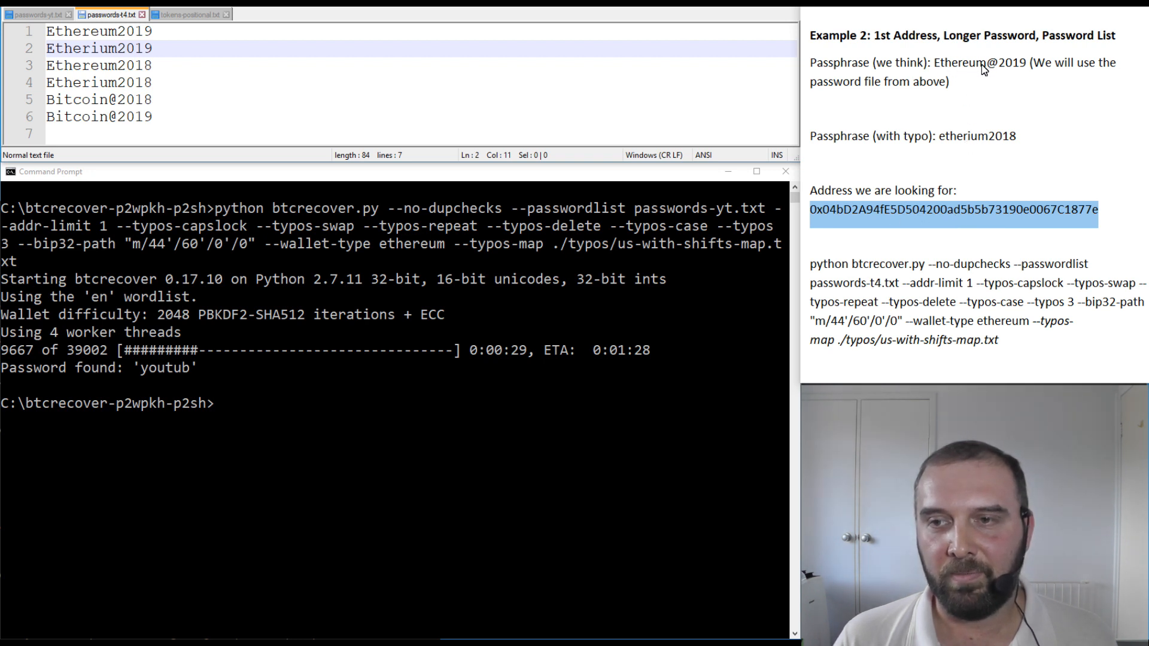
mouse_move(310, 108)
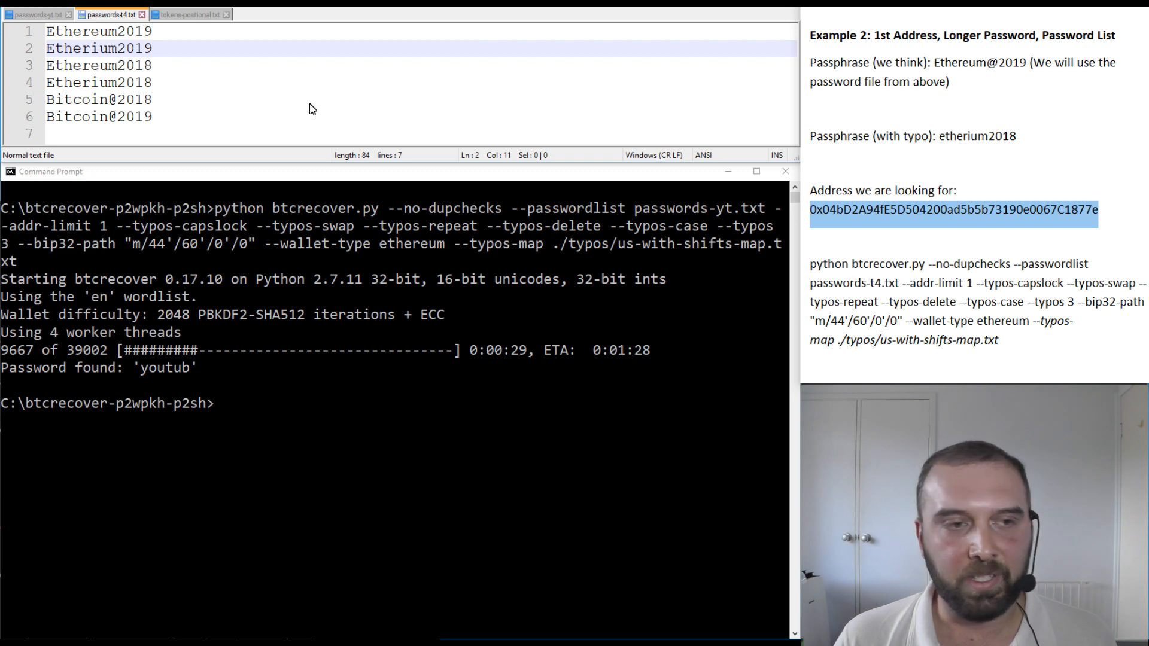
click(99, 82)
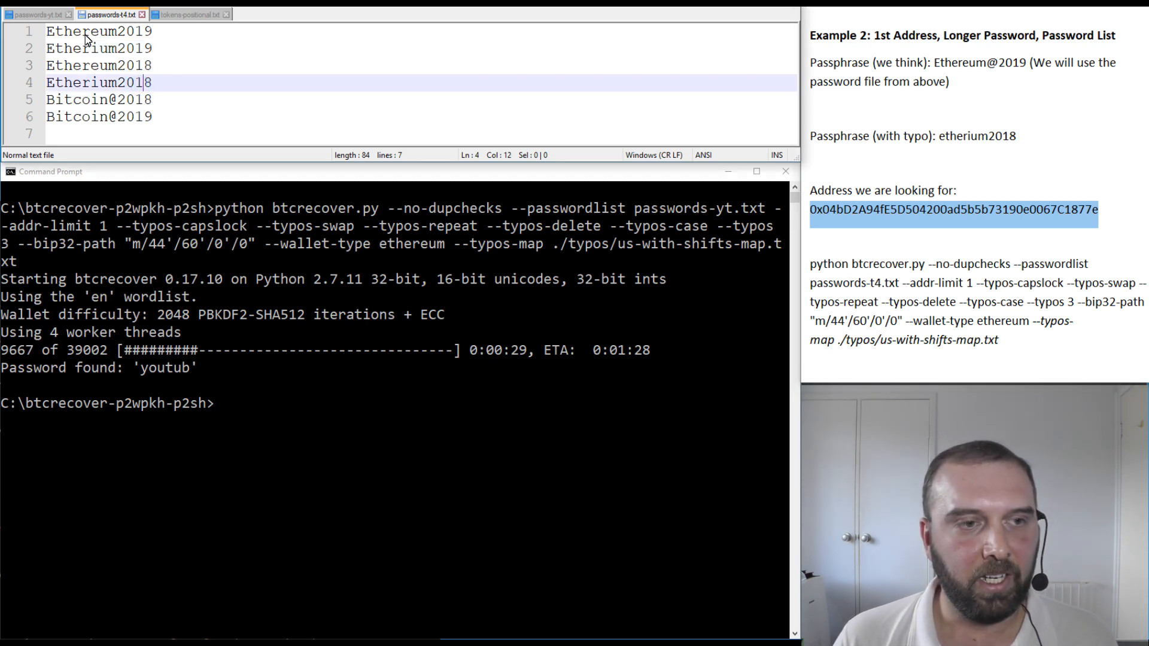
click(92, 48)
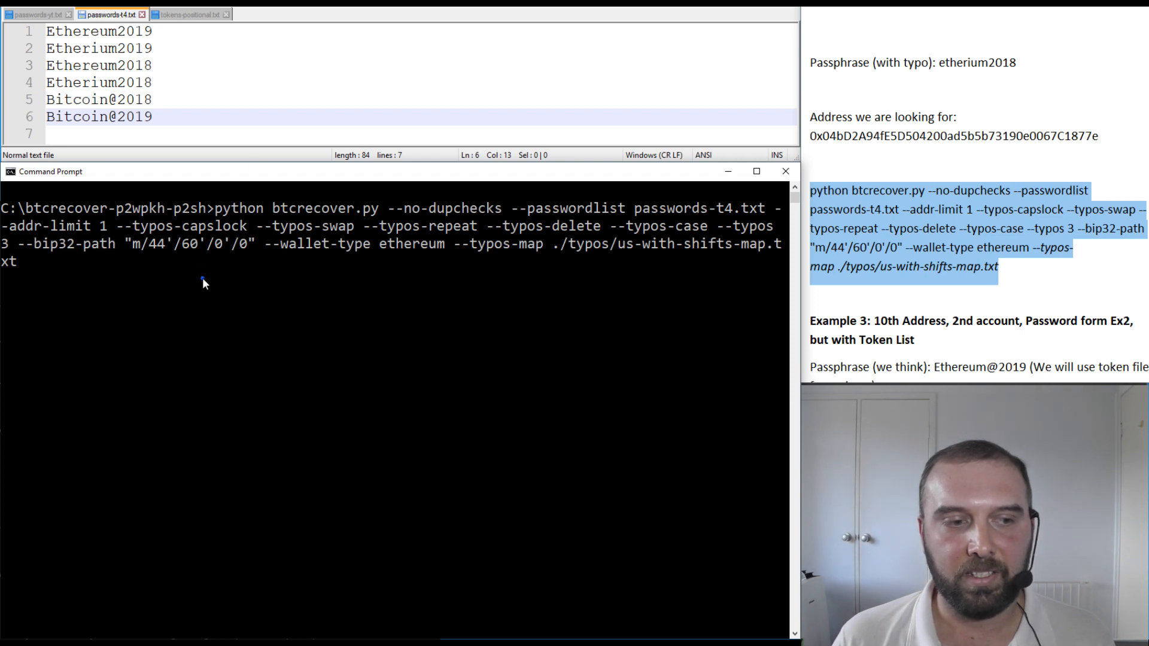
key(Return)
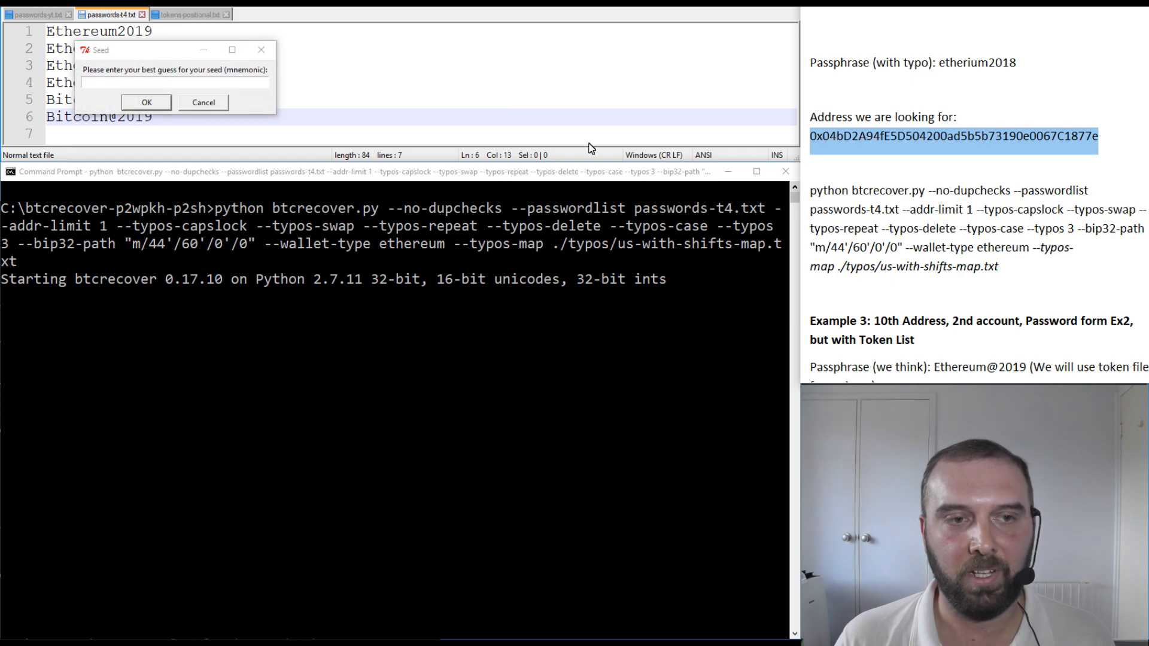
scroll(down, 3)
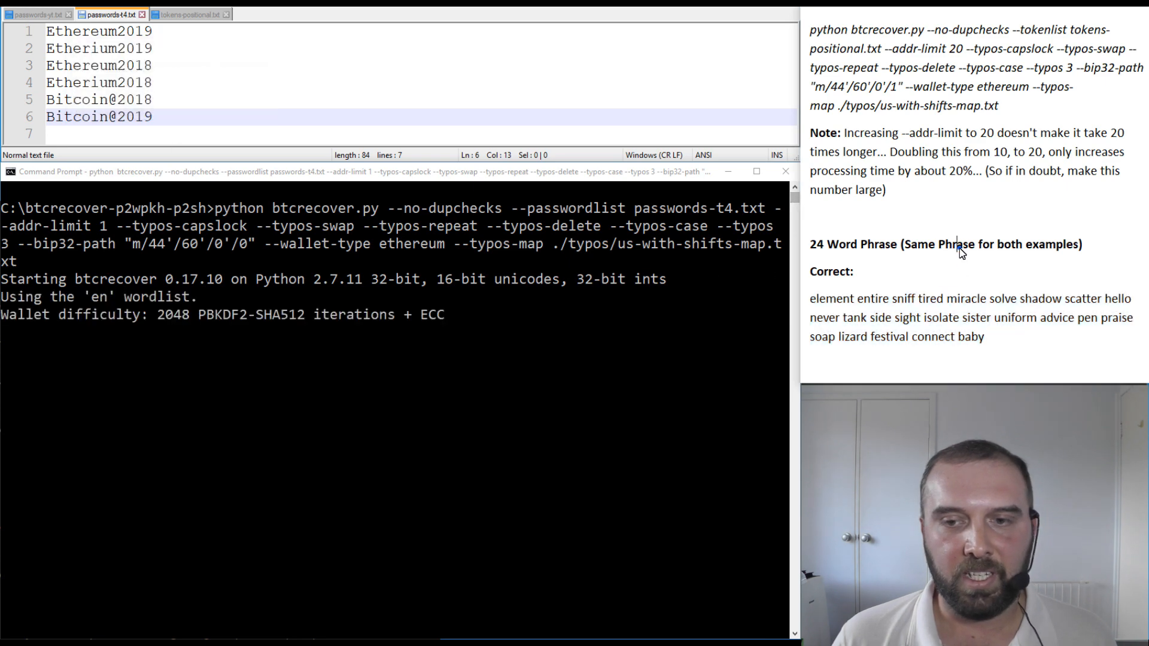
scroll(down, 3)
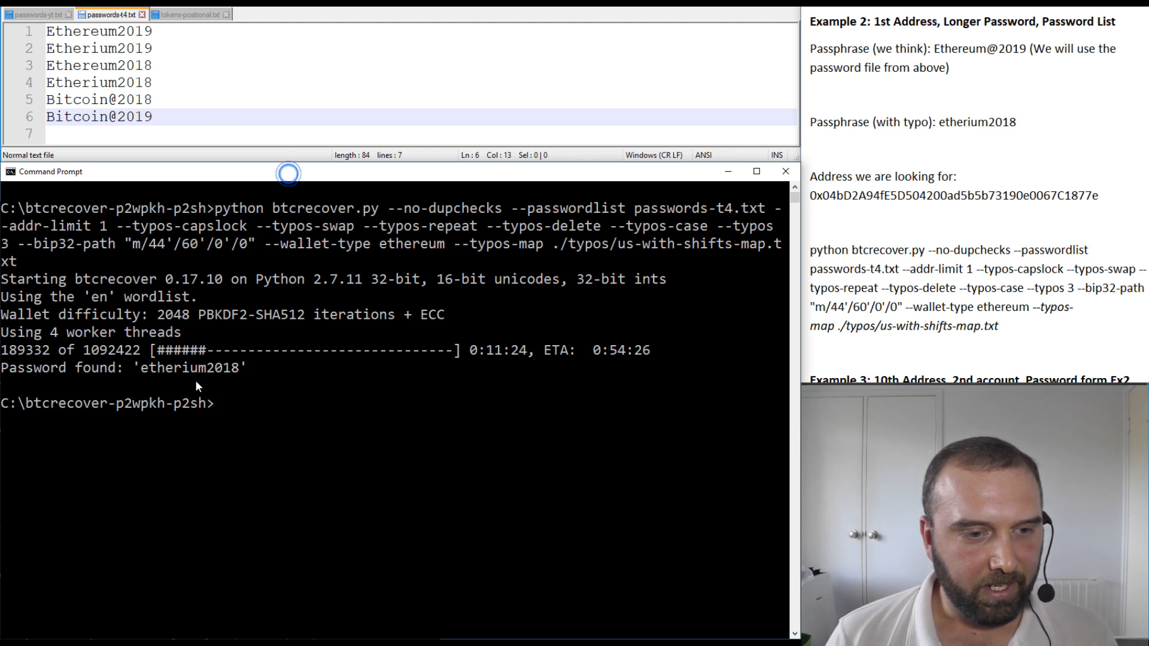
mouse_move(187, 379)
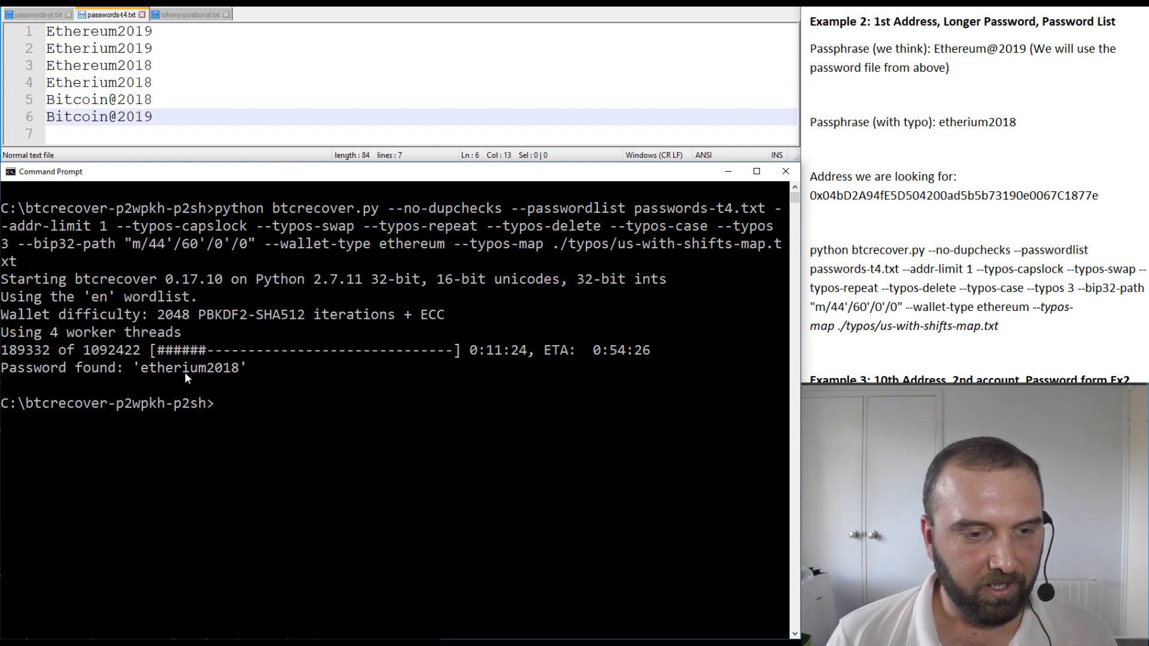
mouse_move(188, 134)
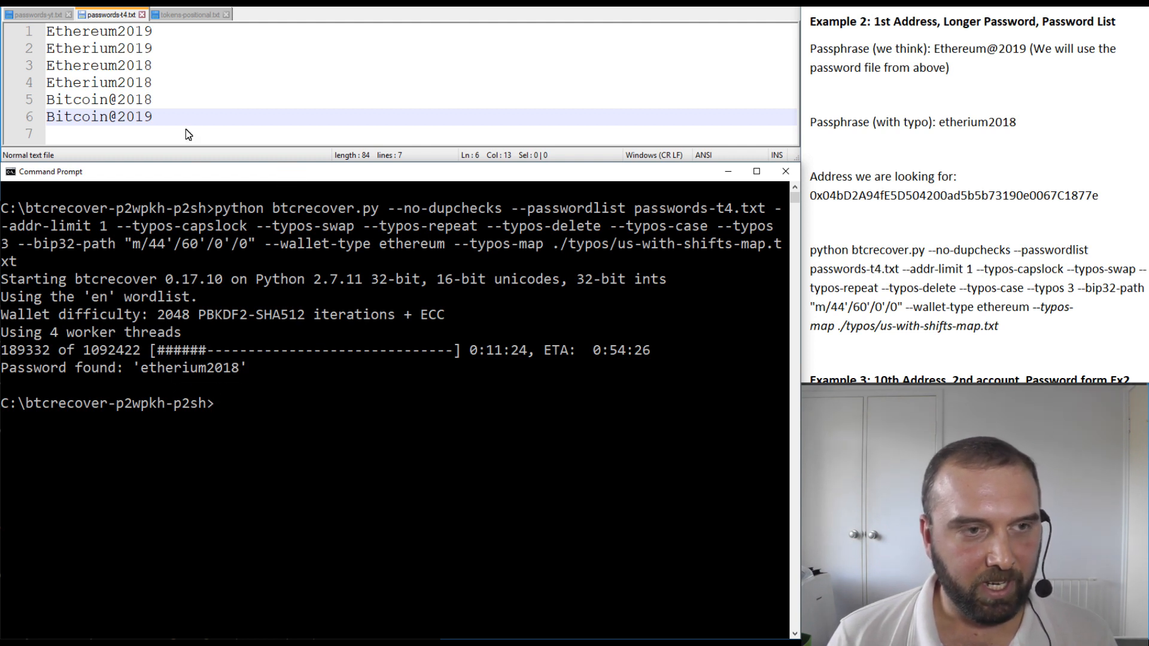
mouse_move(147, 380)
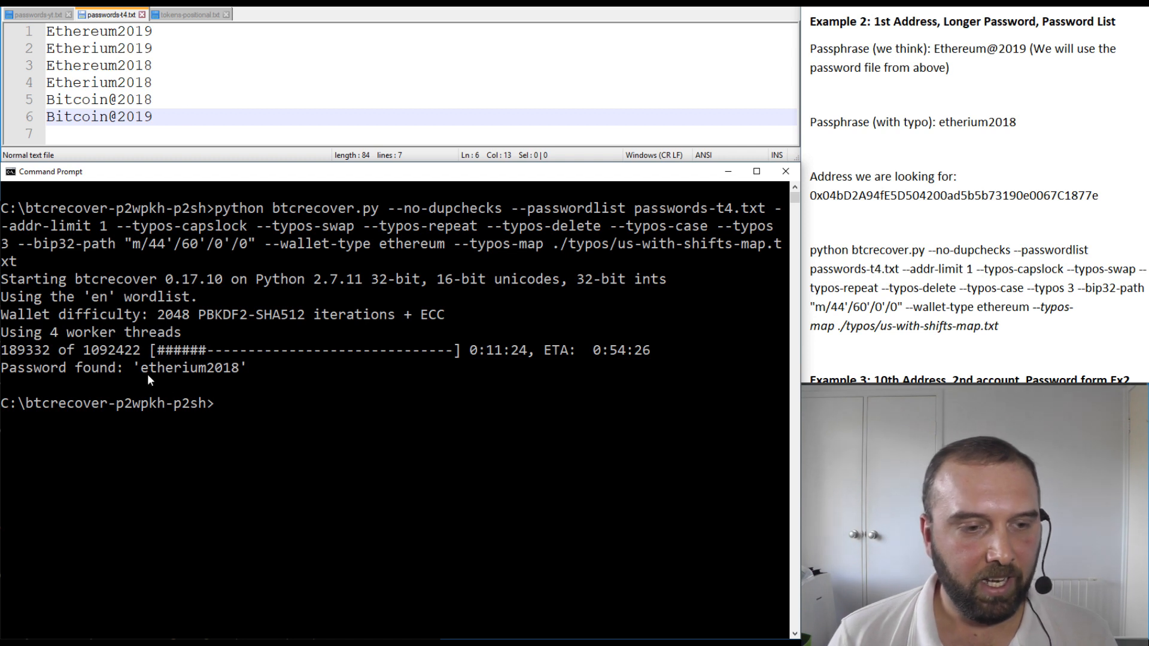
mouse_move(235, 379)
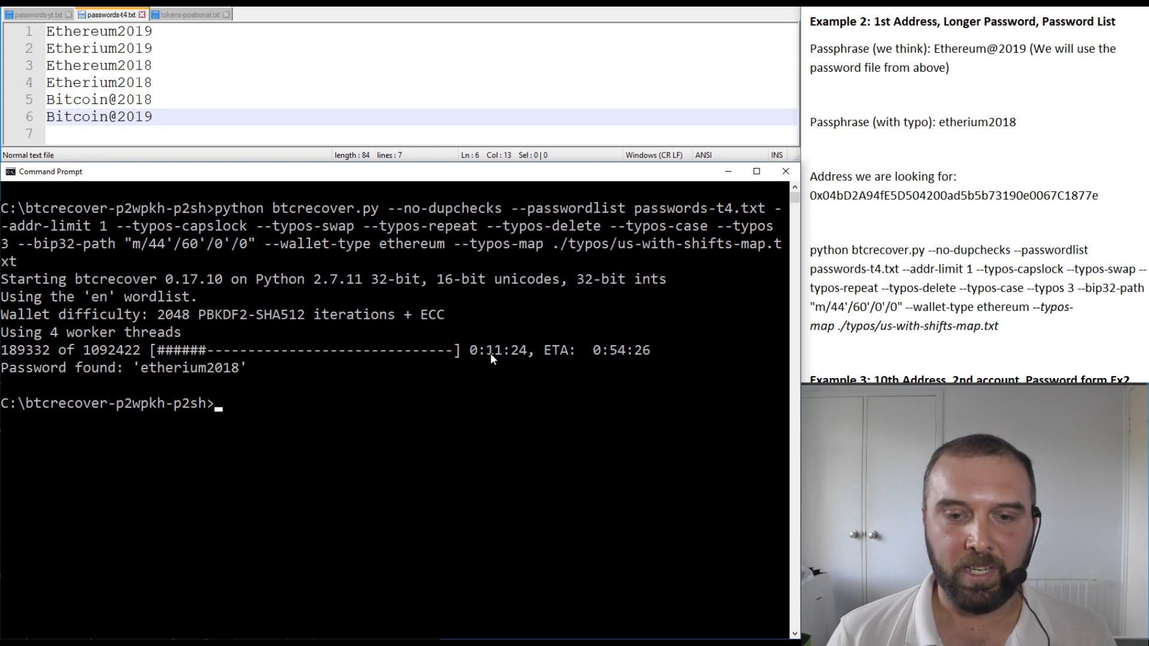
mouse_move(613, 361)
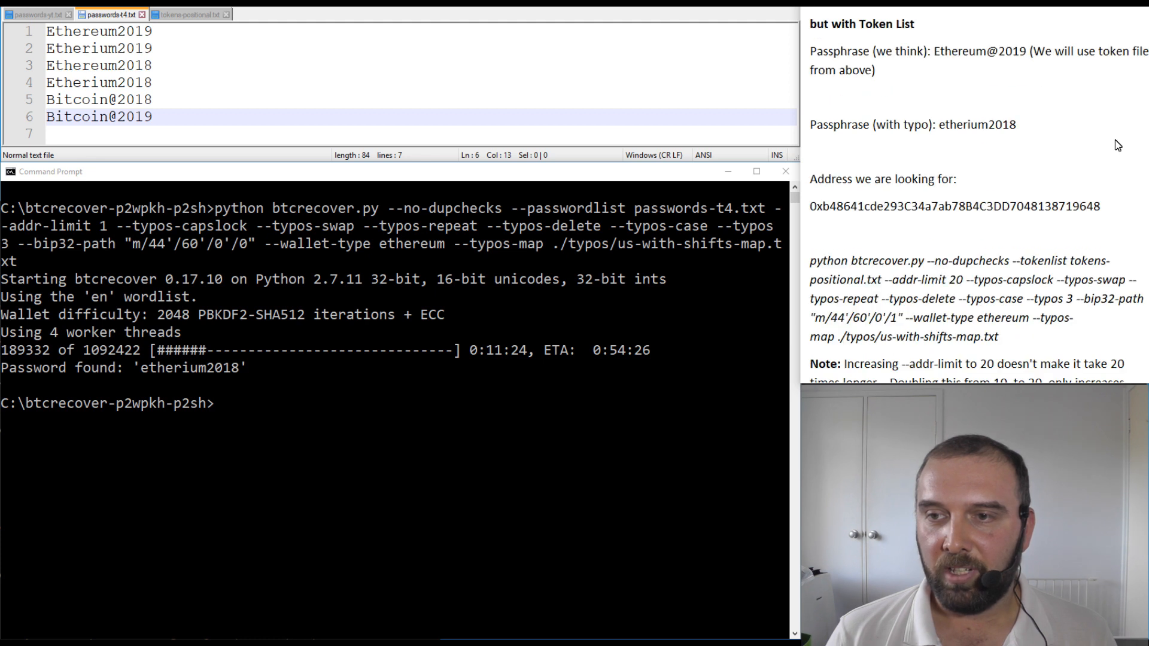
Compare the tokens-positional.txt token list with passwords-t4.txt, then return to tokens-positional.txt
scroll(up, 3)
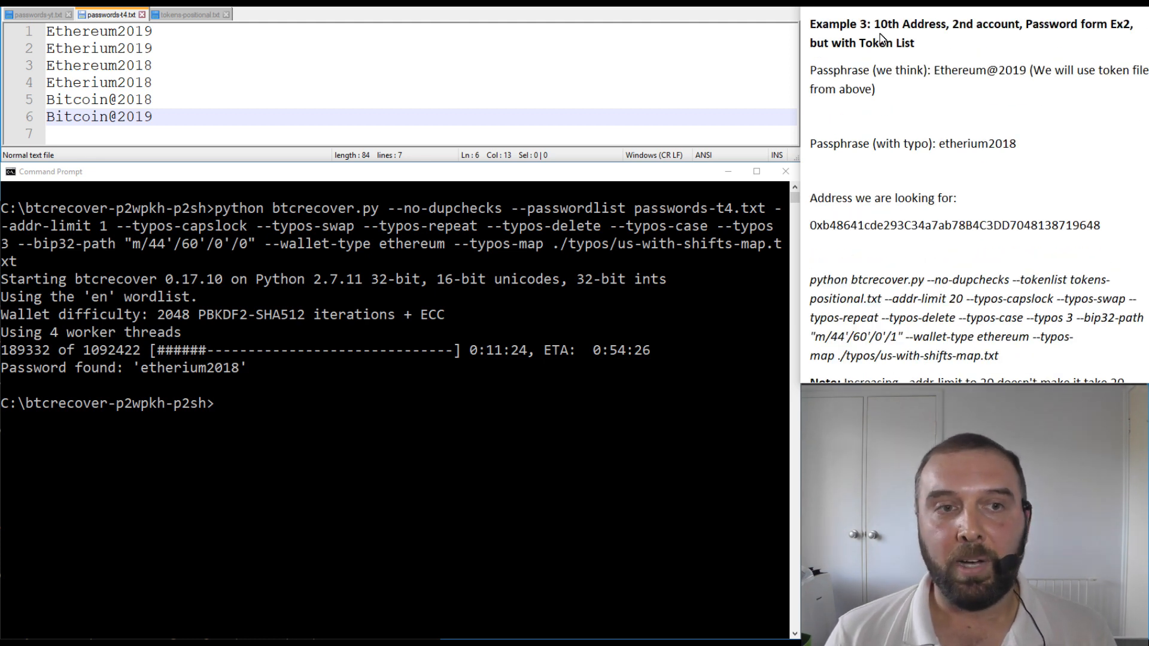
click(189, 14)
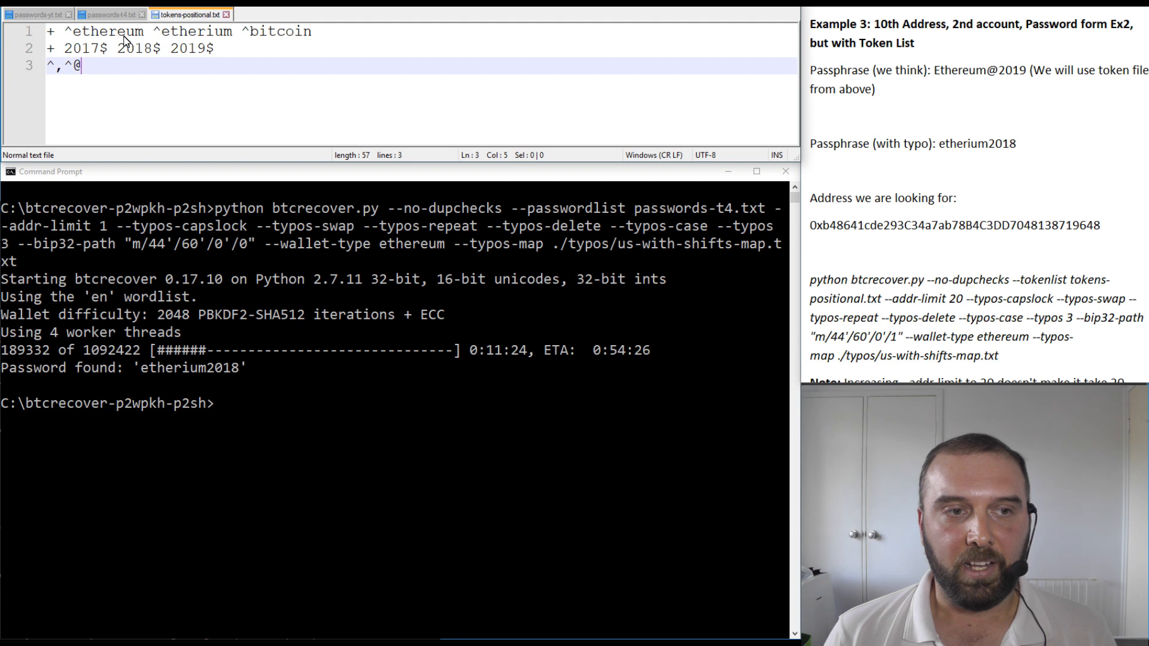
mouse_move(229, 57)
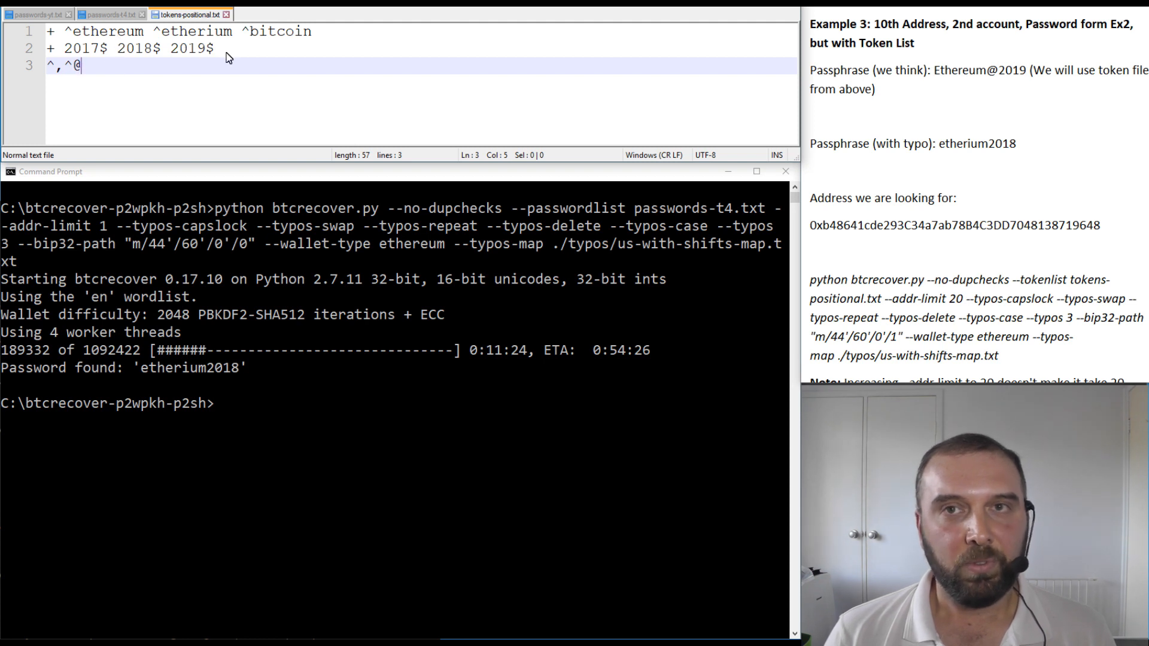
click(110, 14)
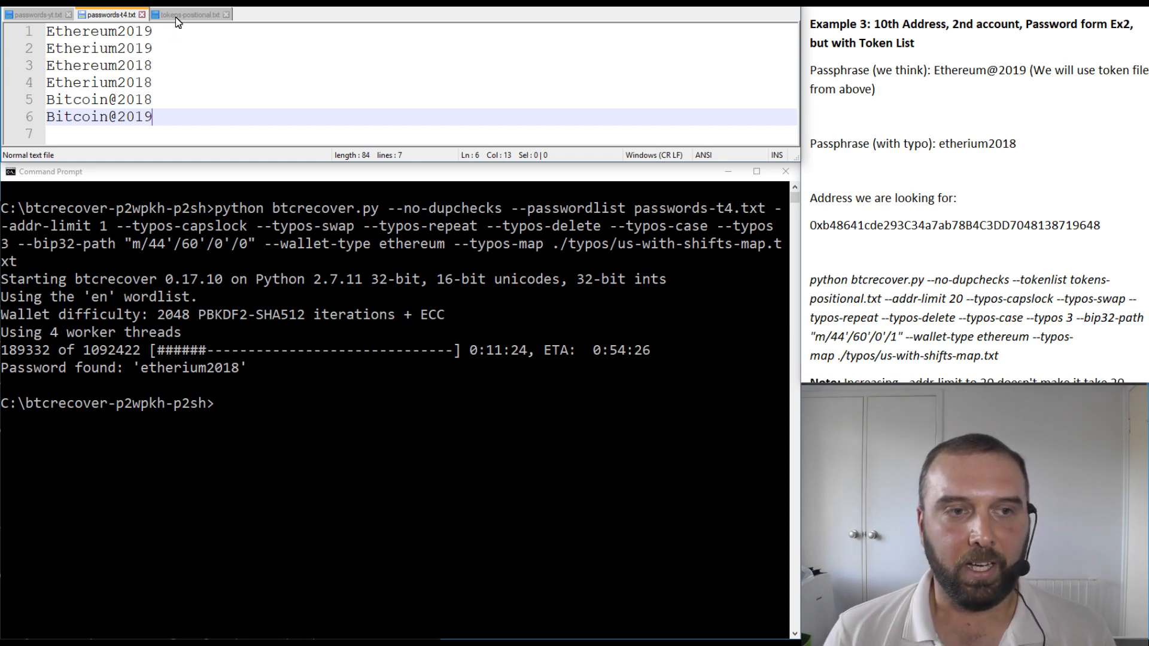
click(189, 13)
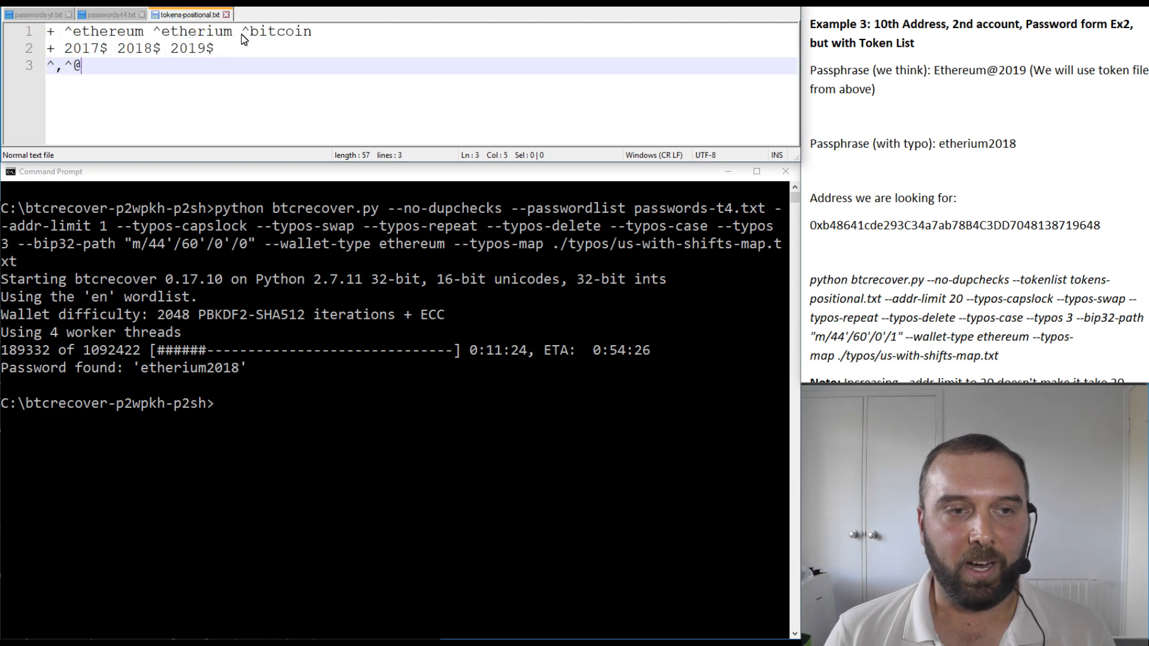
mouse_move(336, 37)
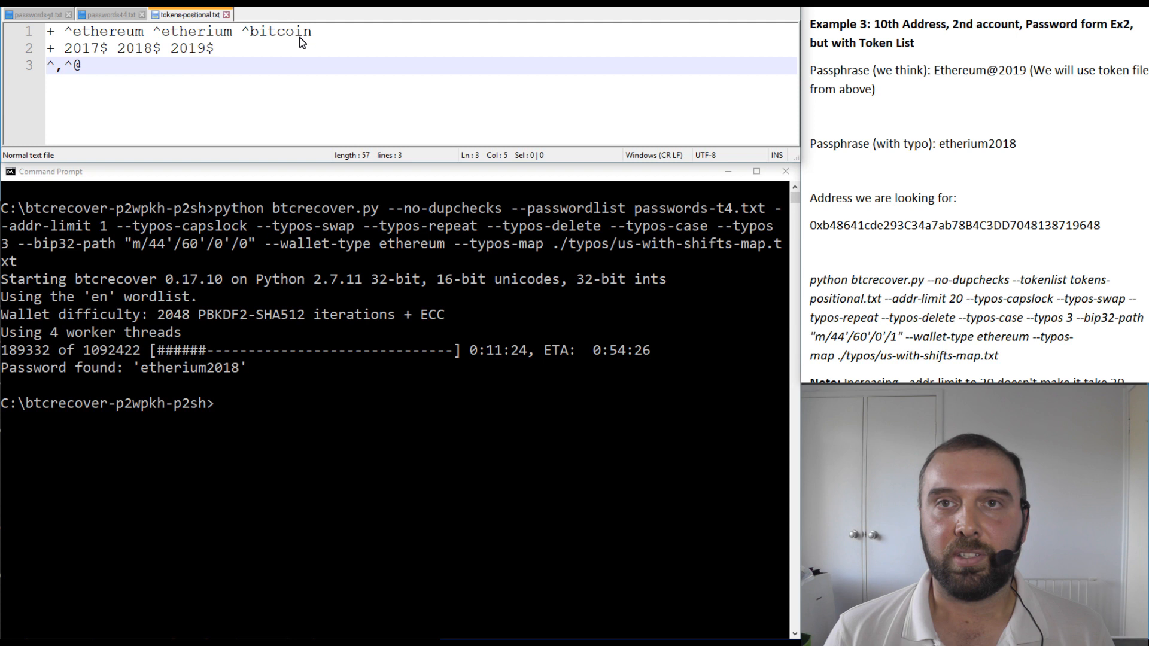
double_click(885, 24)
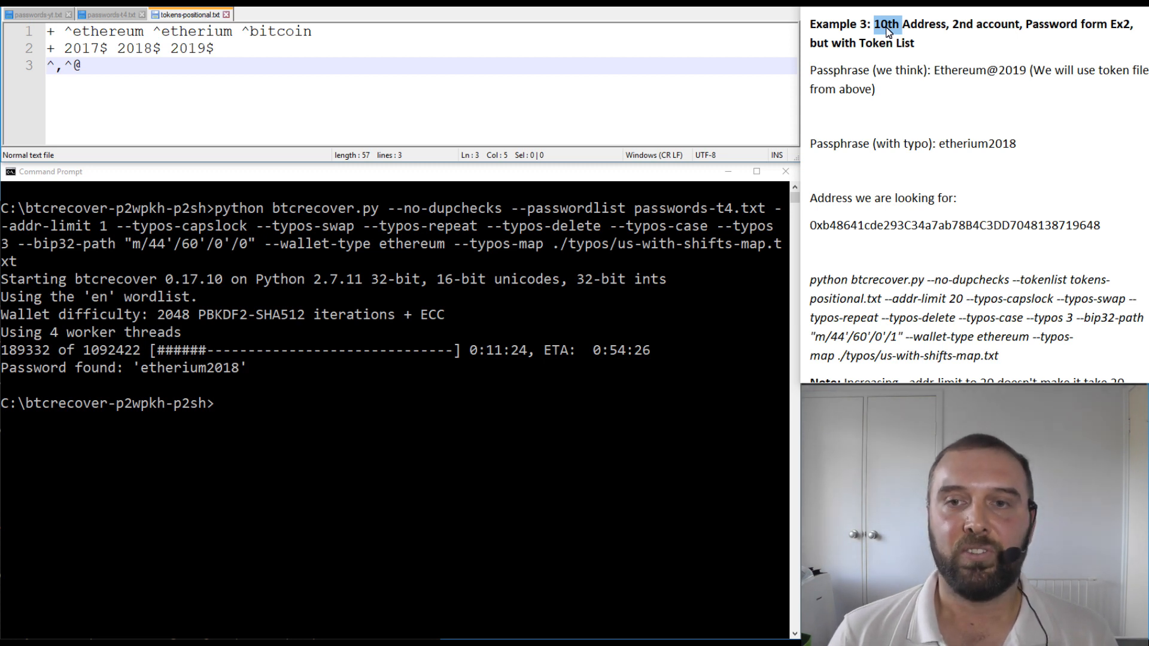
mouse_move(885, 121)
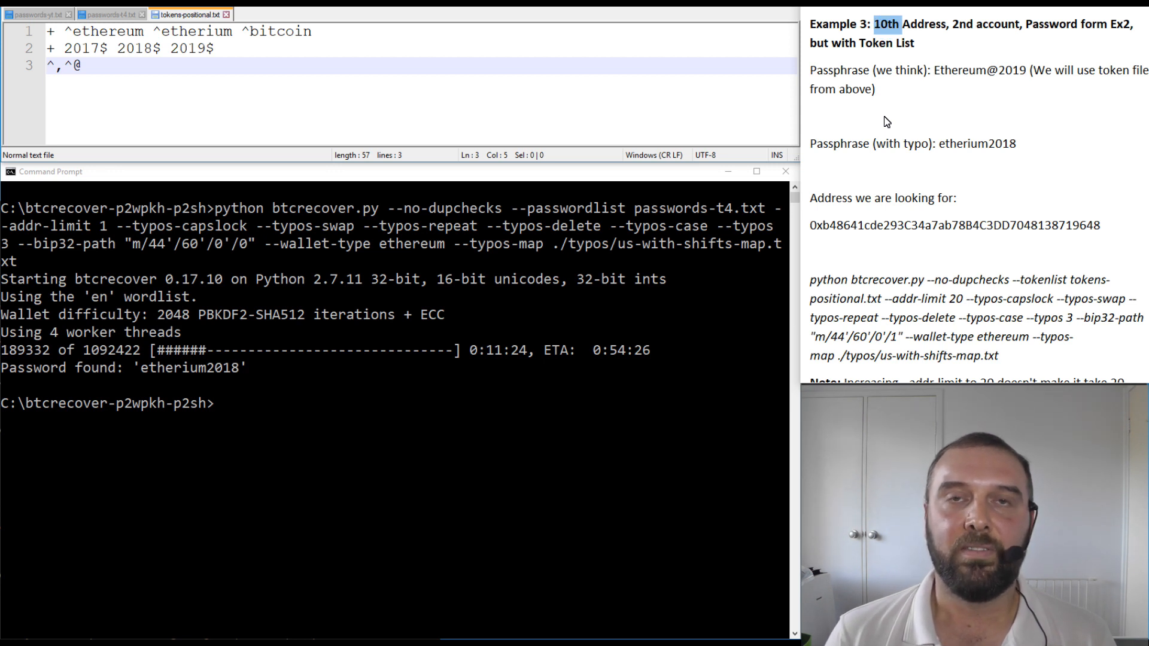
mouse_move(938, 45)
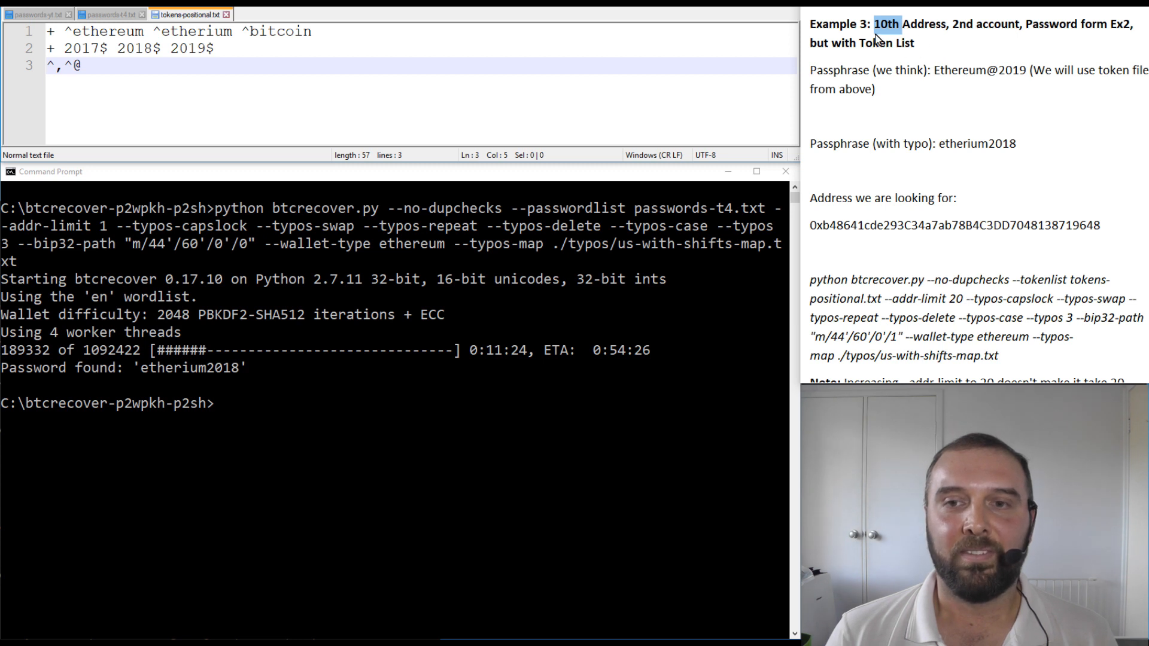
mouse_move(929, 43)
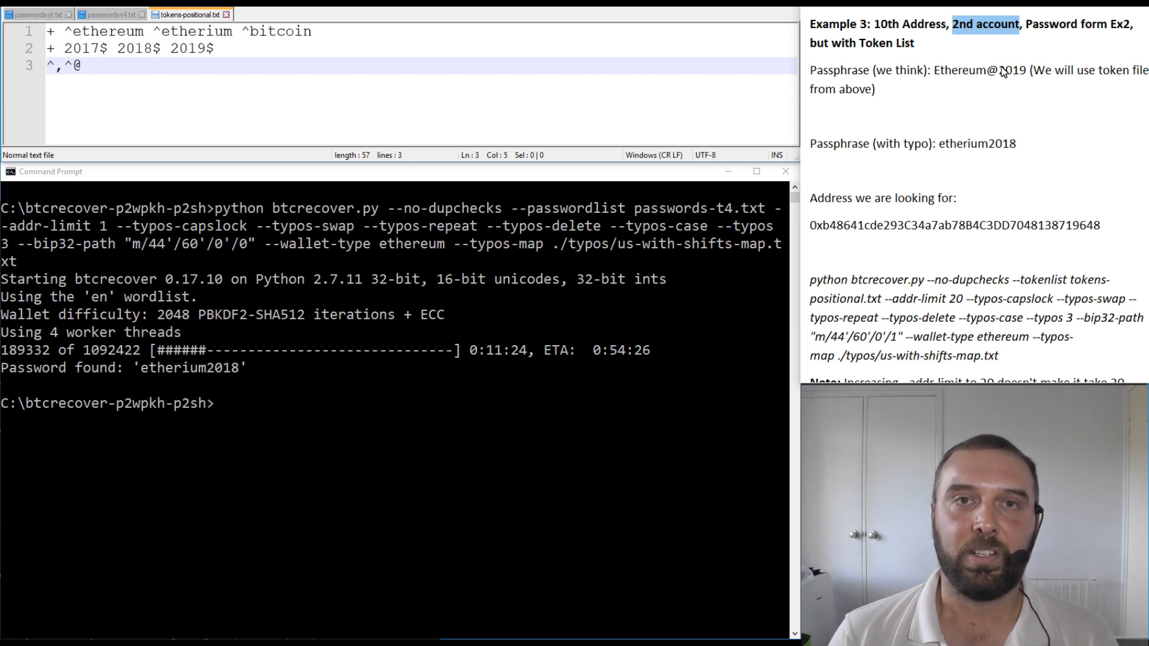
mouse_move(1041, 33)
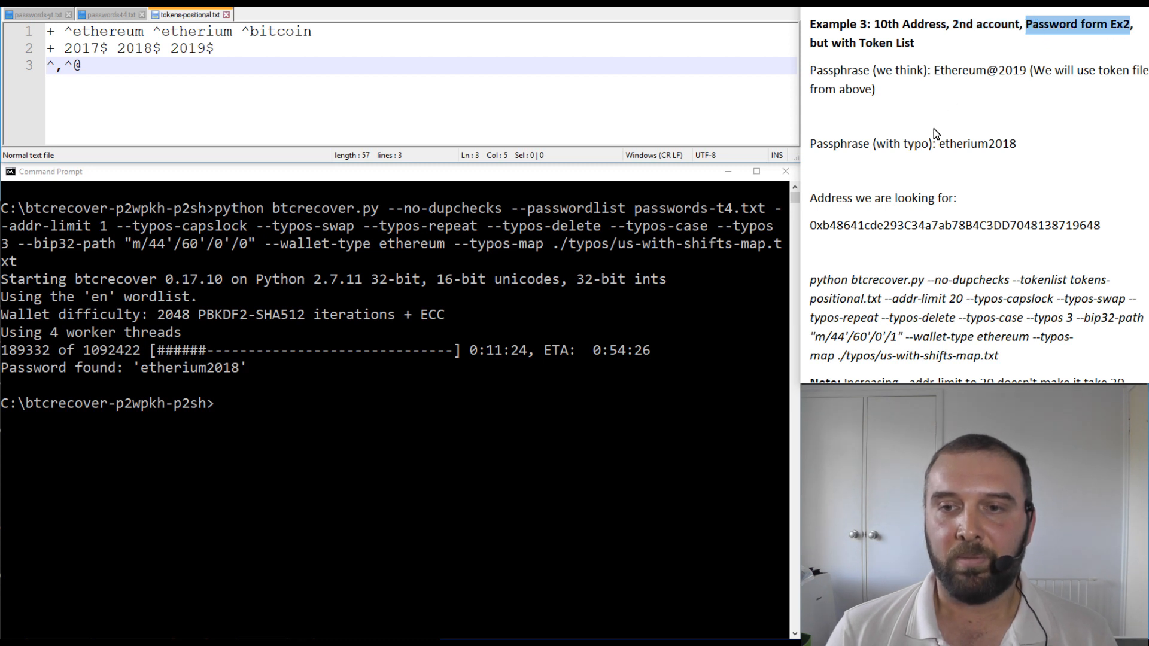
double_click(954, 226)
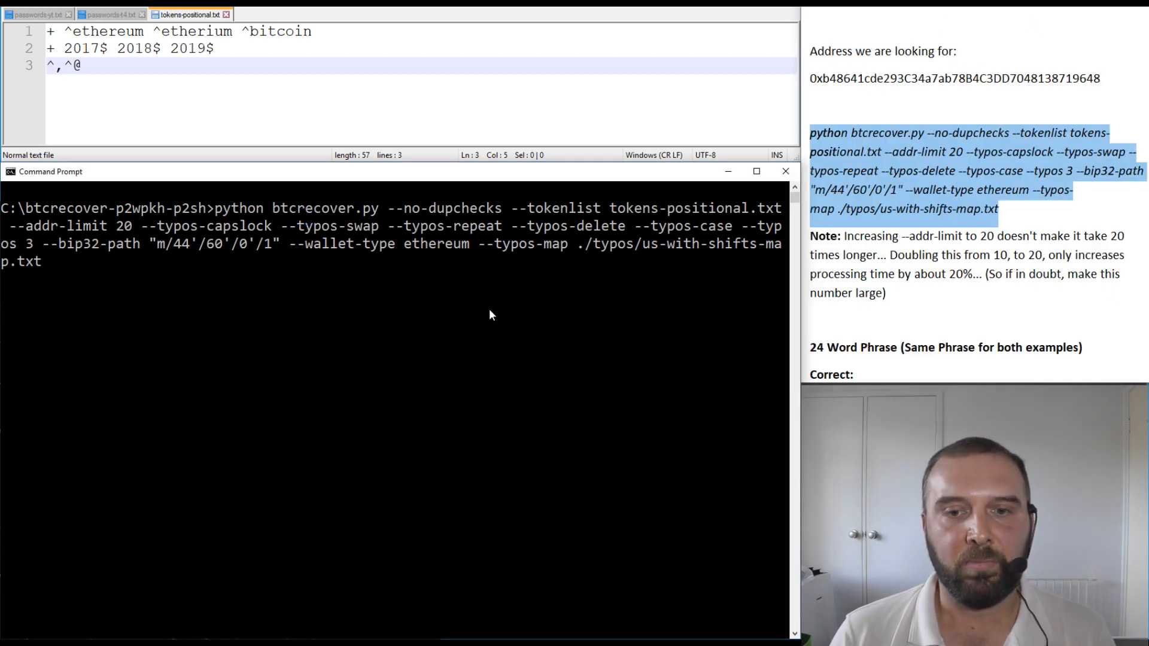
mouse_move(22, 231)
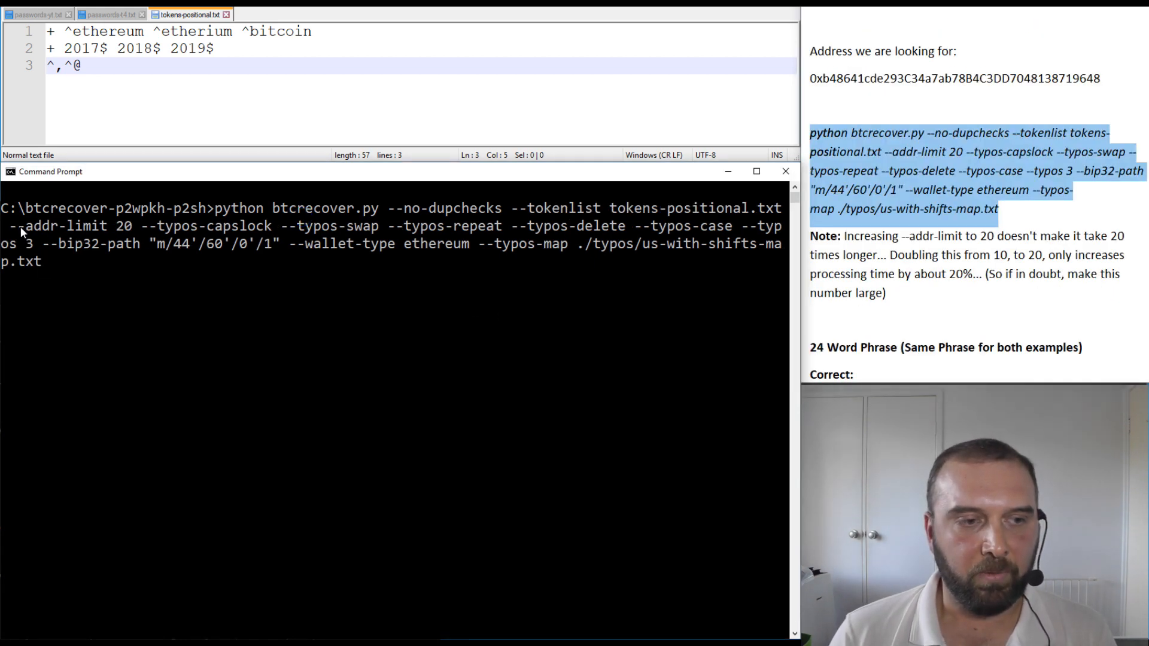
Highlight the addr-limit value 20 in the notes, which adds only ~20% time
click(959, 152)
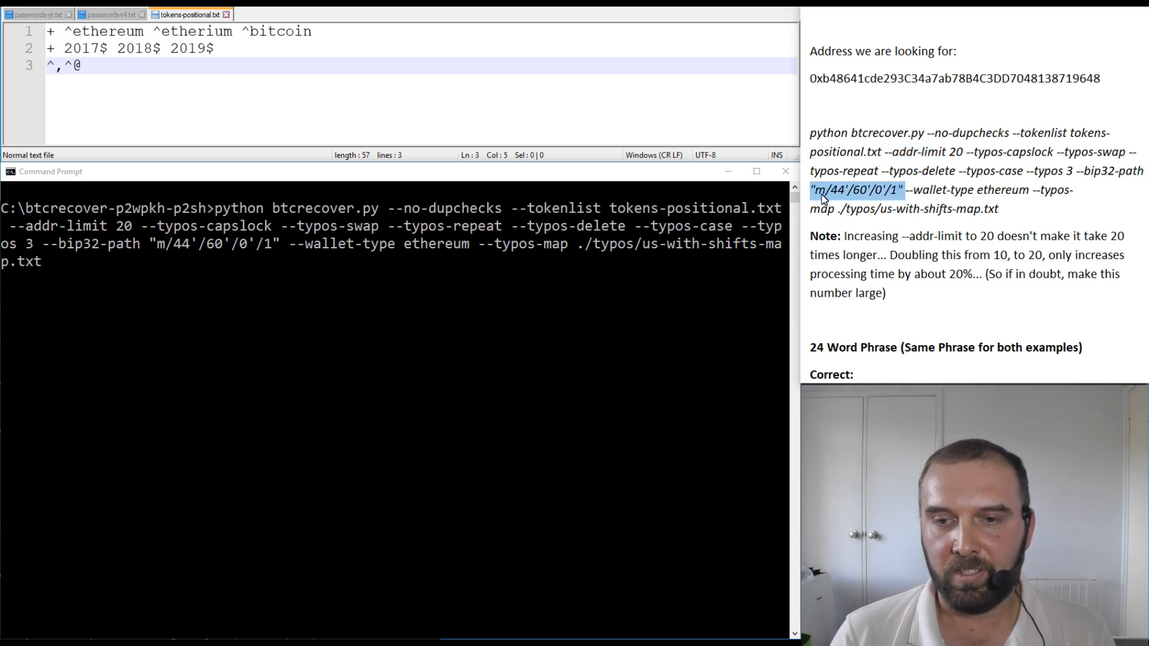
mouse_move(884, 196)
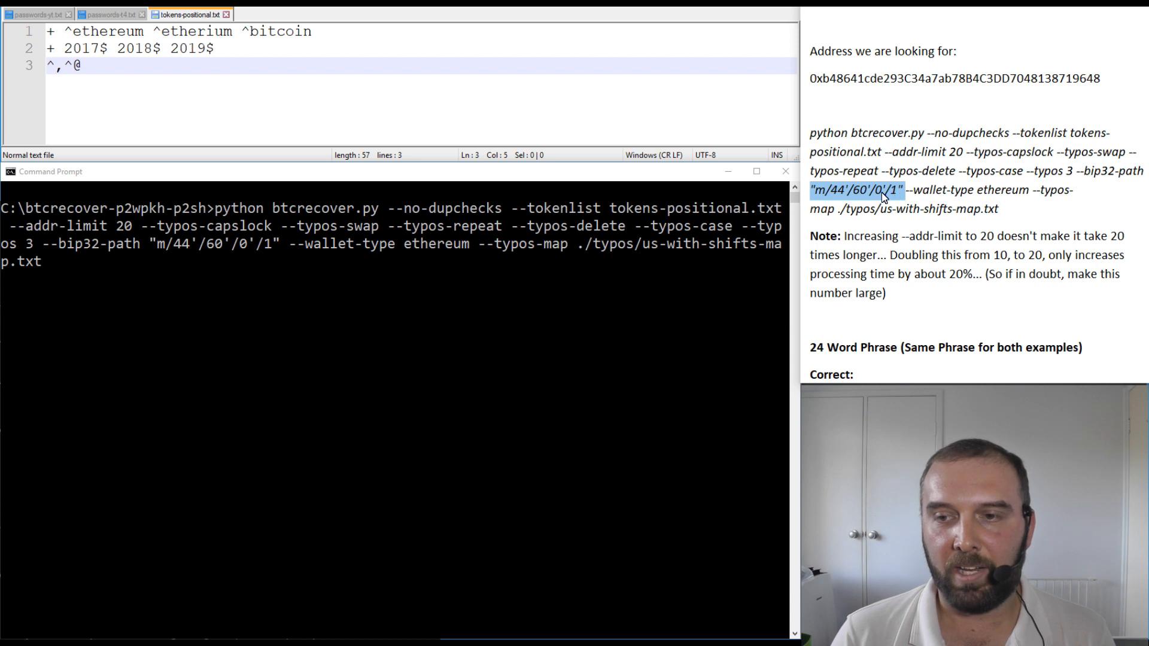
mouse_move(978, 242)
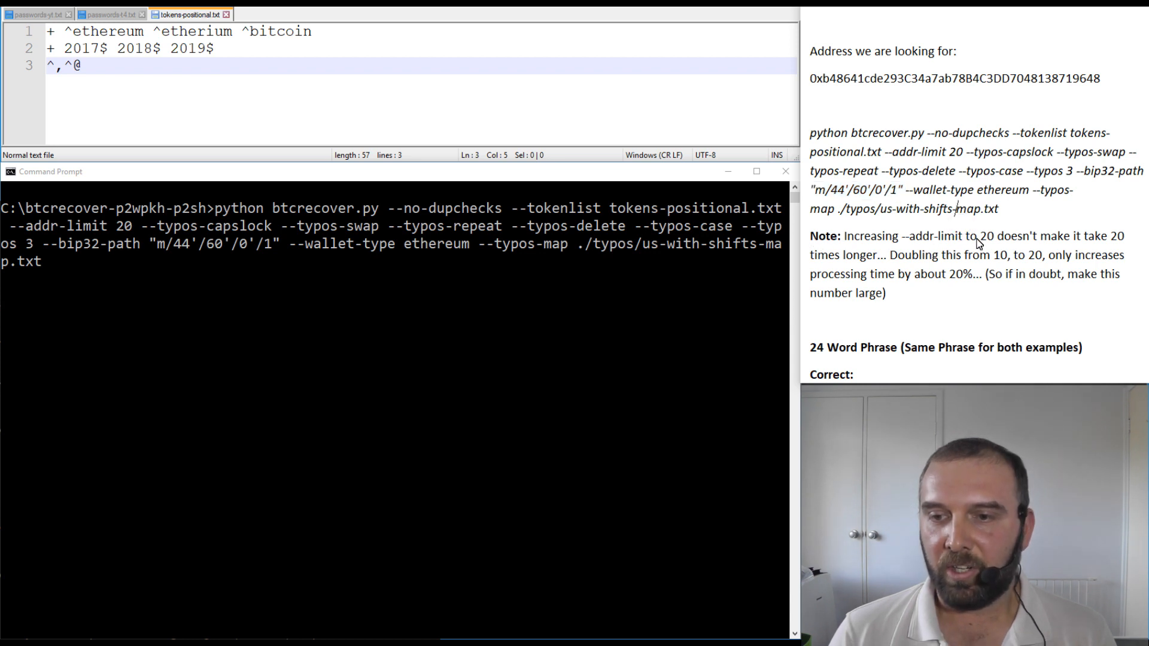
double_click(955, 151)
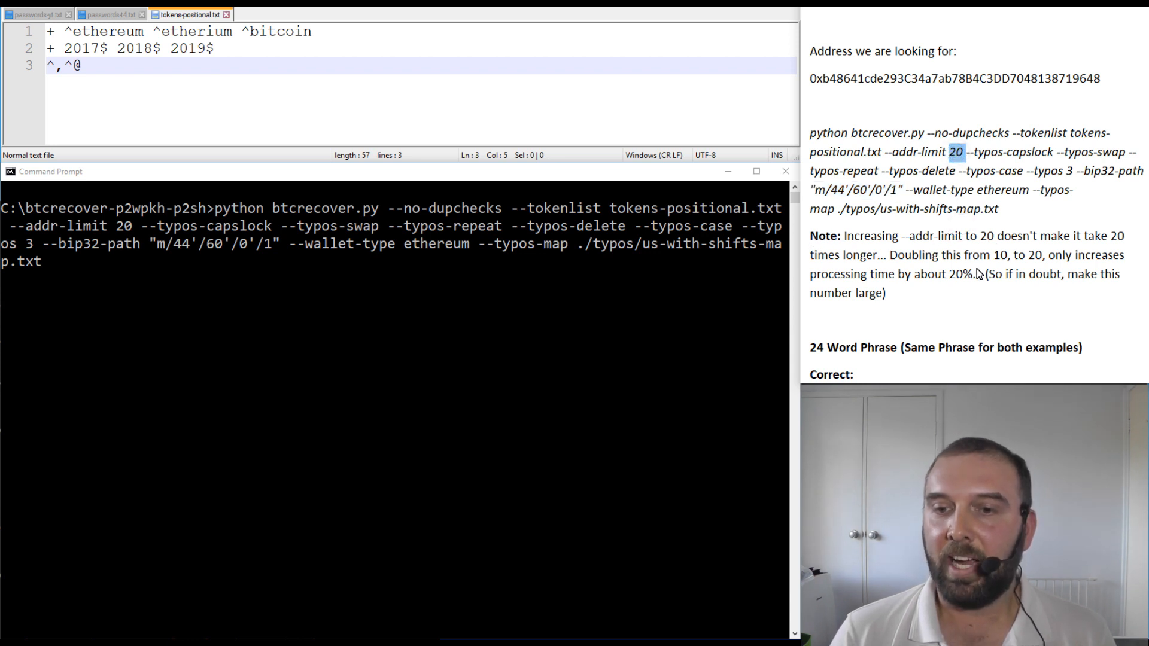
mouse_move(989, 297)
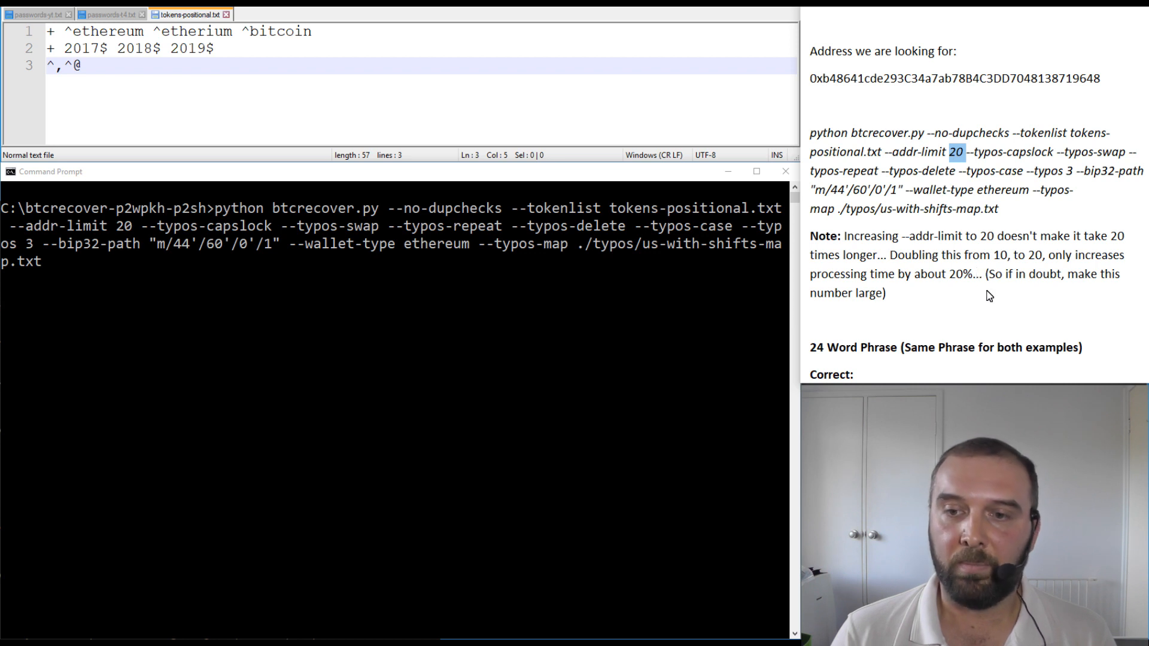
mouse_move(895, 258)
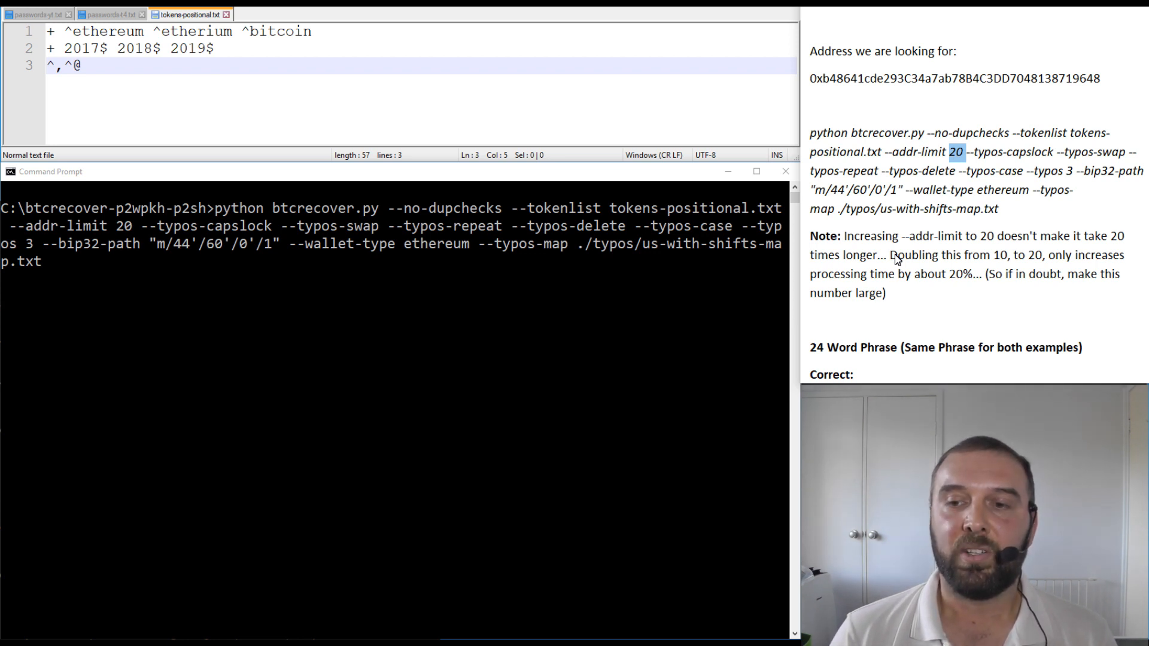
mouse_move(787, 287)
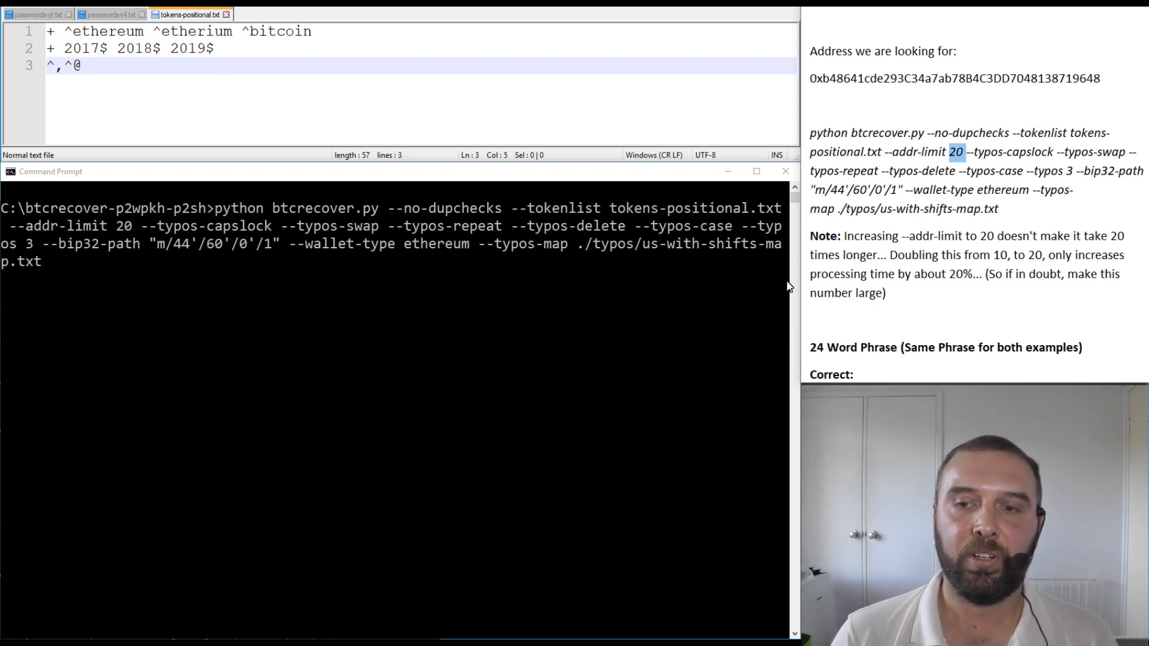
mouse_move(886, 162)
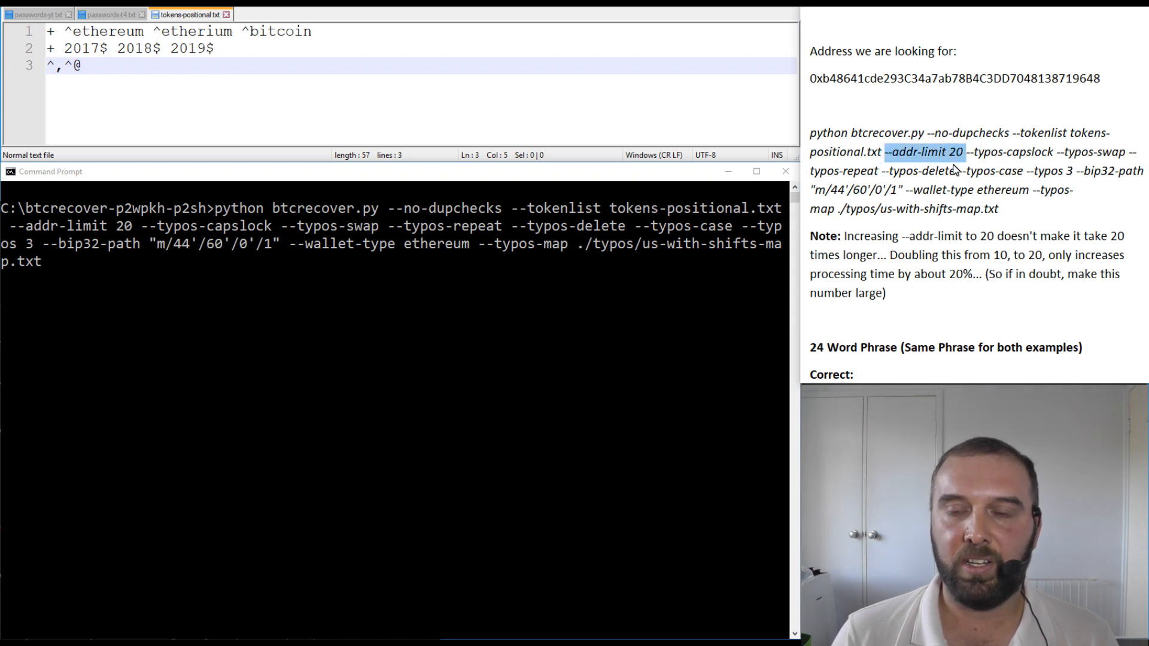
mouse_move(963, 196)
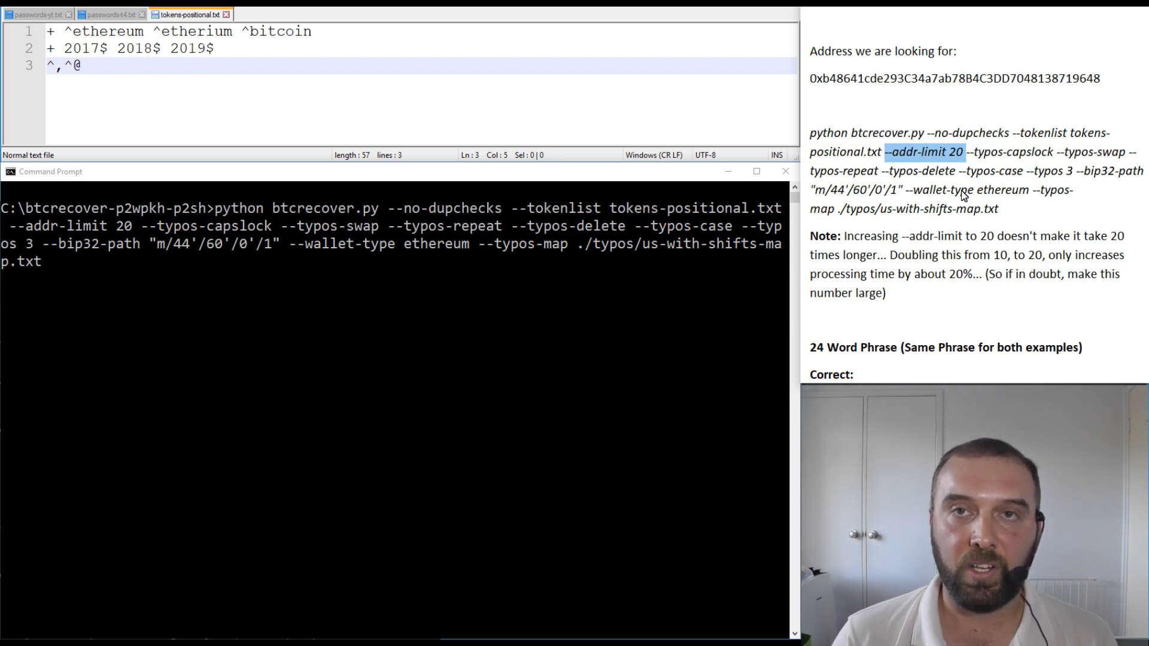
mouse_move(892, 251)
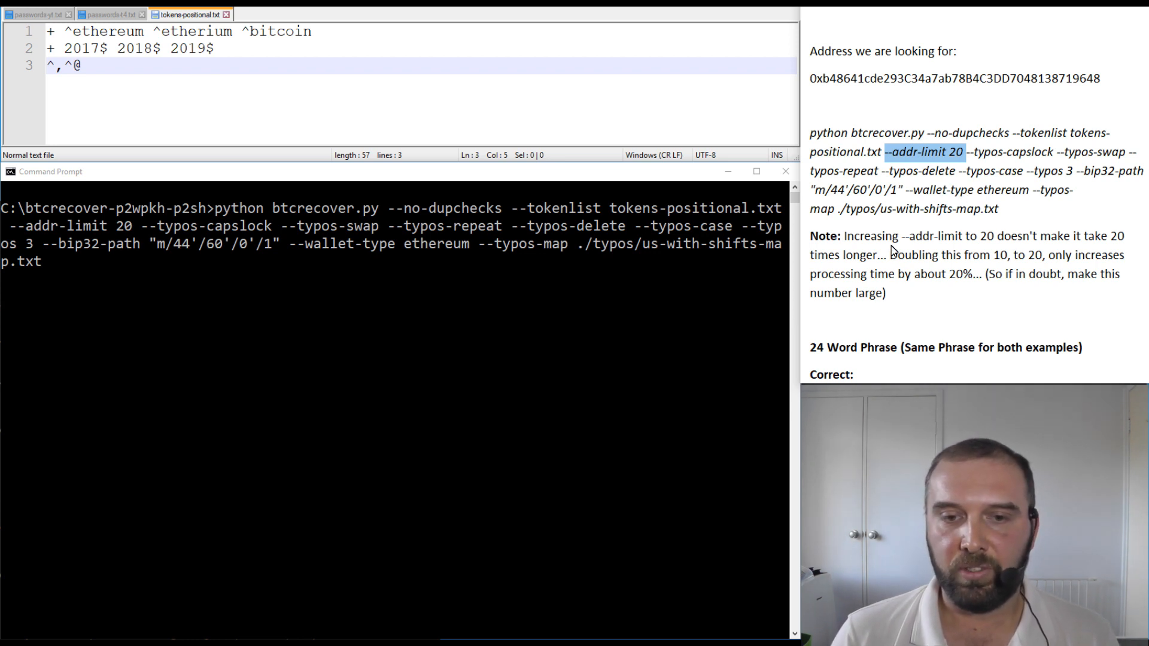
mouse_move(311, 225)
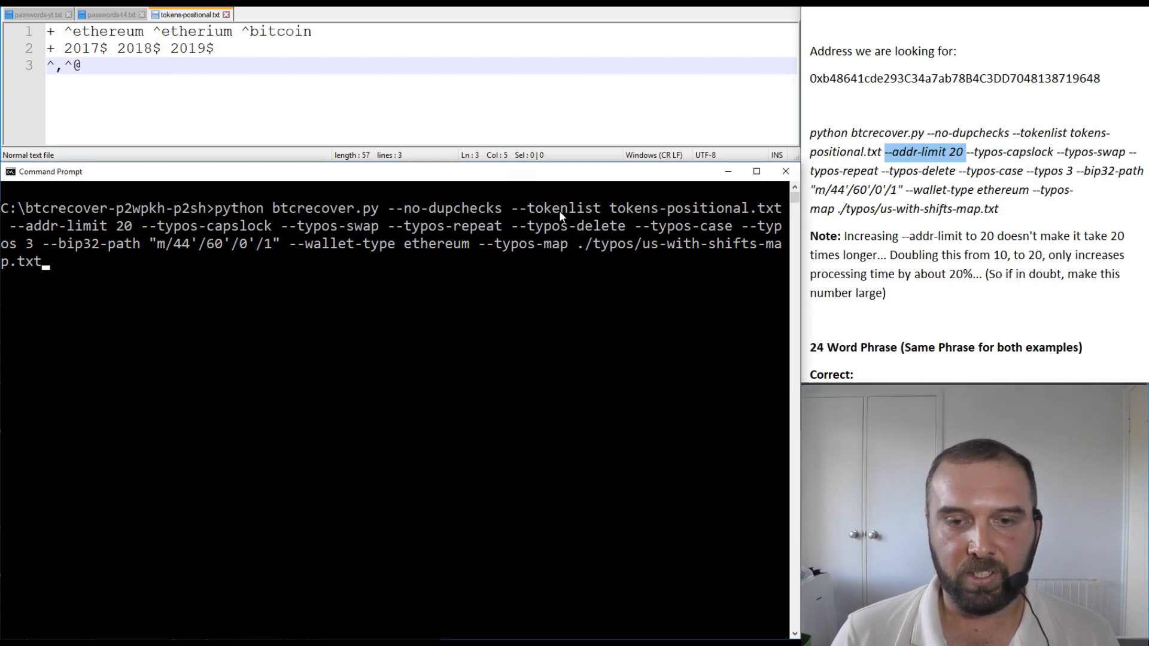
mouse_move(714, 222)
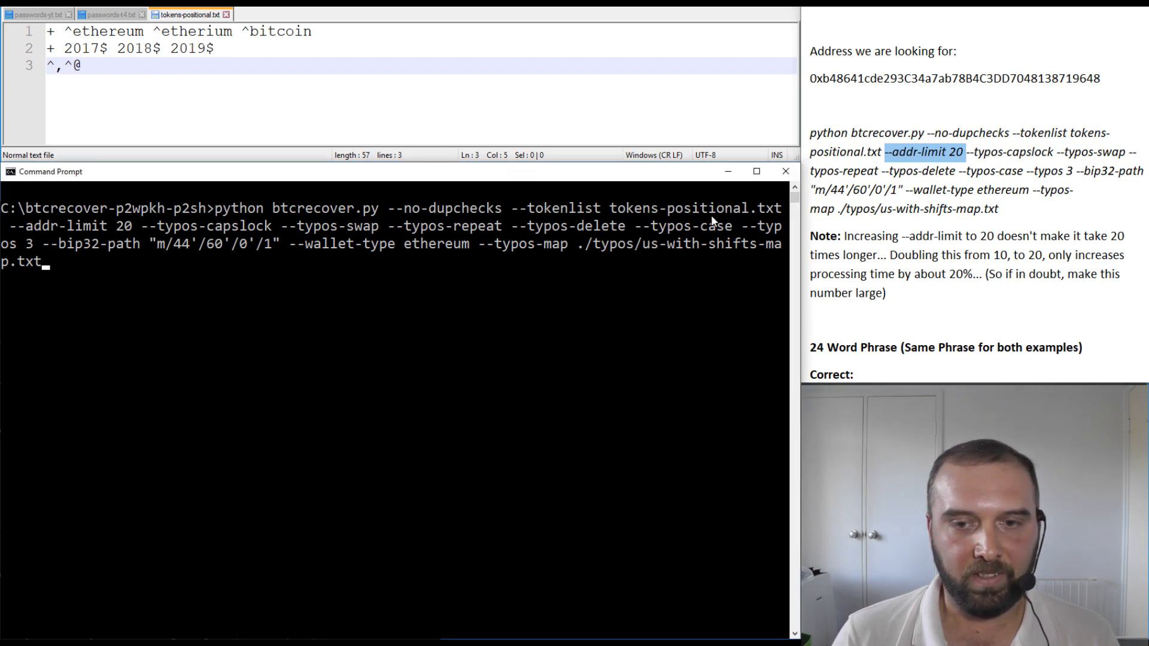
mouse_move(271, 59)
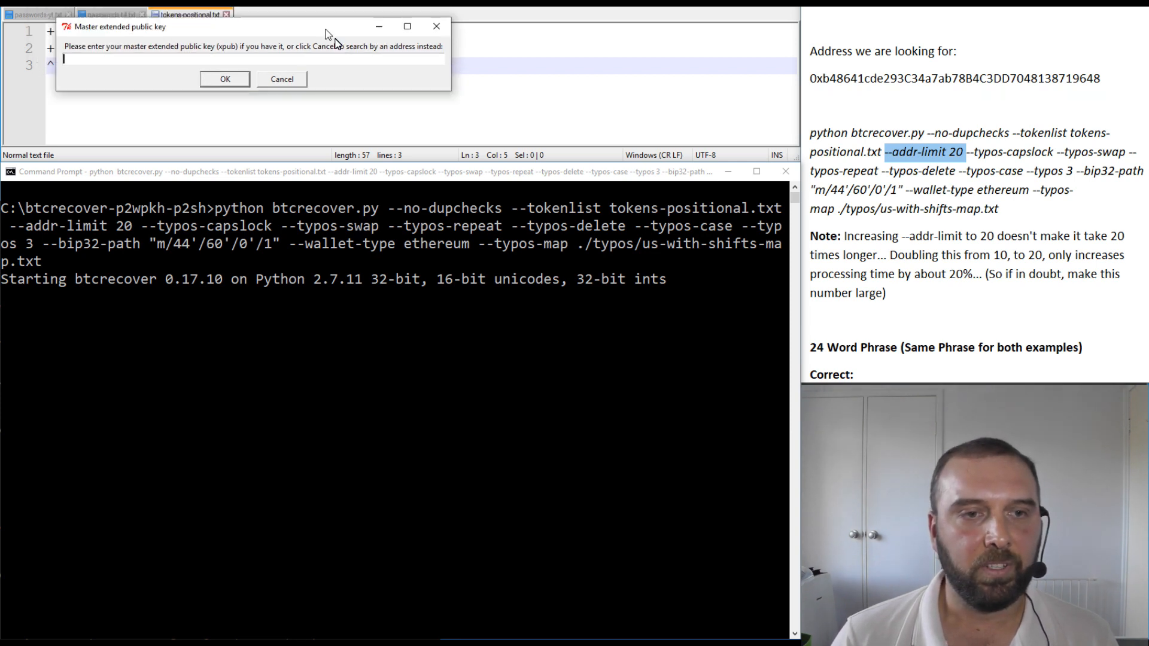
click(281, 78)
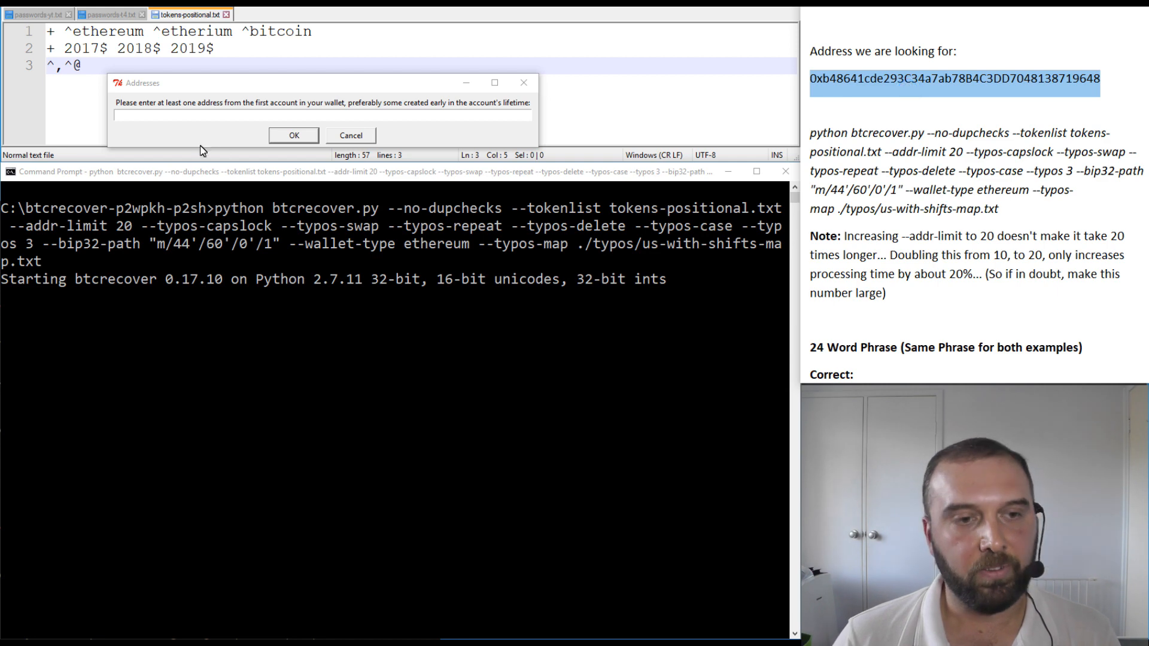
click(293, 135)
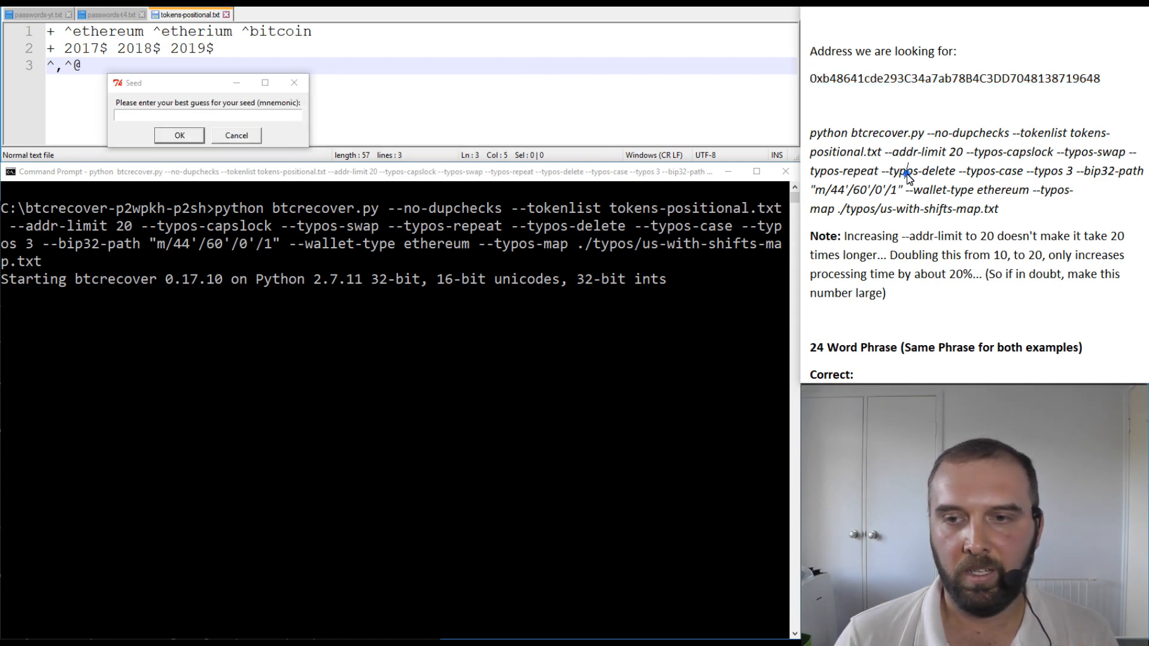
scroll(down, 3)
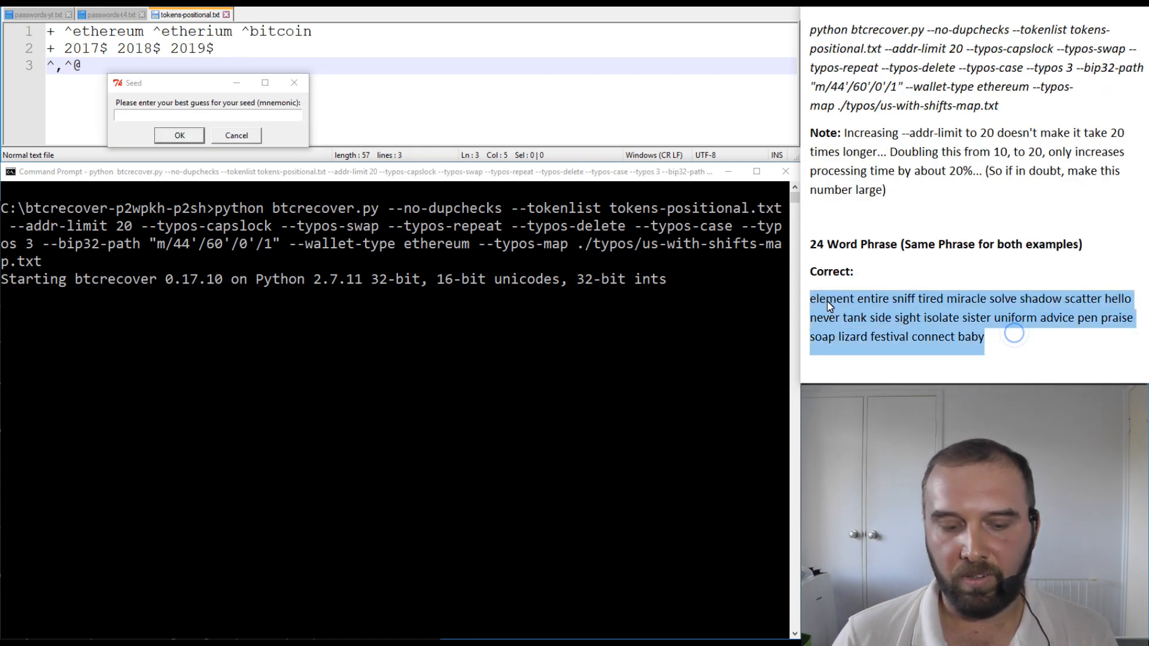
text(form advice pen praise soap lizard festival connect baby)
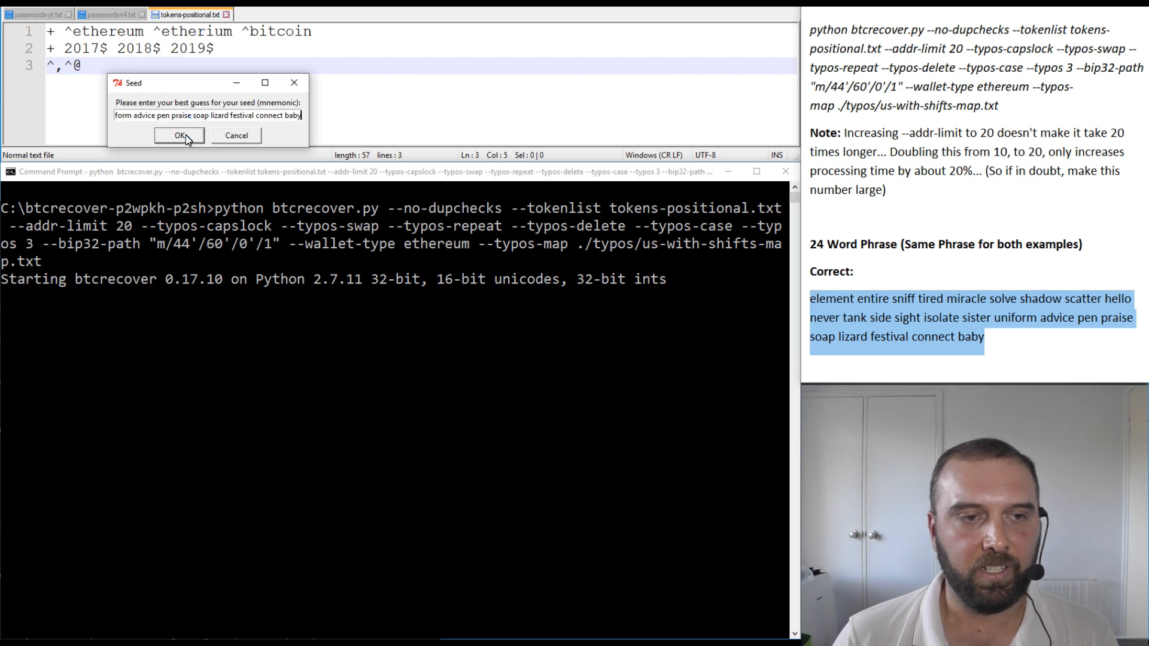
click(178, 136)
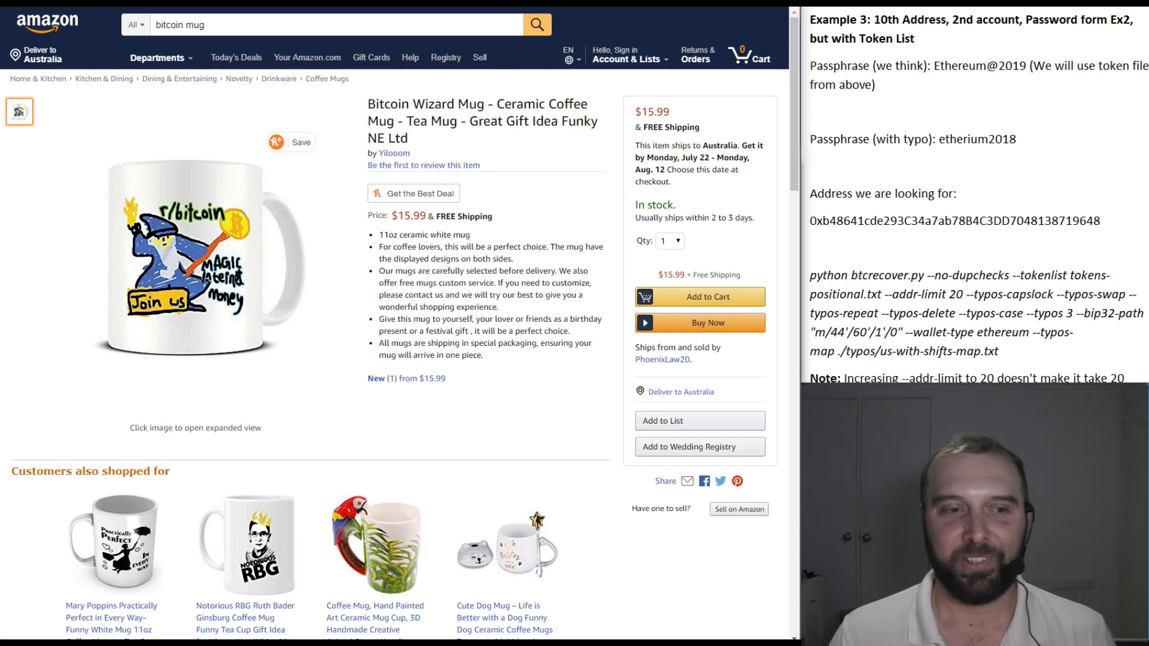
mouse_move(748, 328)
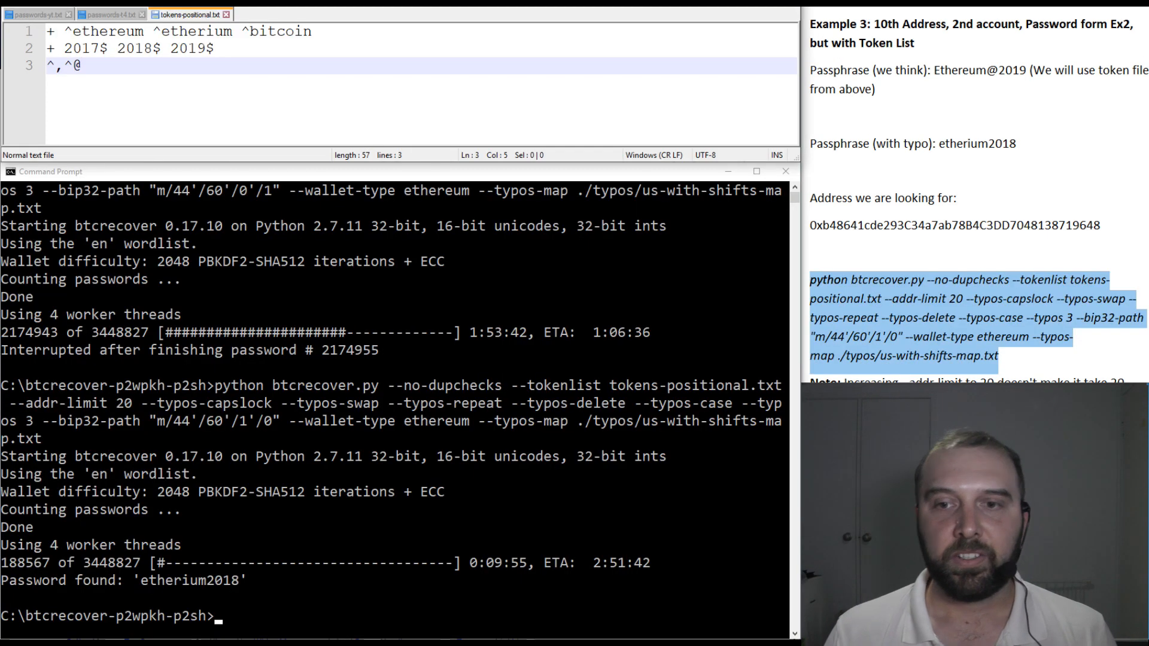
mouse_move(676, 182)
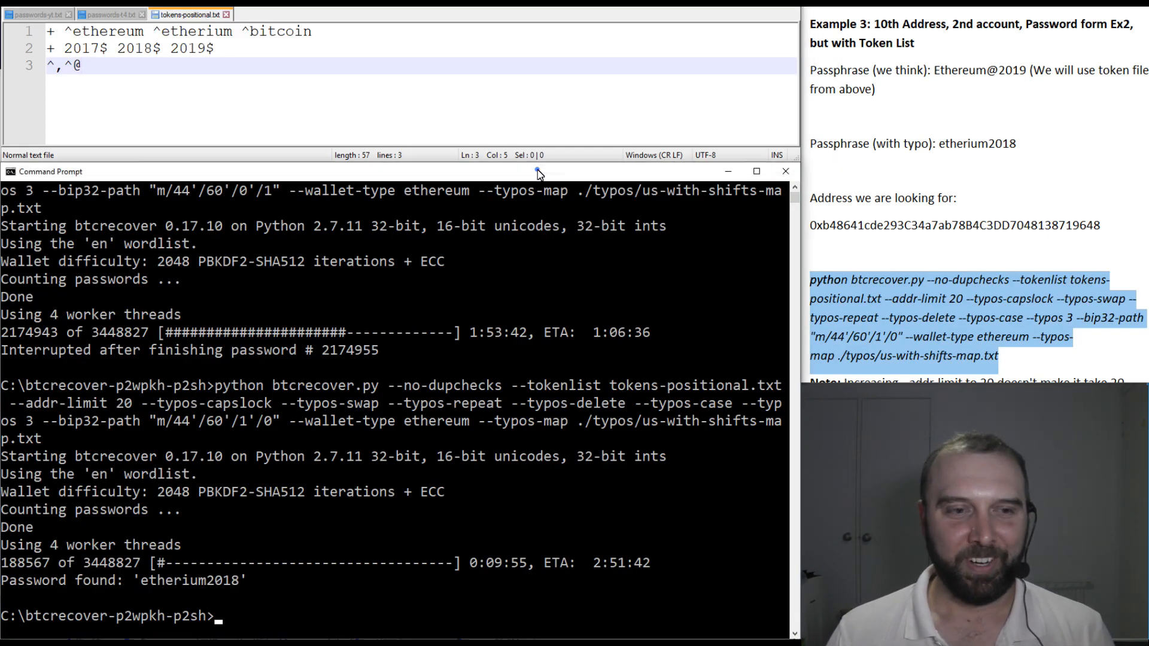
mouse_move(187, 427)
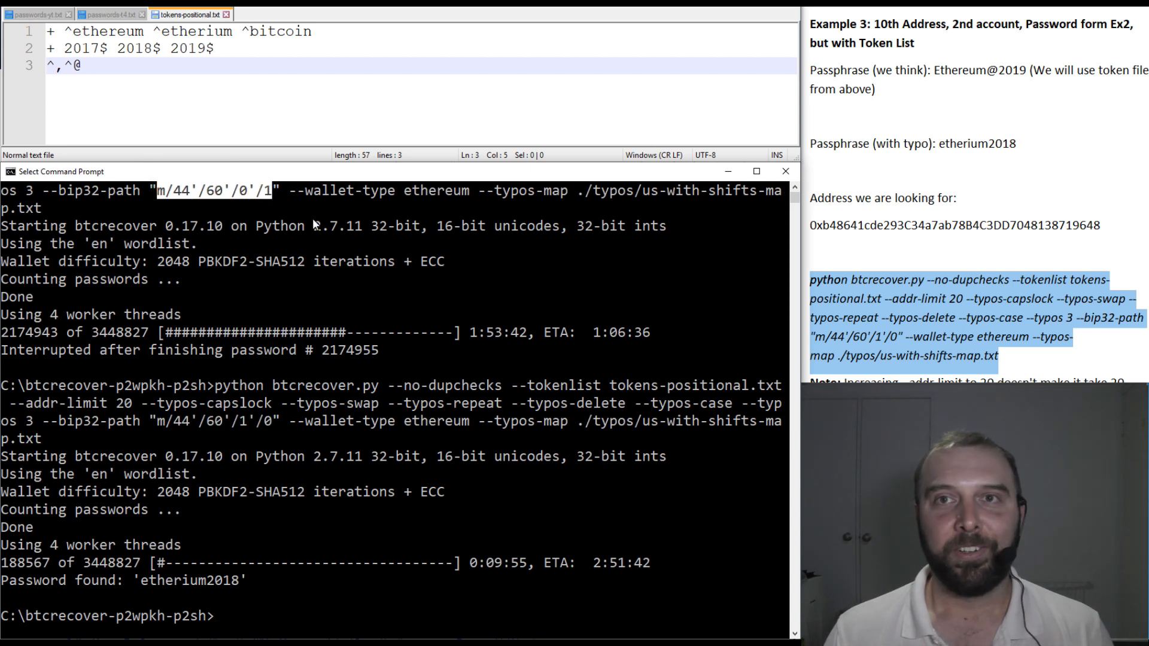
mouse_move(892, 276)
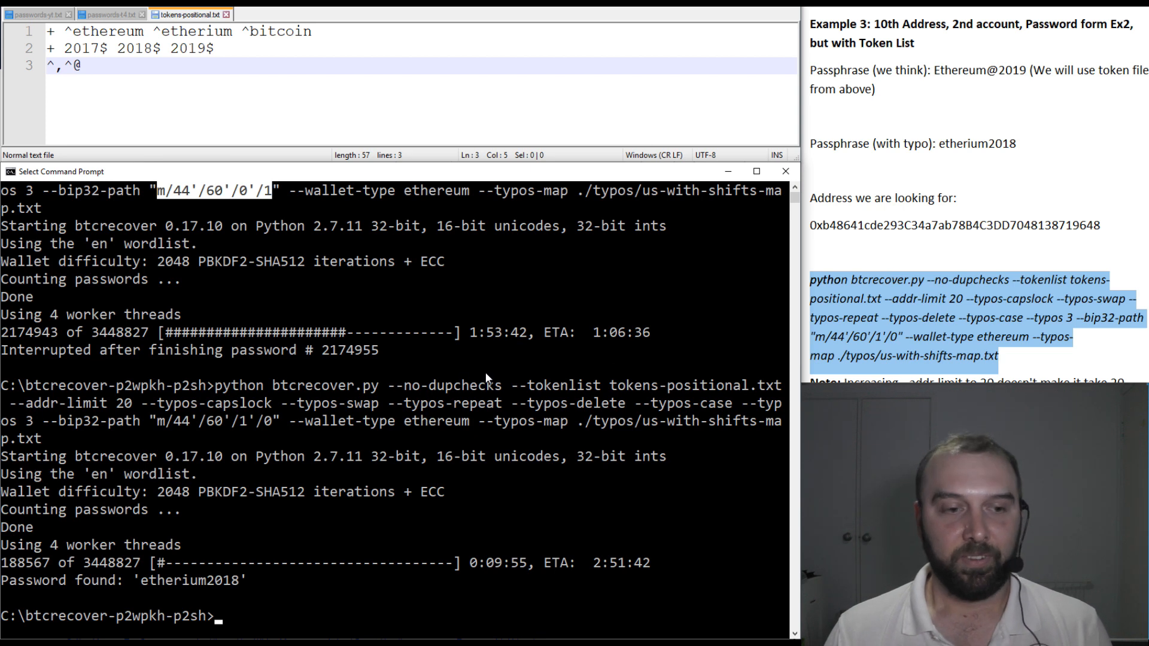
mouse_move(483, 346)
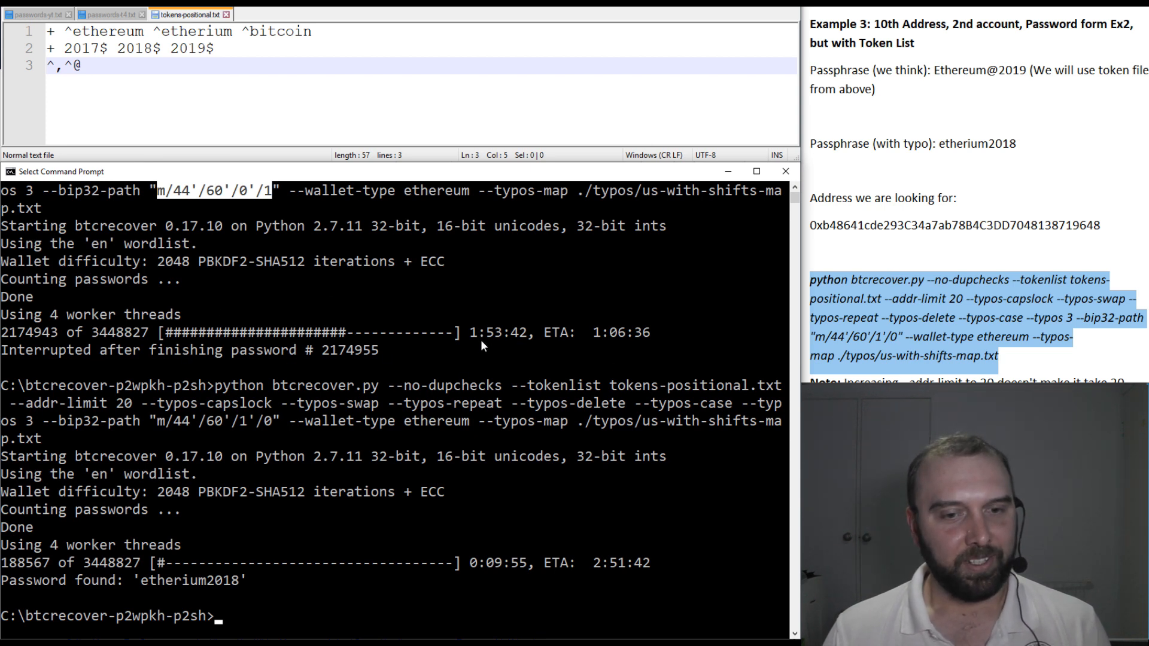
mouse_move(411, 480)
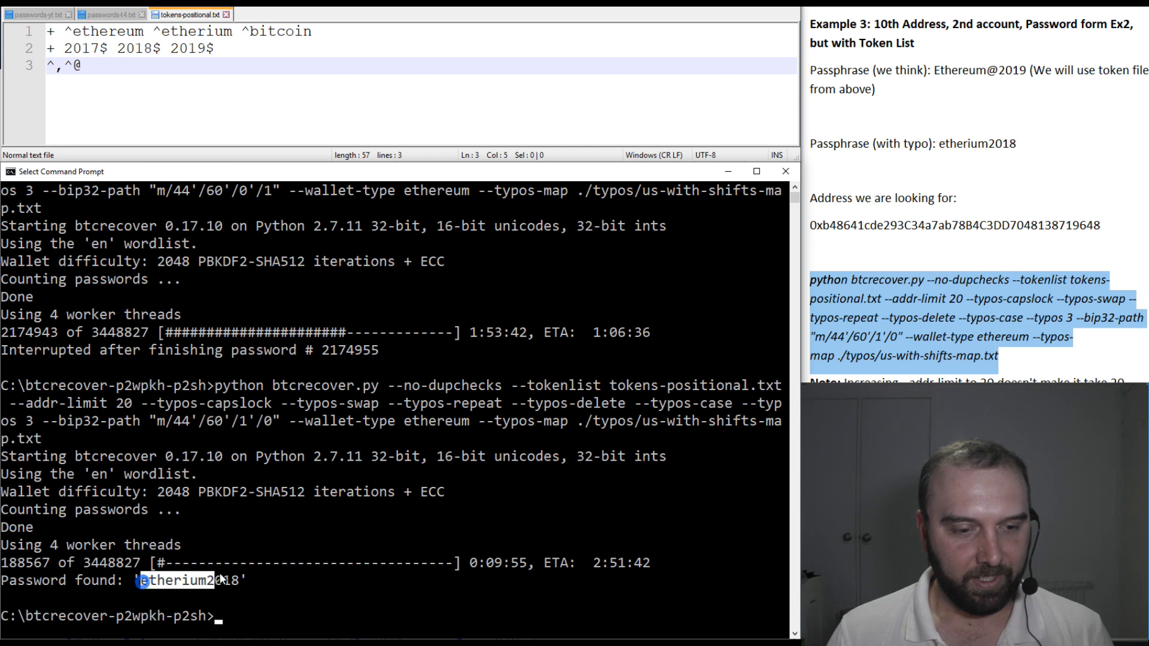
mouse_move(353, 514)
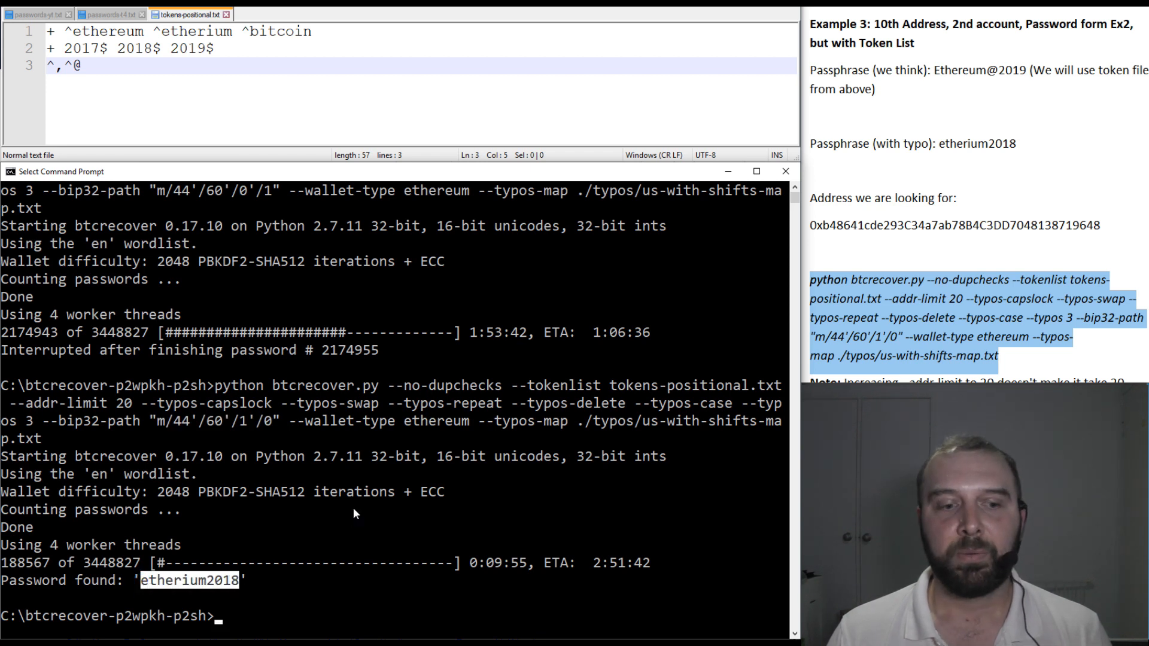
mouse_move(591, 590)
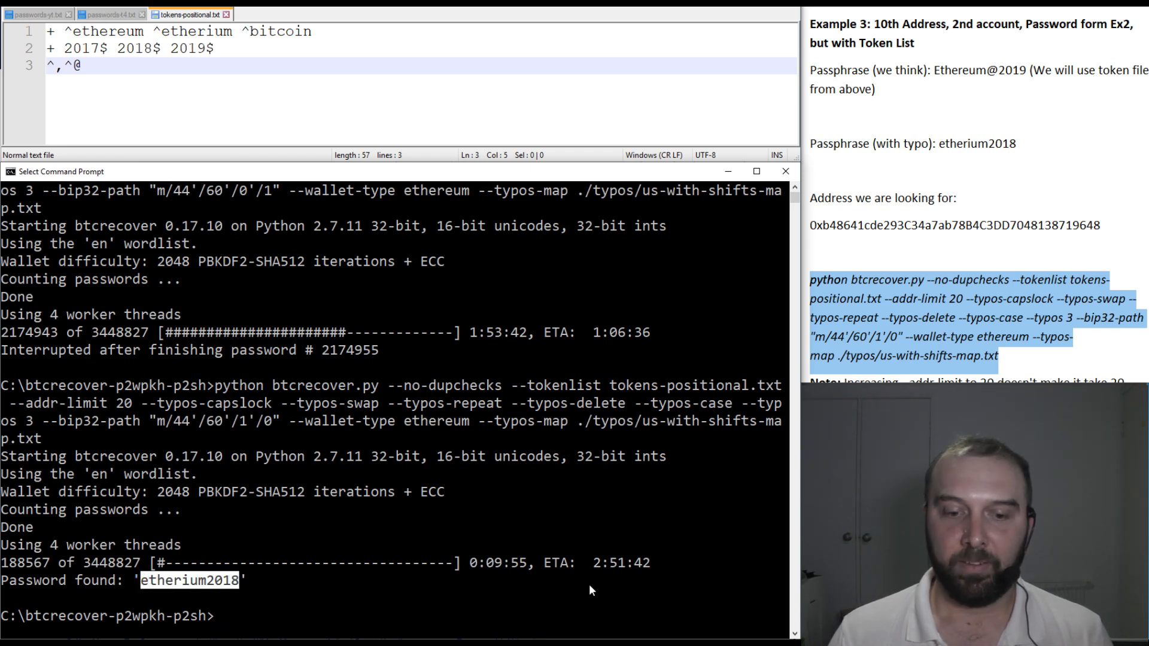
double_click(623, 561)
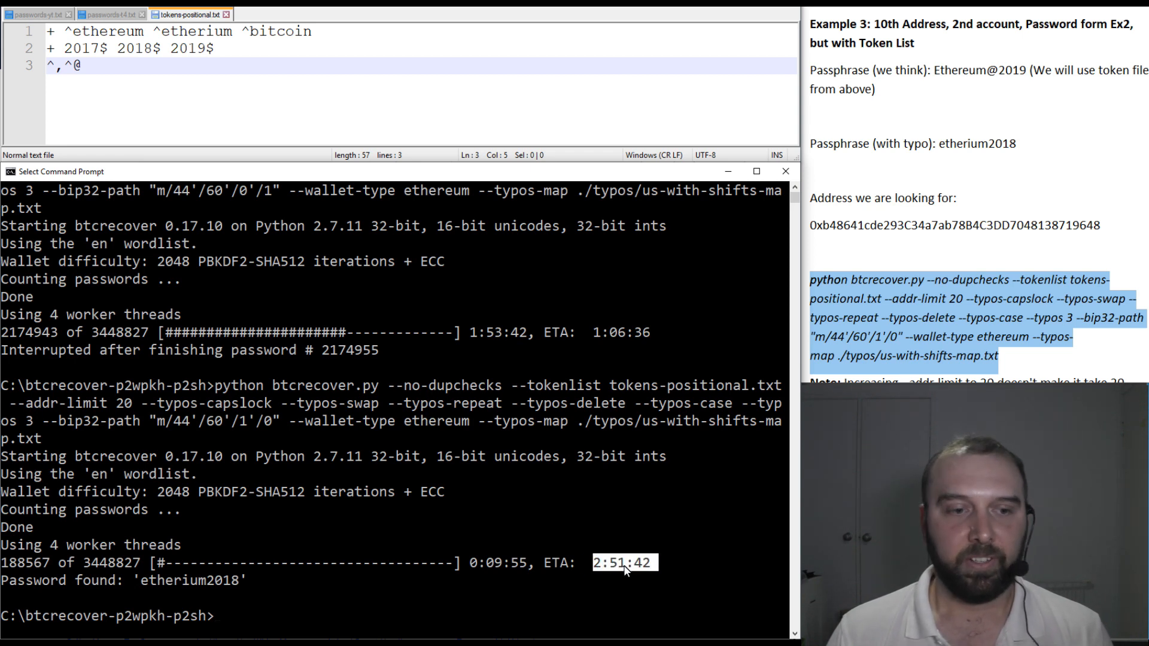
mouse_move(337, 423)
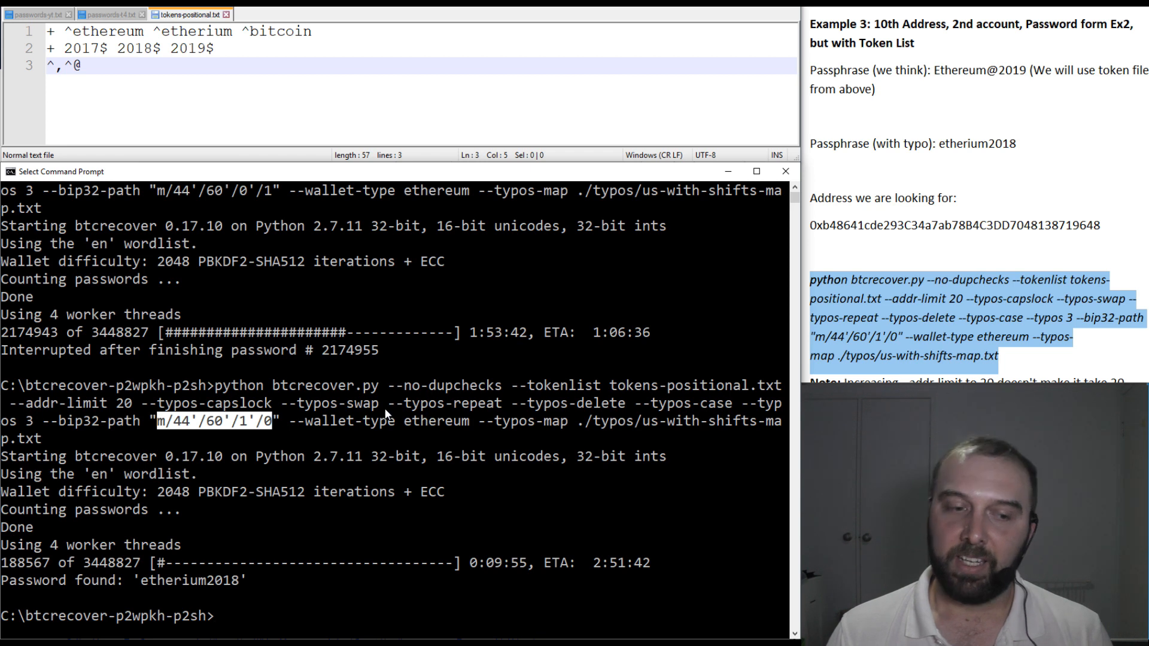
mouse_move(352, 385)
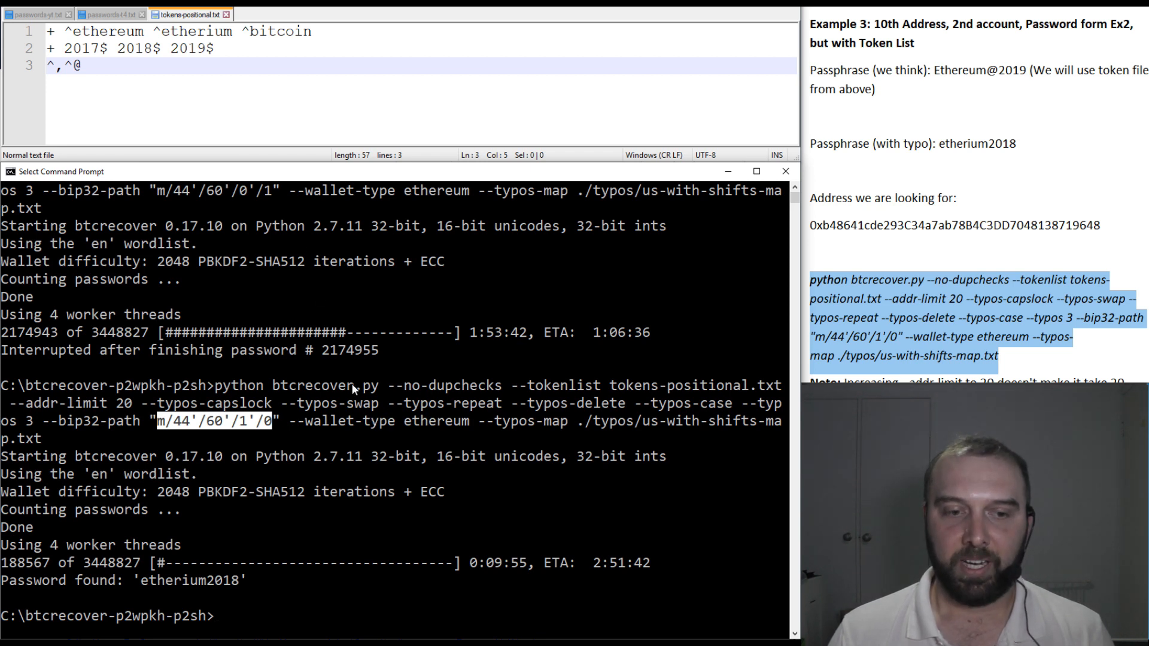
mouse_move(736, 375)
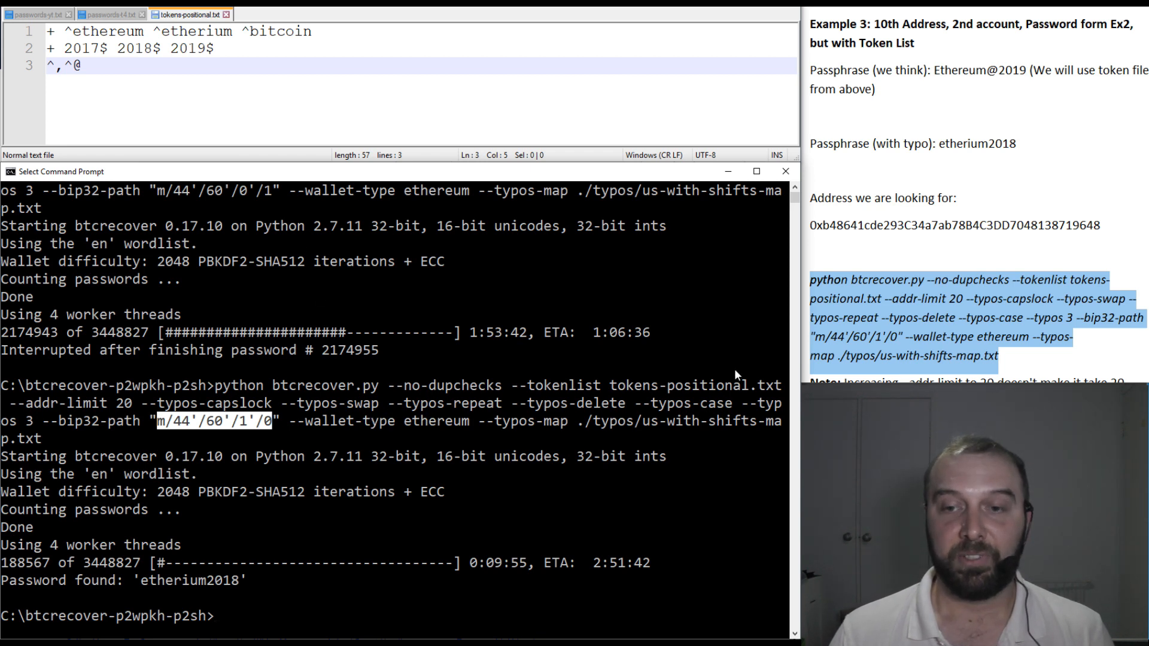